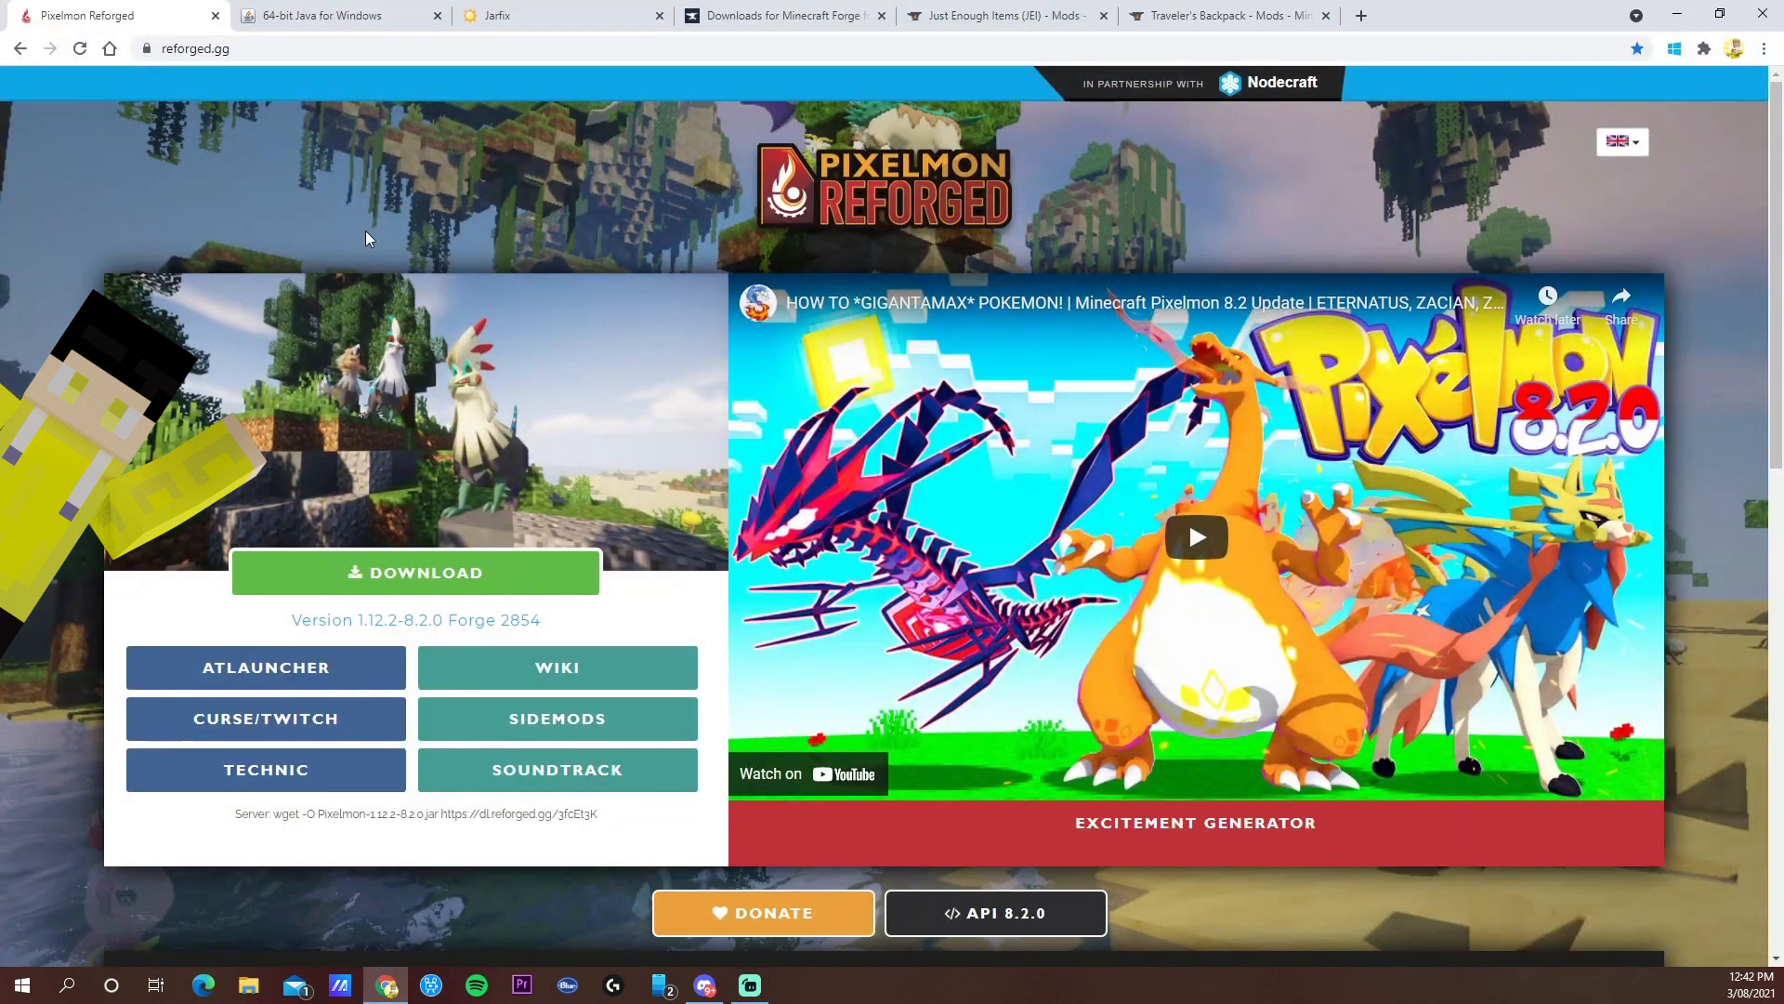
mouse_move(832, 183)
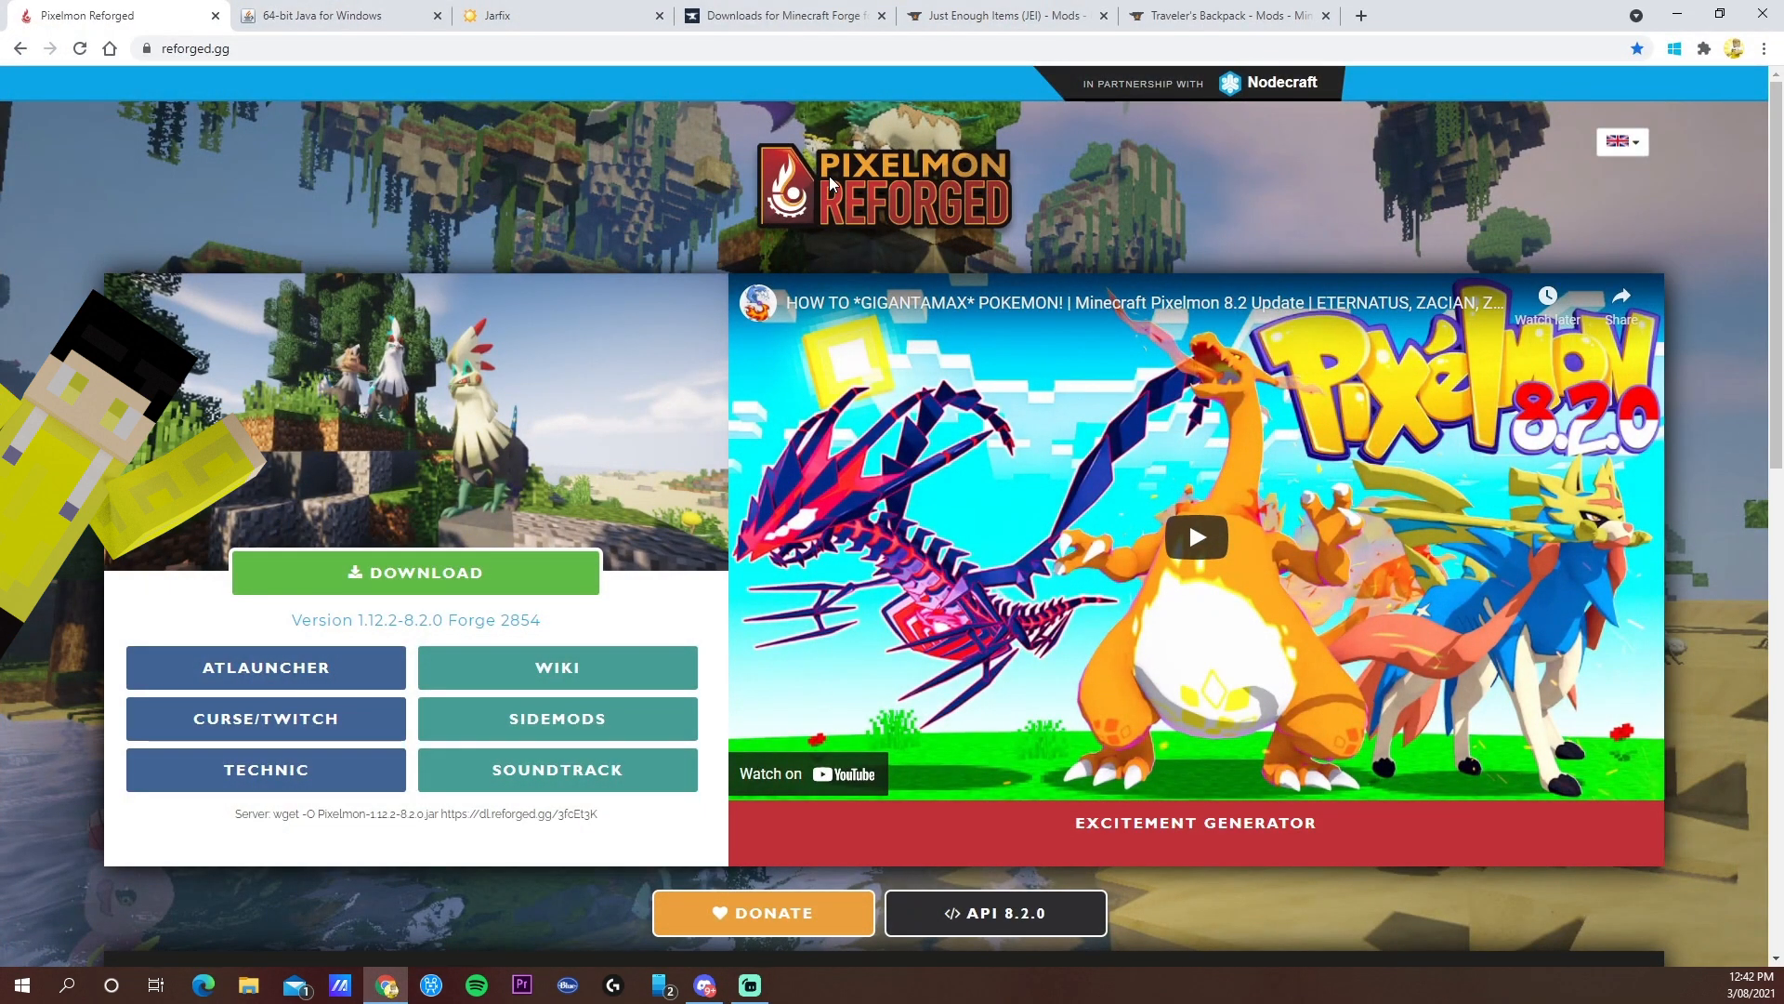
mouse_move(749, 141)
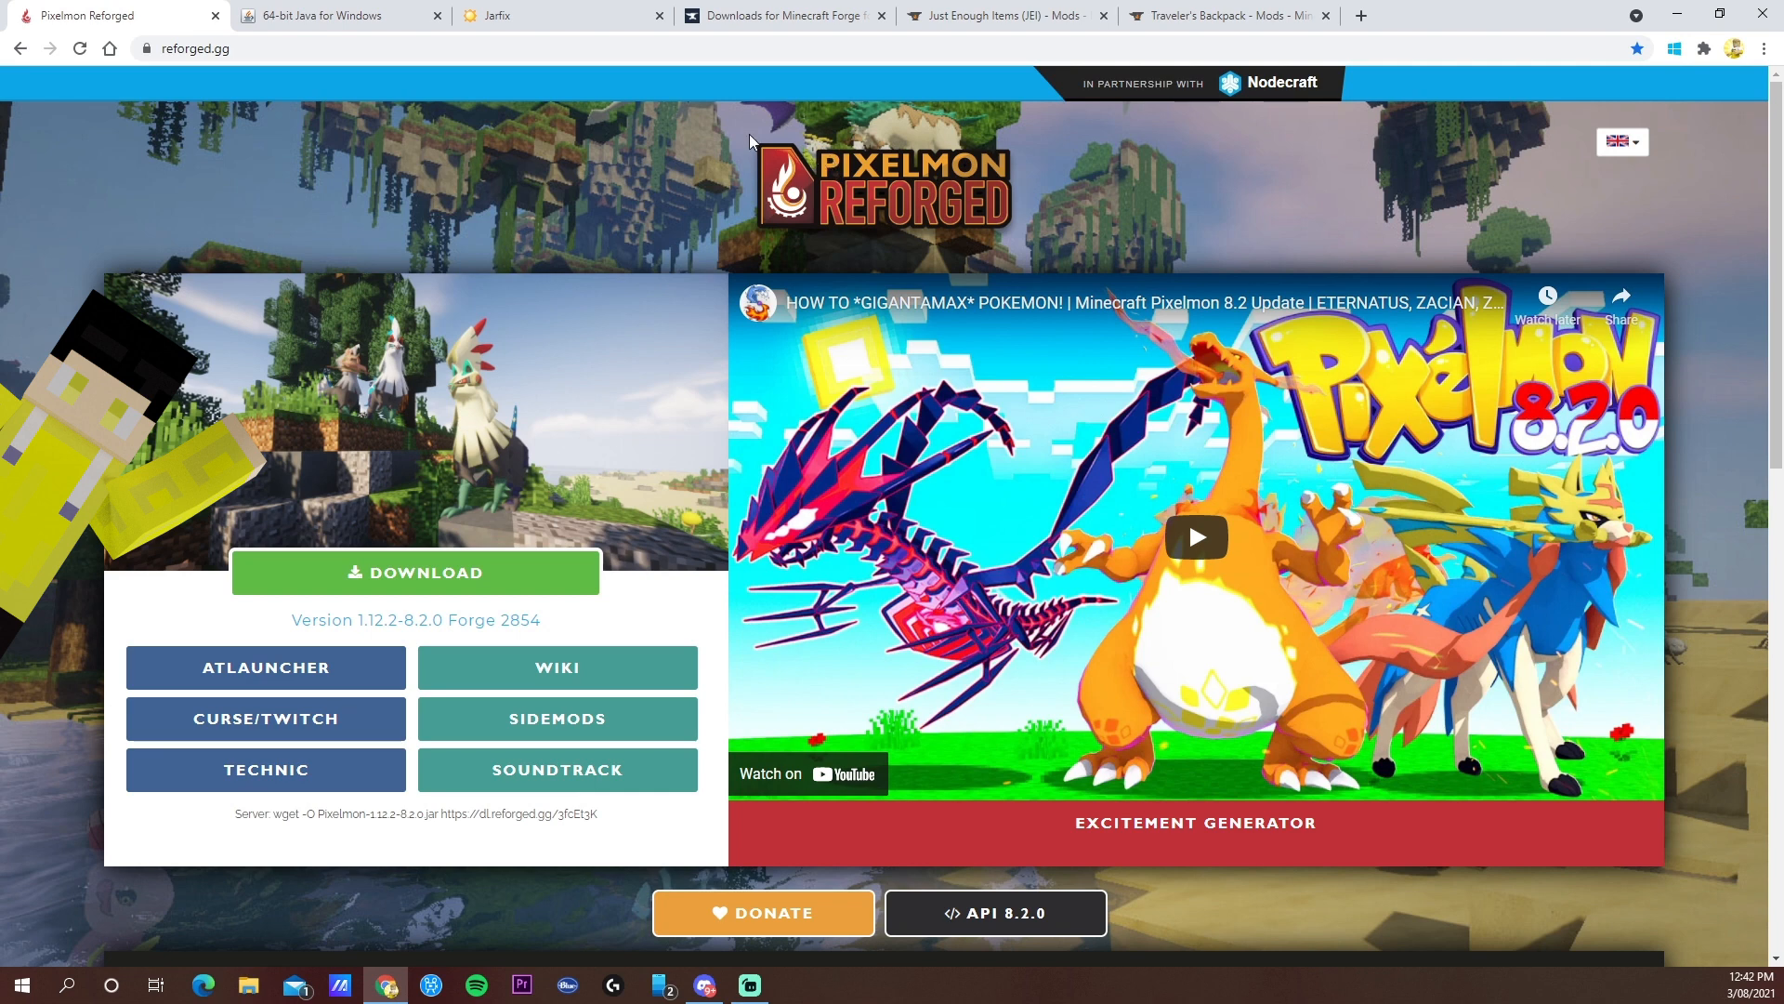
mouse_move(699, 229)
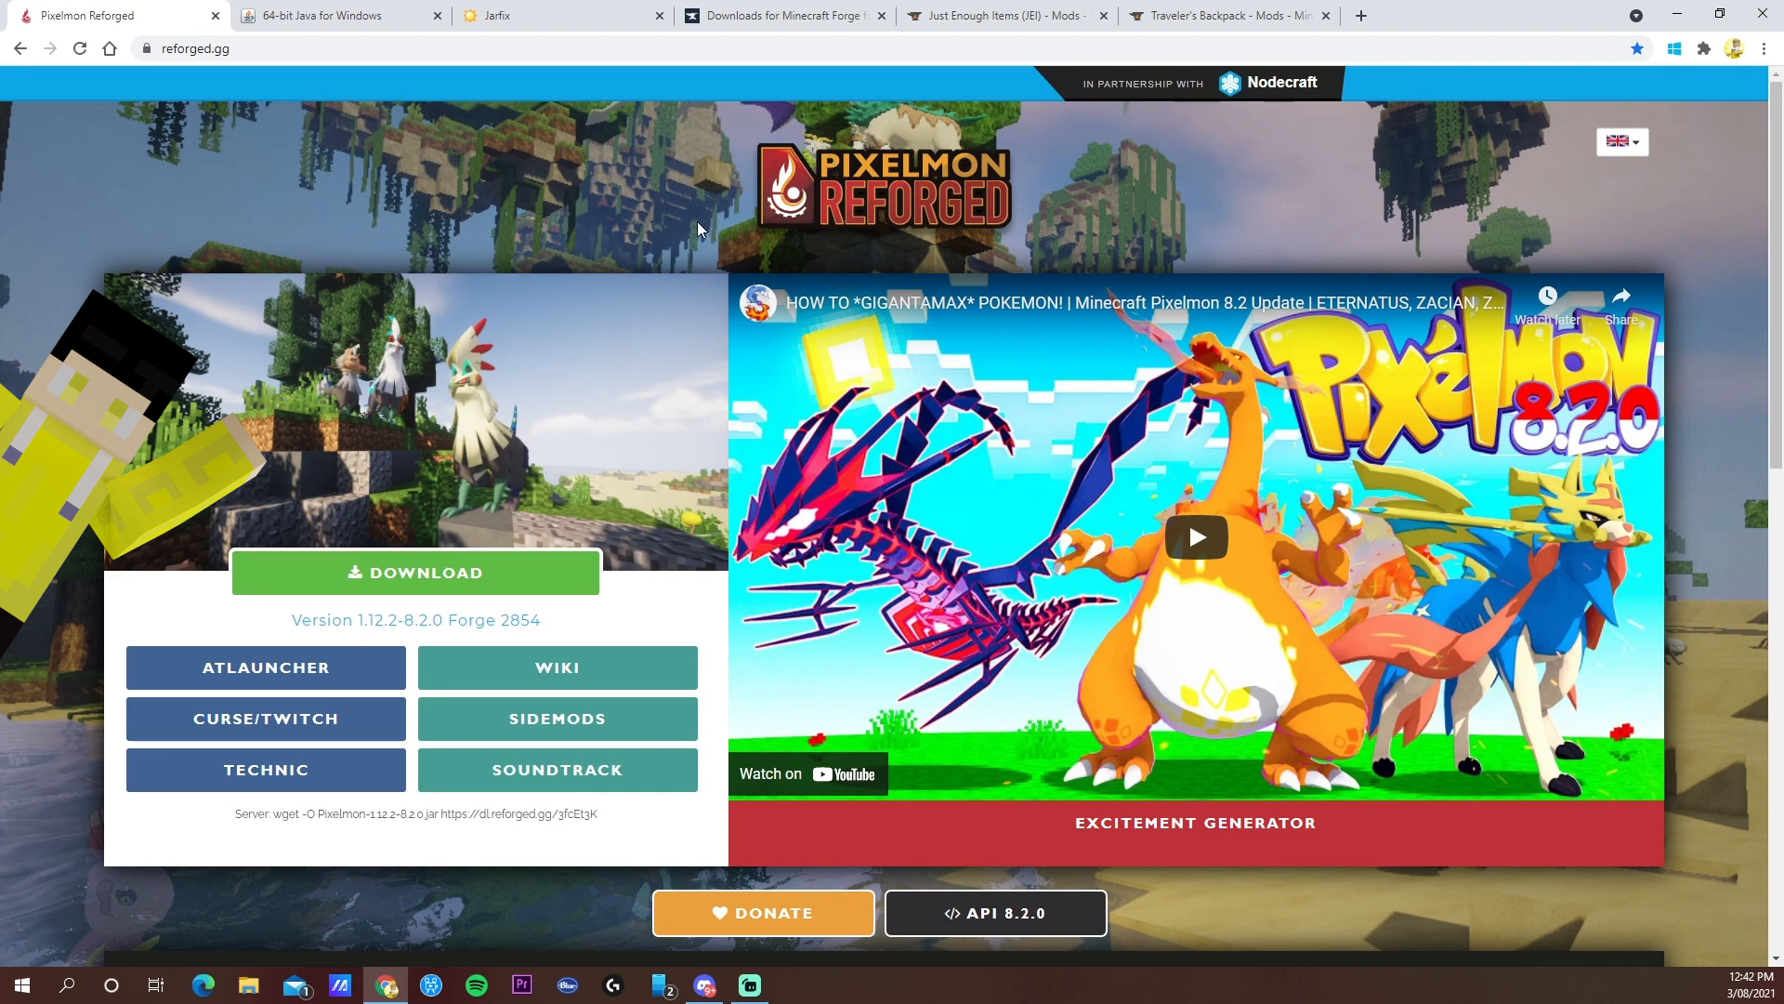
mouse_move(580, 219)
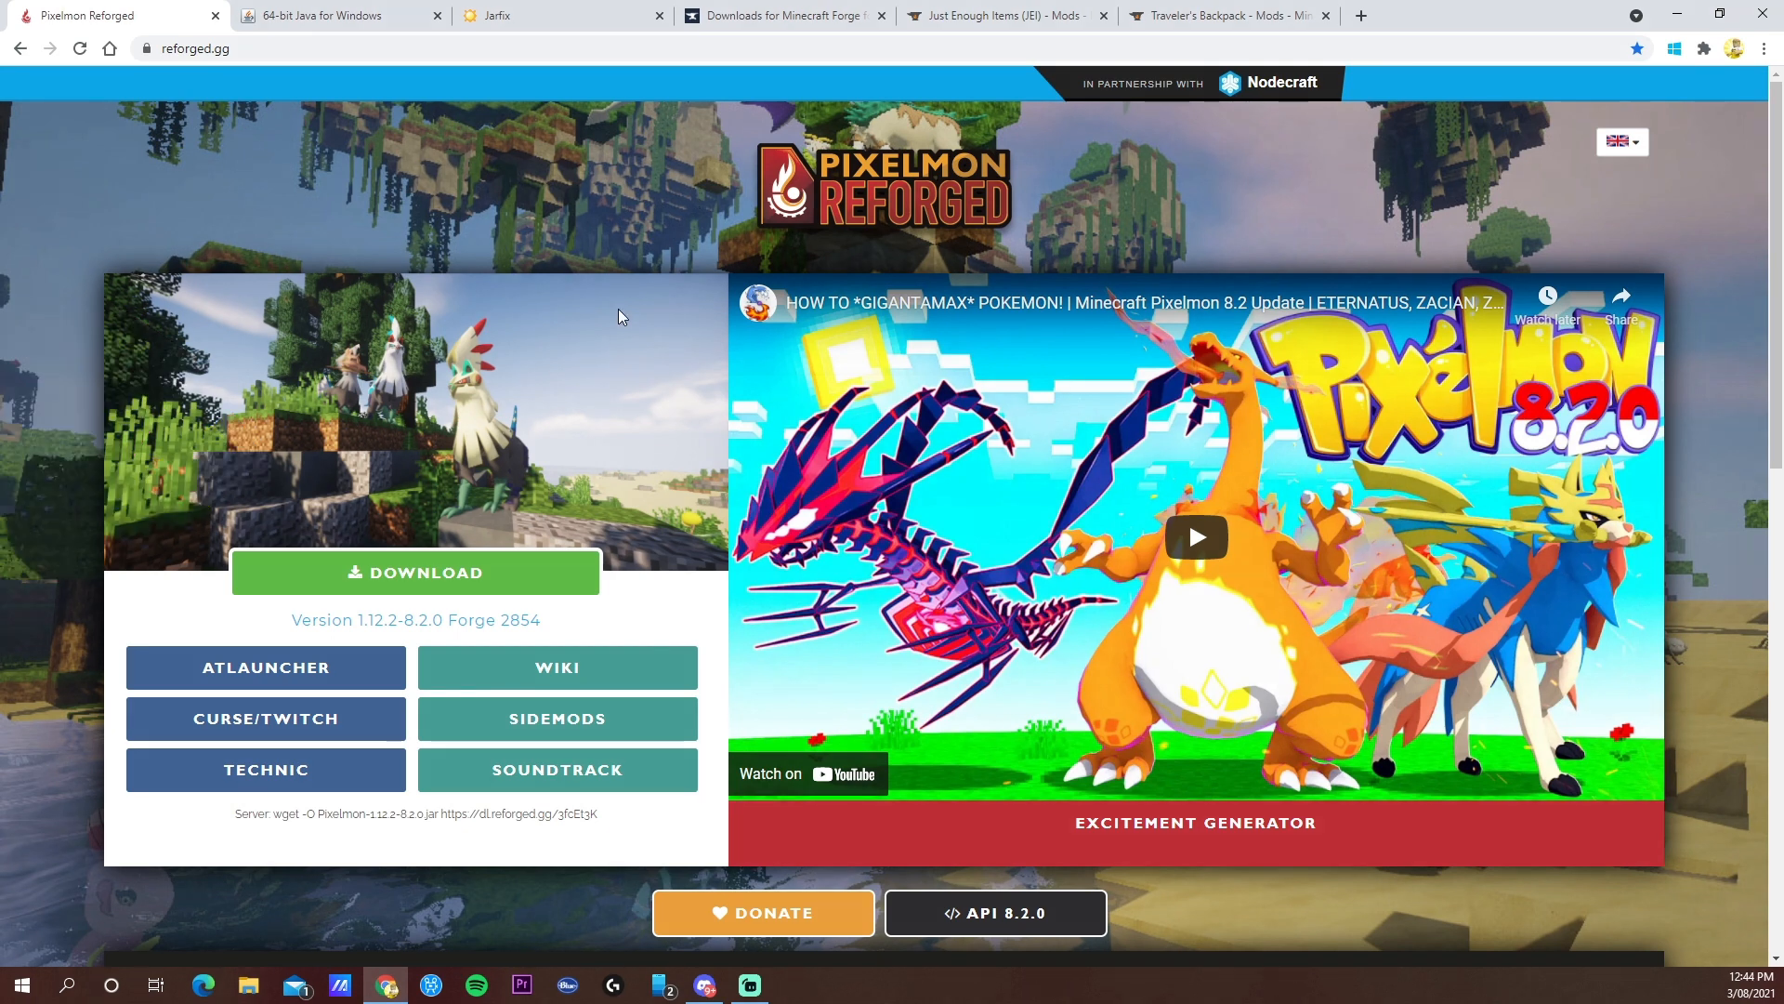
mouse_move(578, 353)
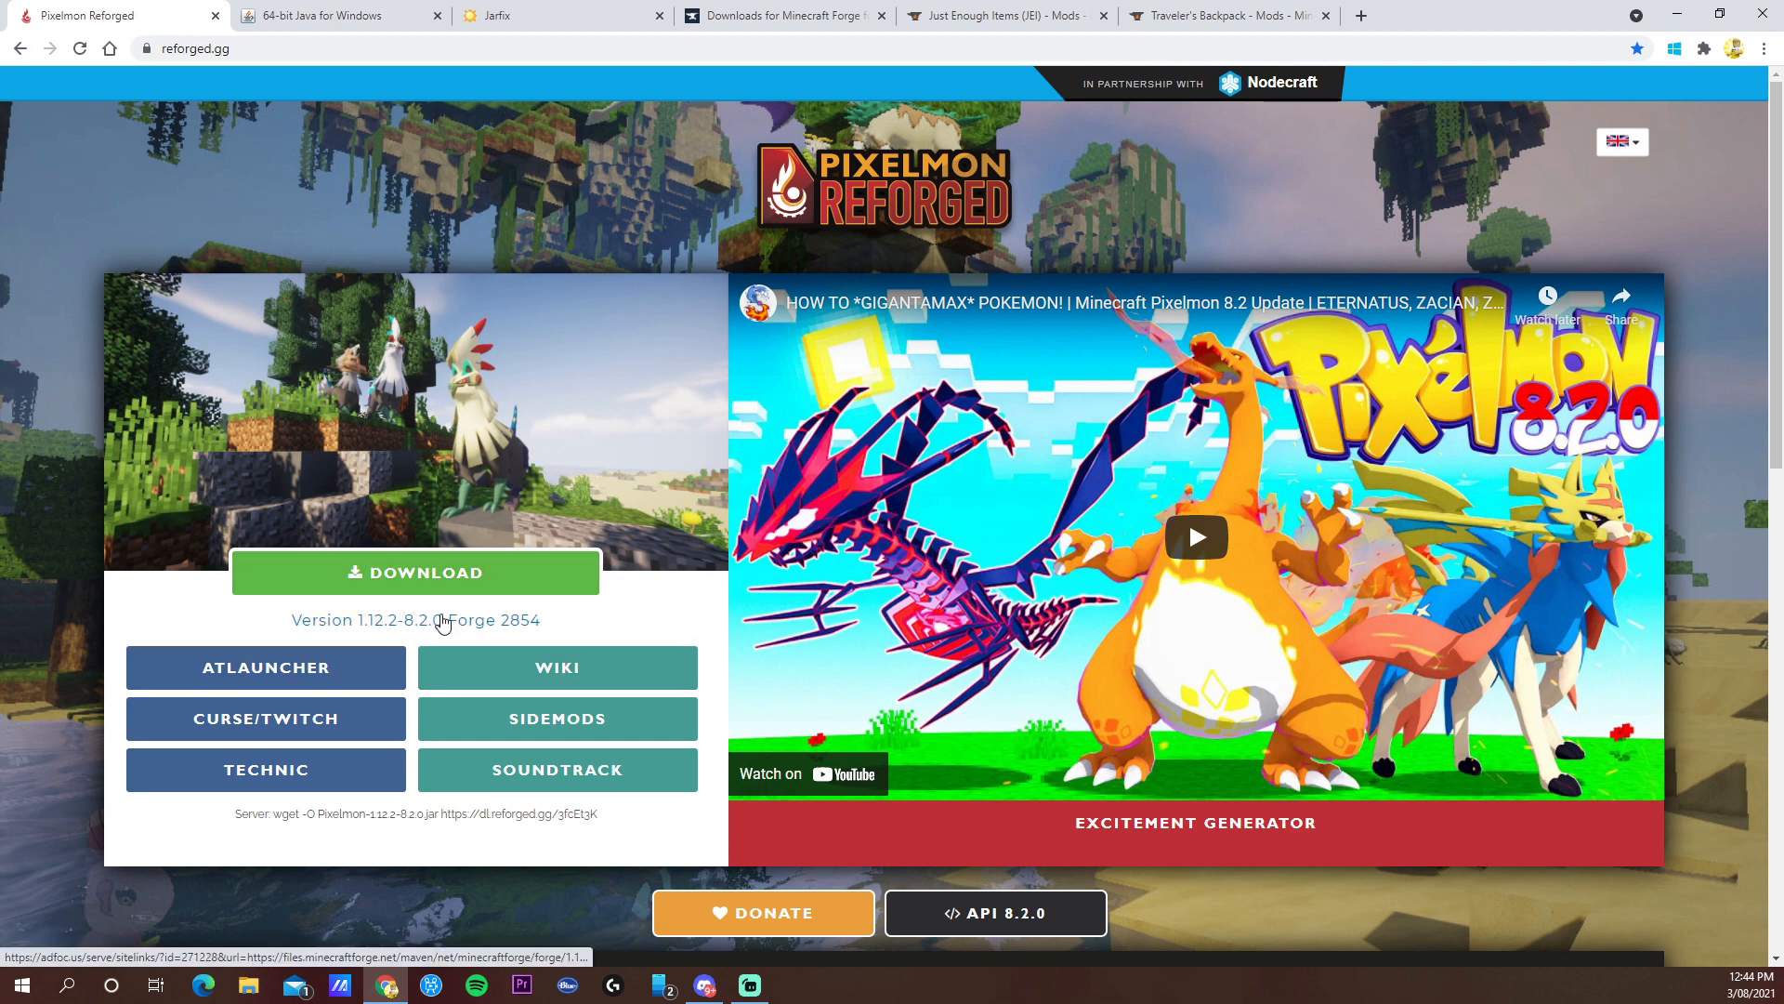
- Skip the AdFoc.us countdown so the Pixelmon 1.12.2-8.2.0 jar (about 170 MB) downloads
click(414, 572)
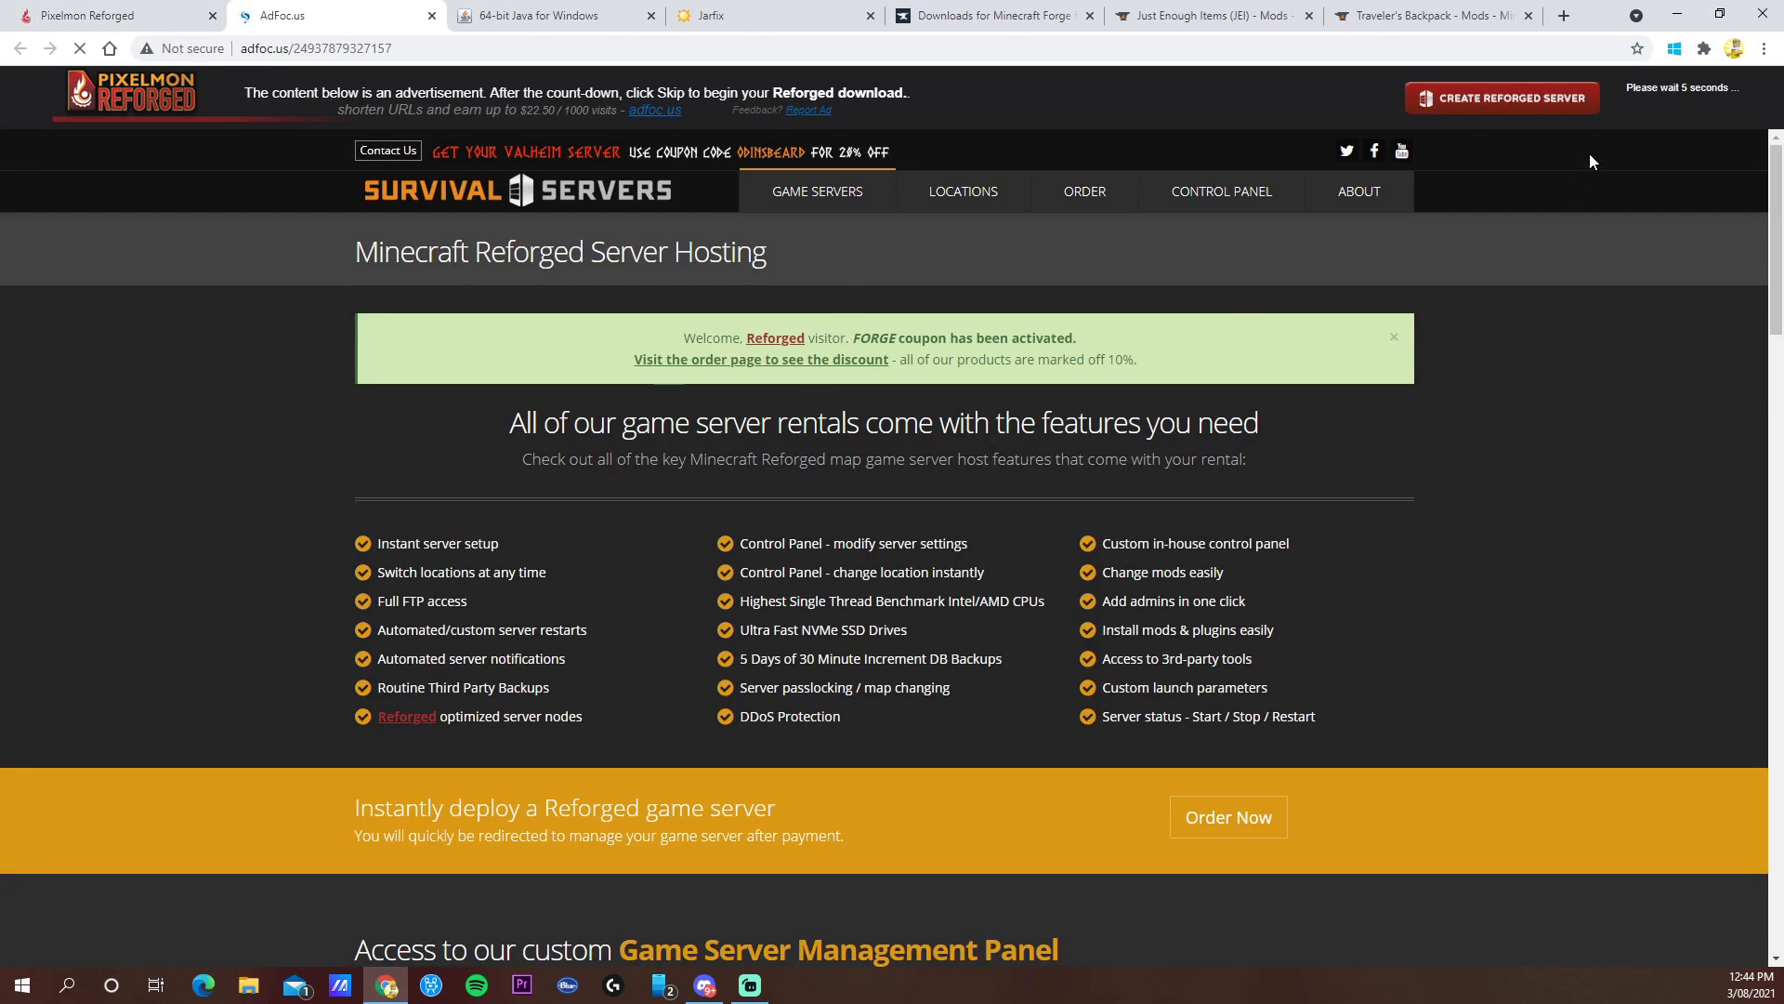
mouse_move(1734, 107)
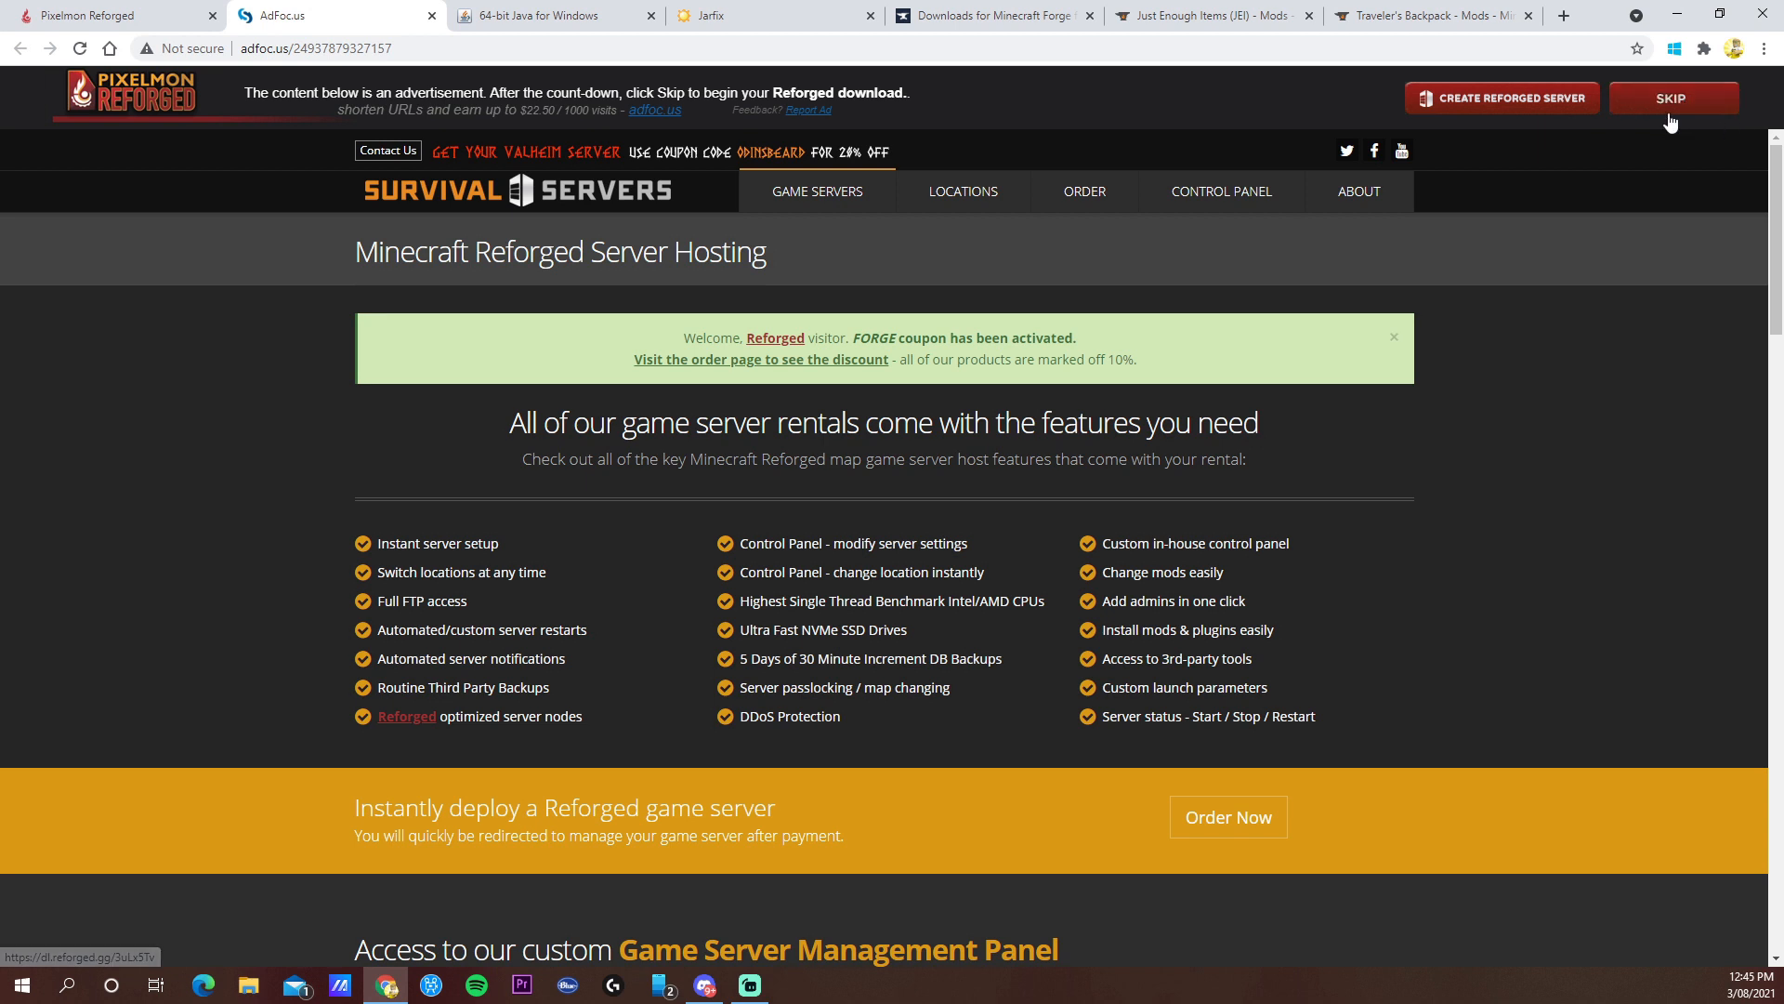
click(1669, 108)
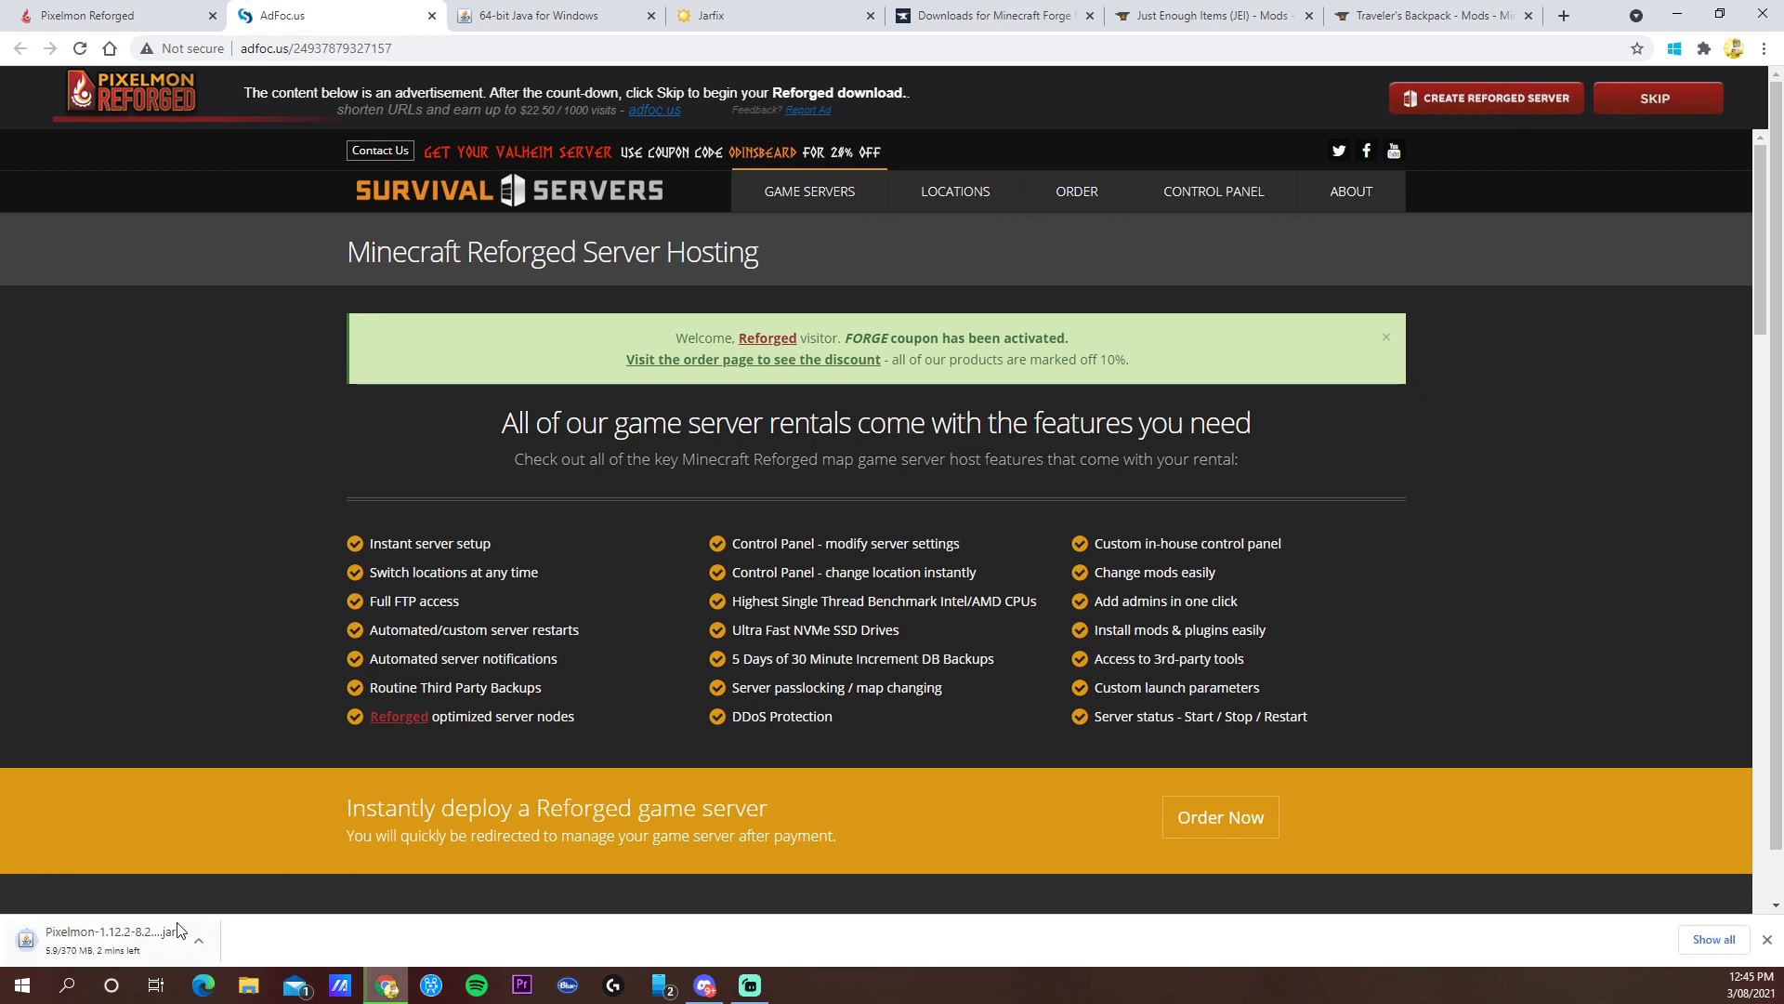
mouse_move(159, 848)
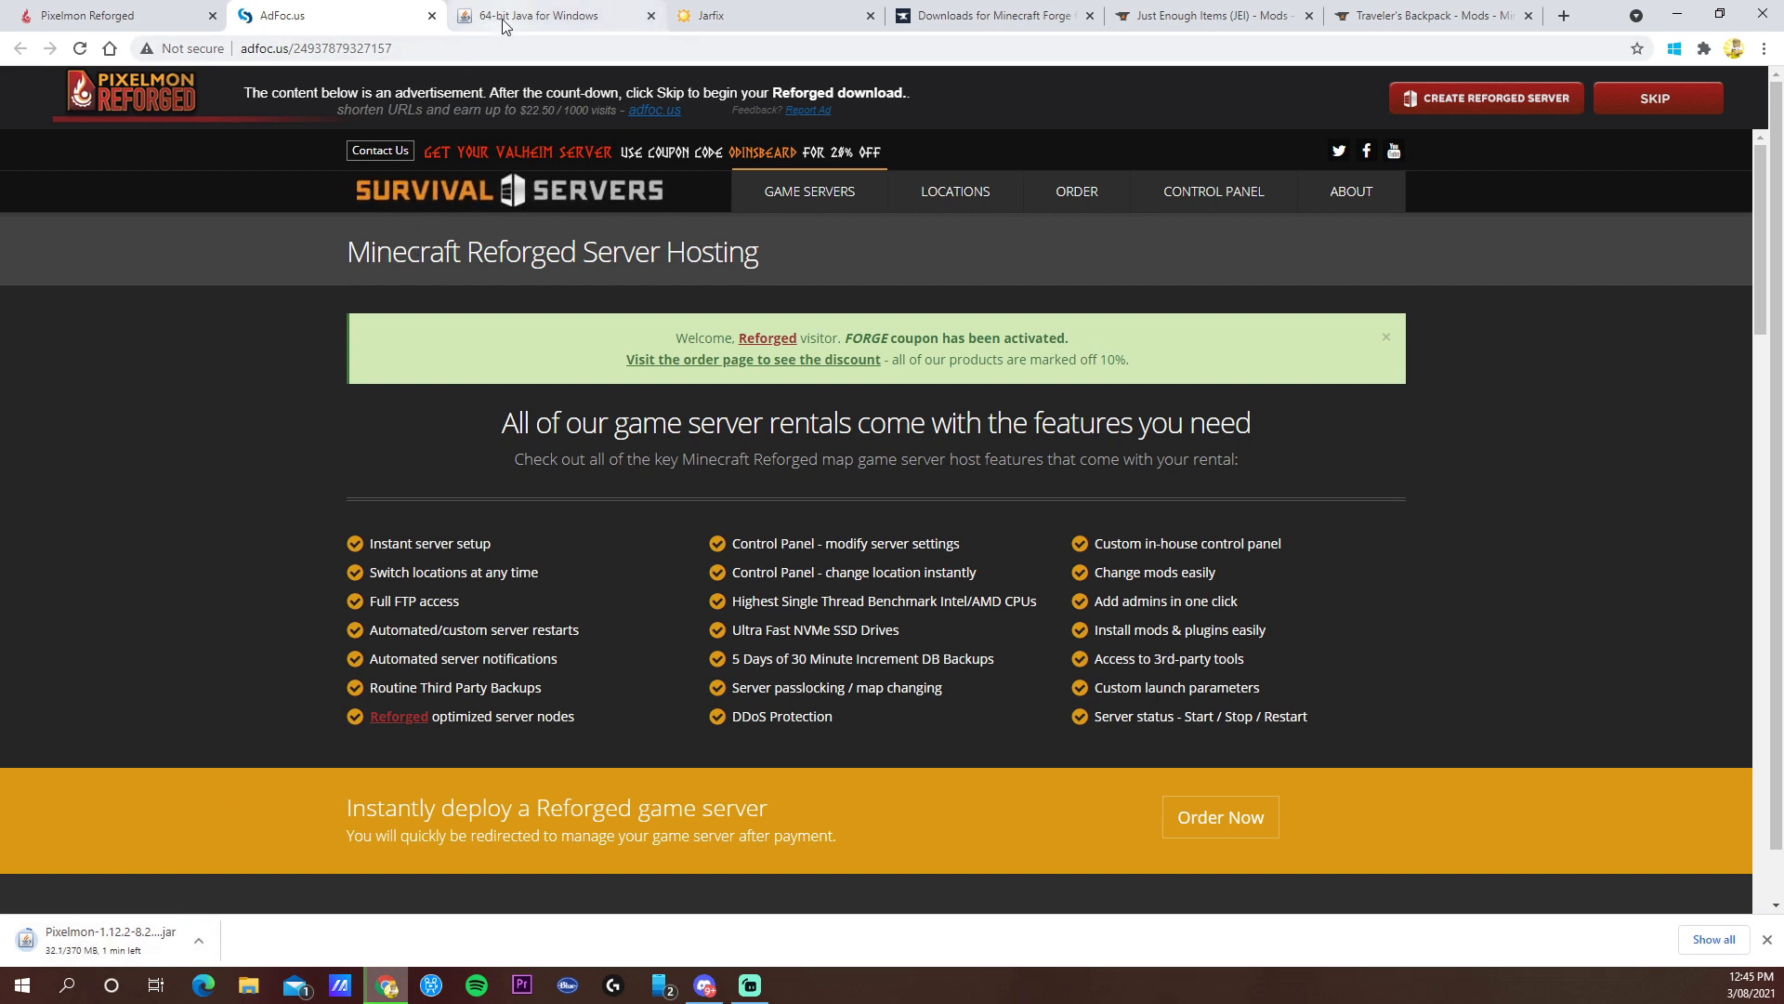
- Accept the license and download the 64-bit Java 8 Update 301 Windows installer
click(554, 15)
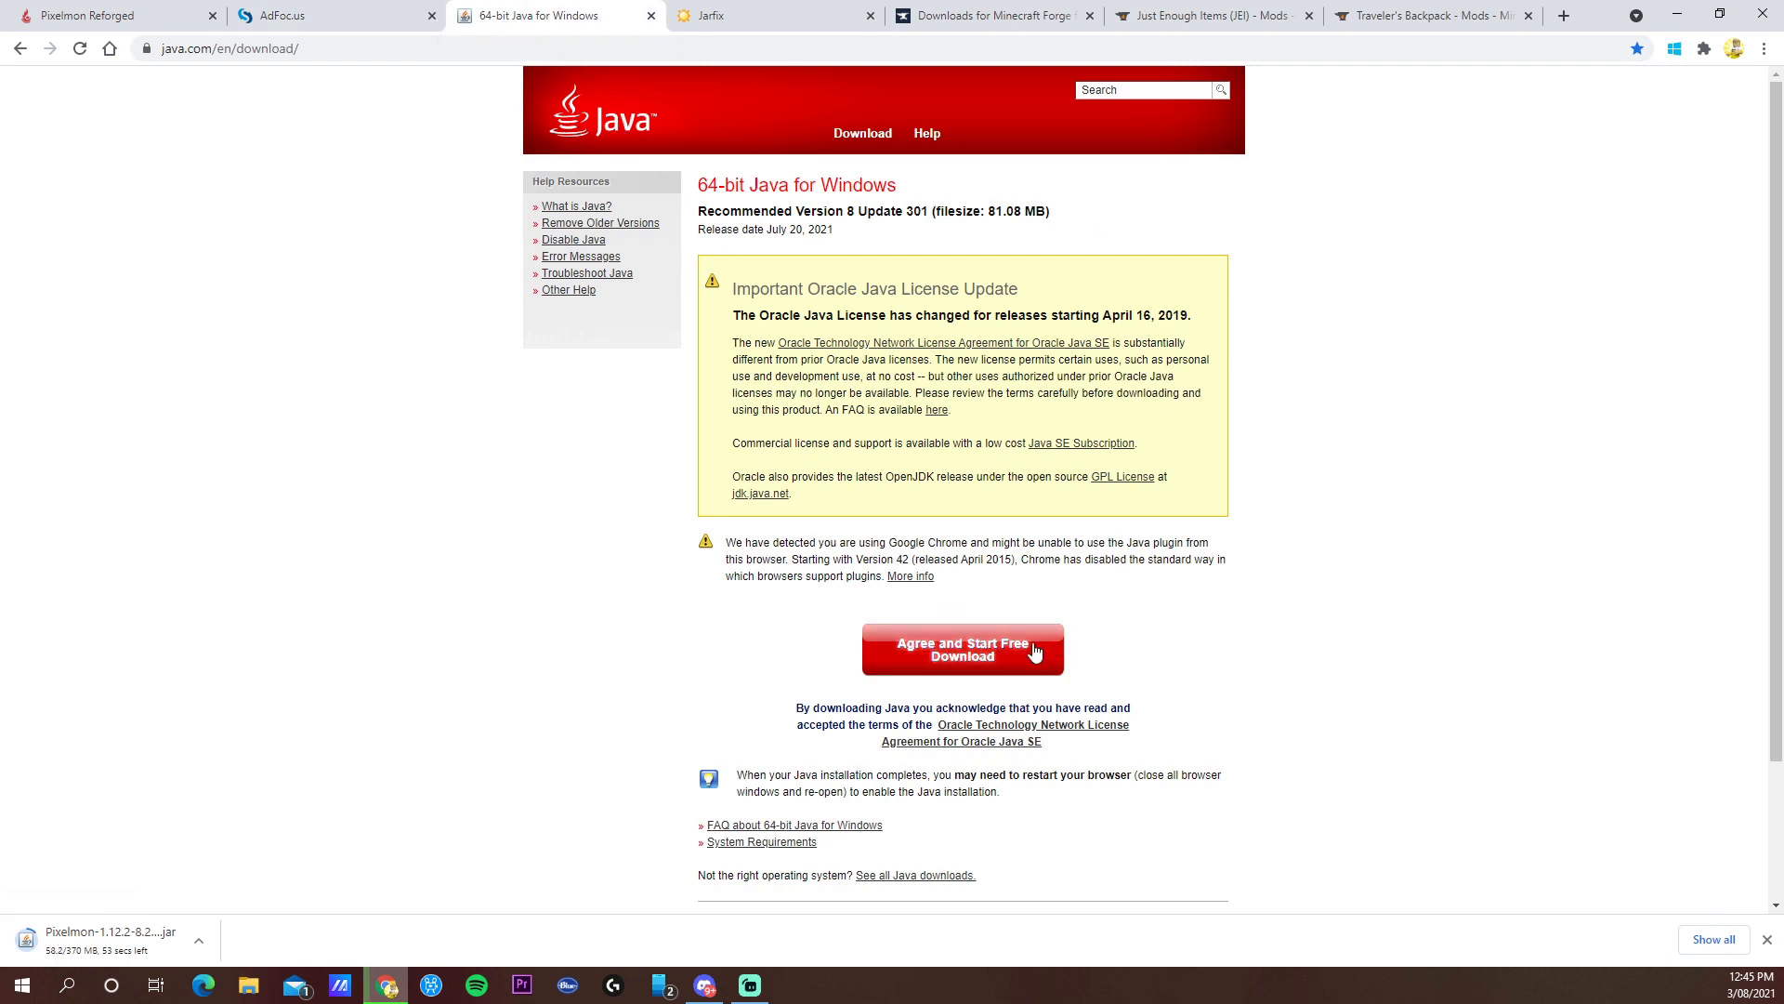
click(962, 648)
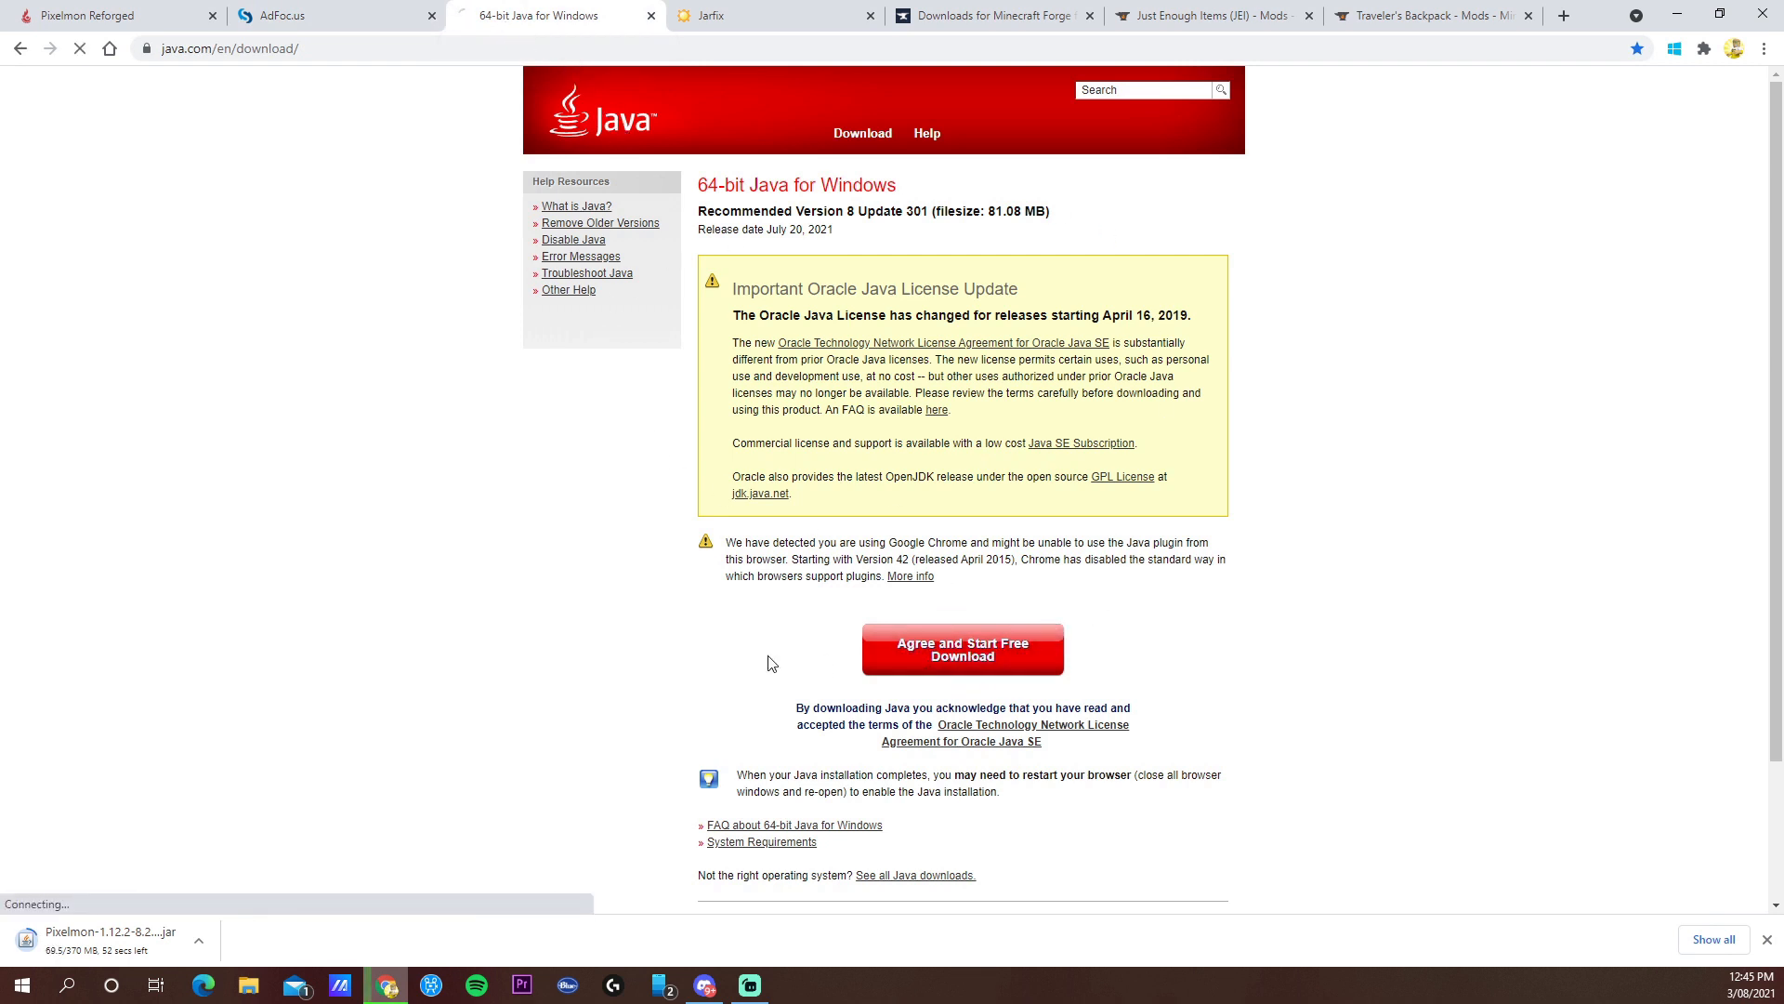
click(962, 649)
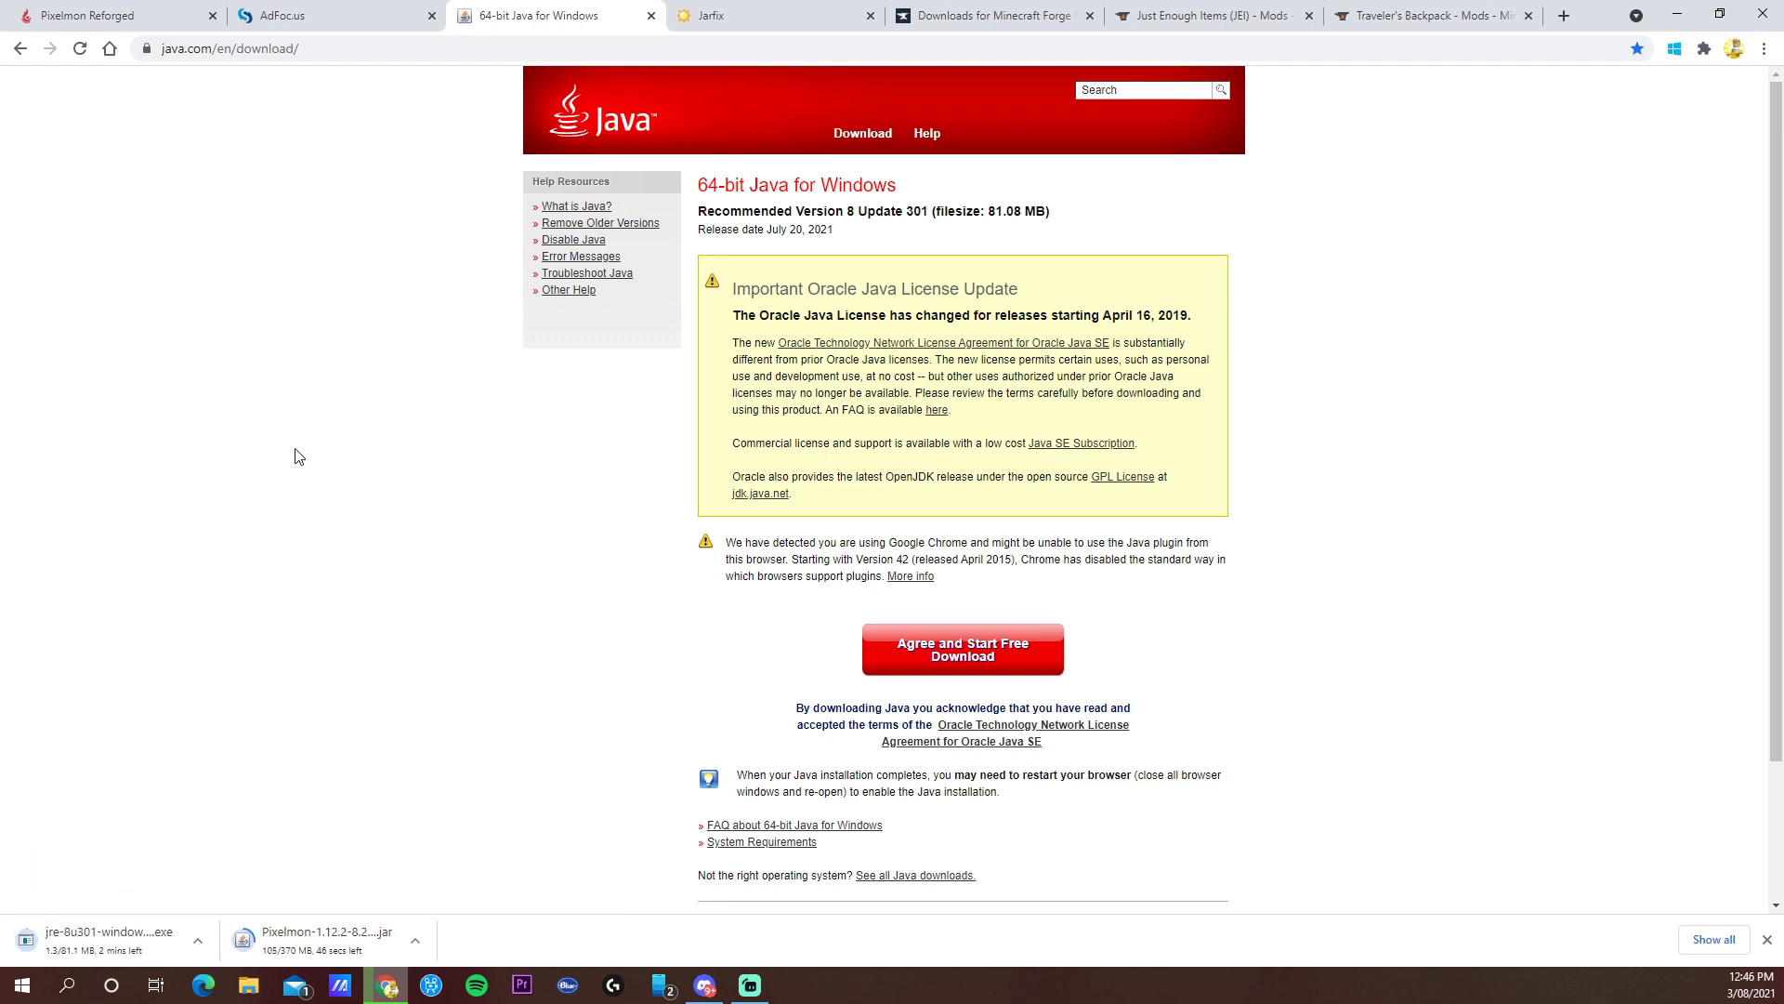
- Dismiss the Jarfix registration message and download jarfix.exe from the author's site
click(711, 15)
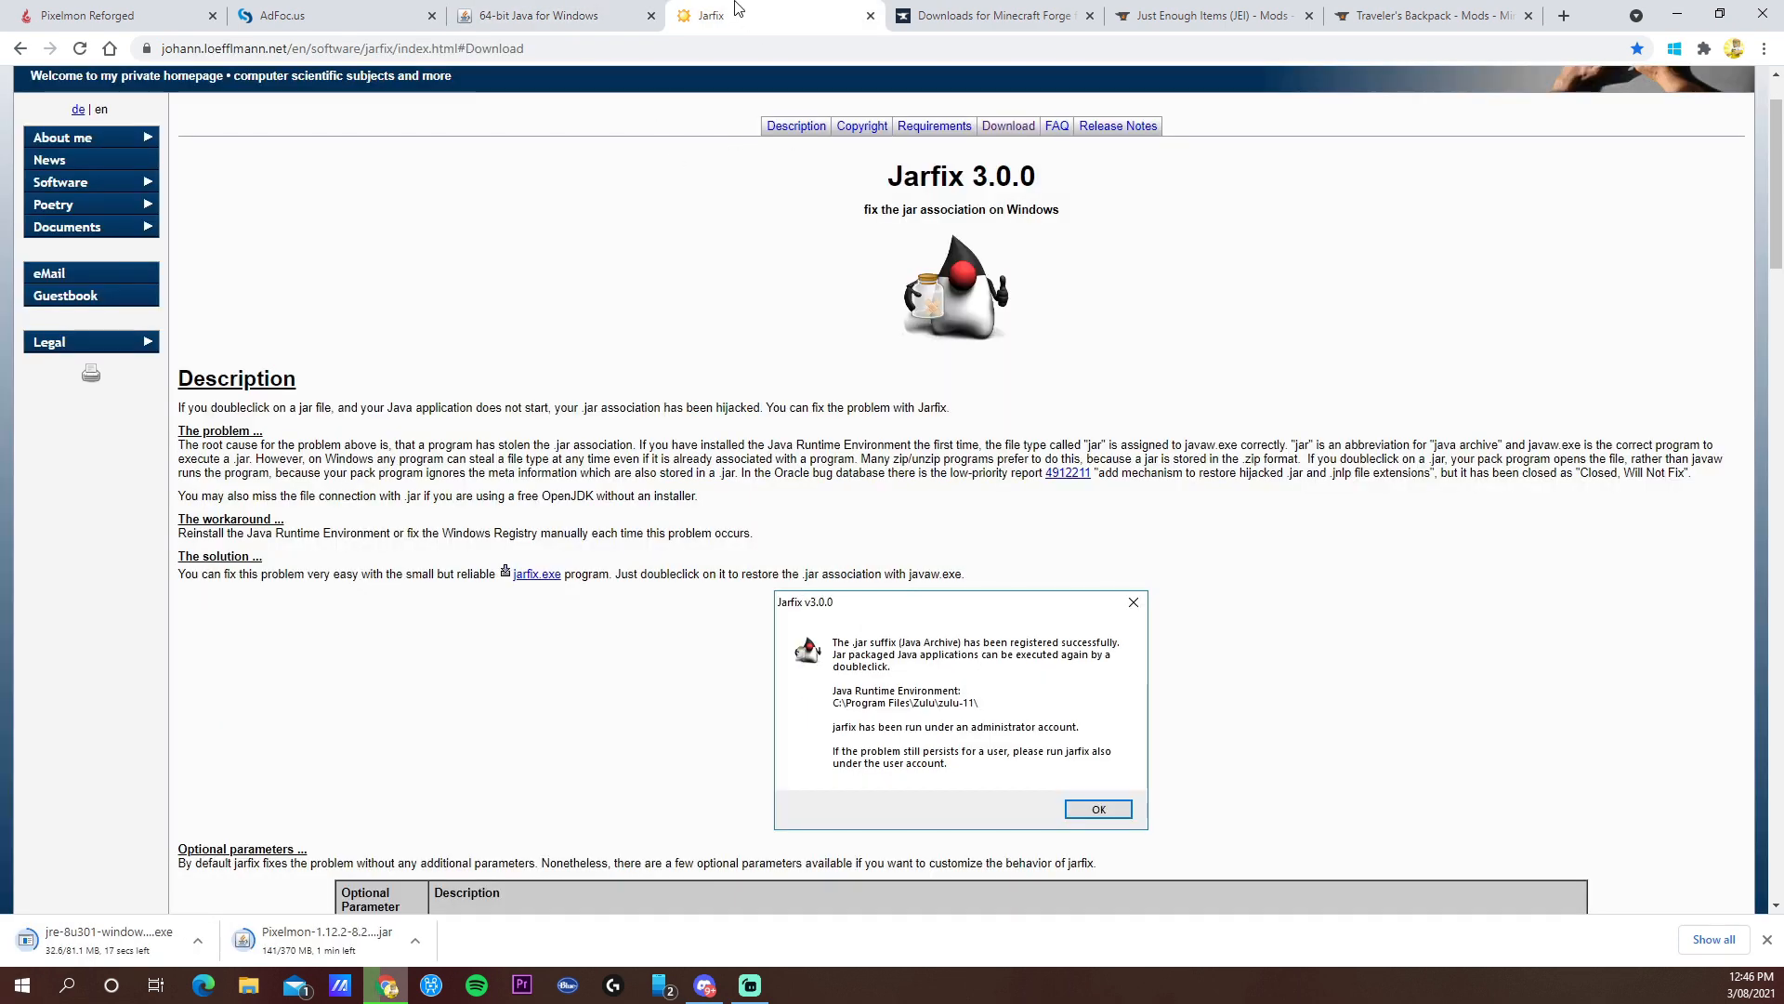
scroll(down, 3)
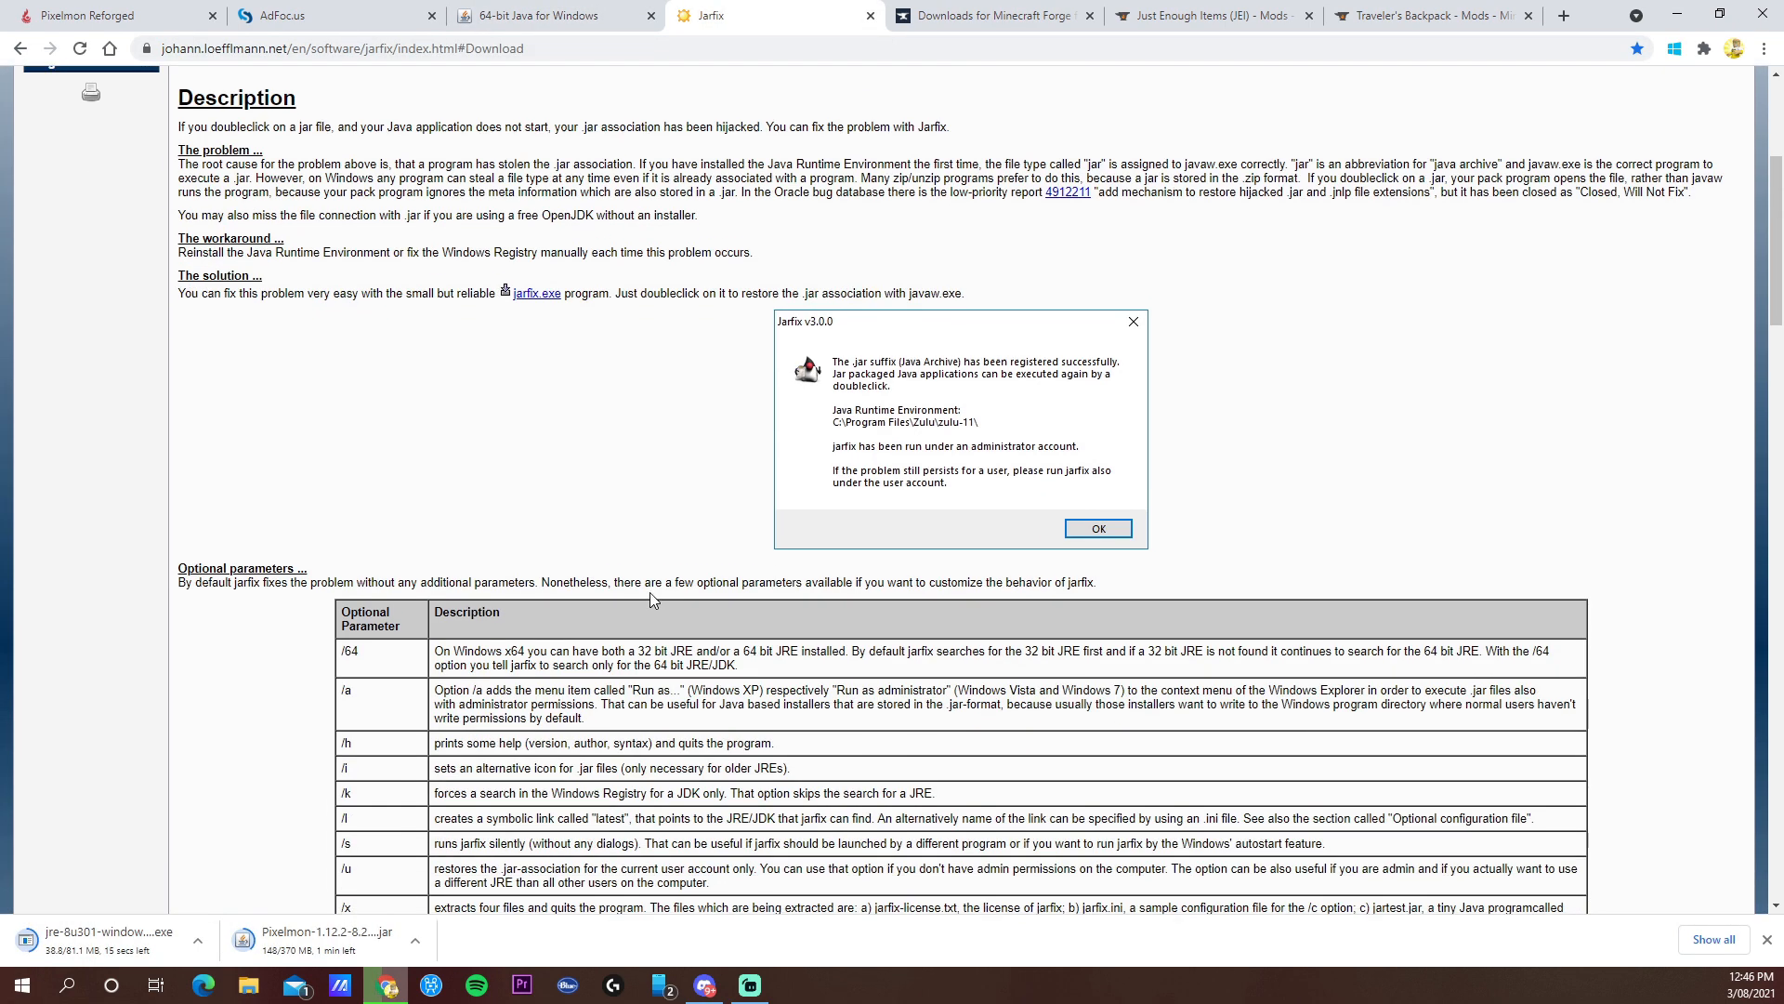
click(1095, 528)
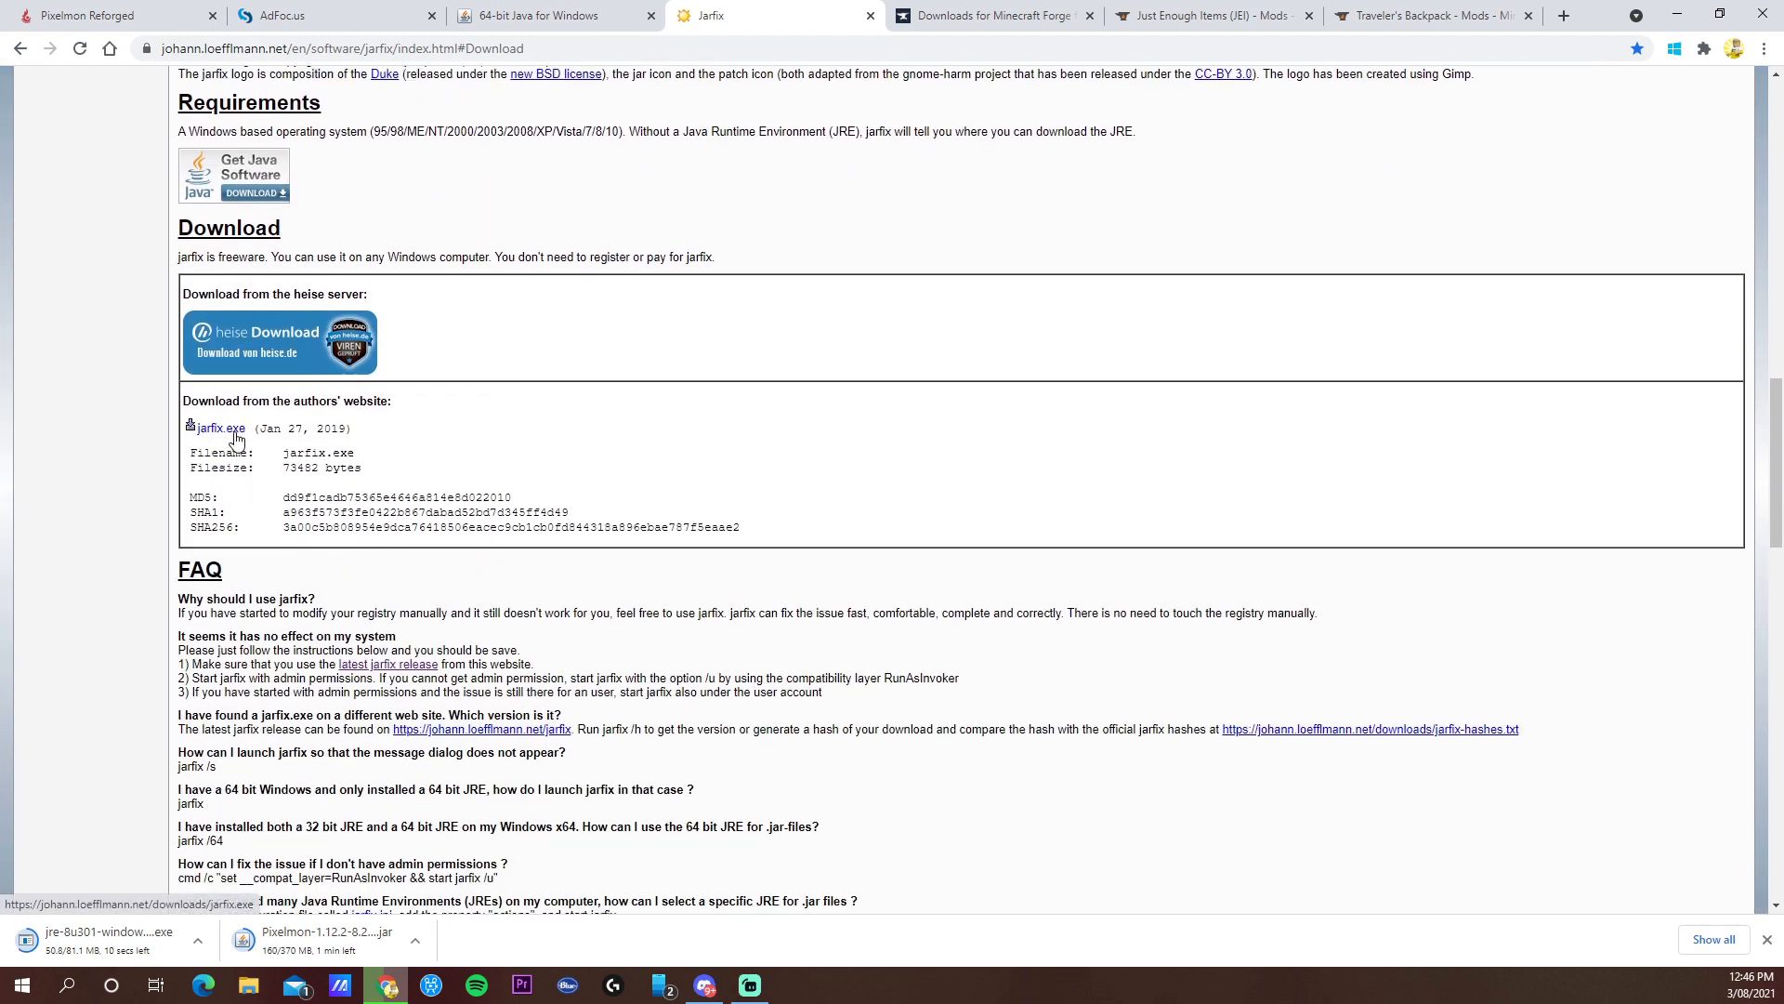
click(222, 428)
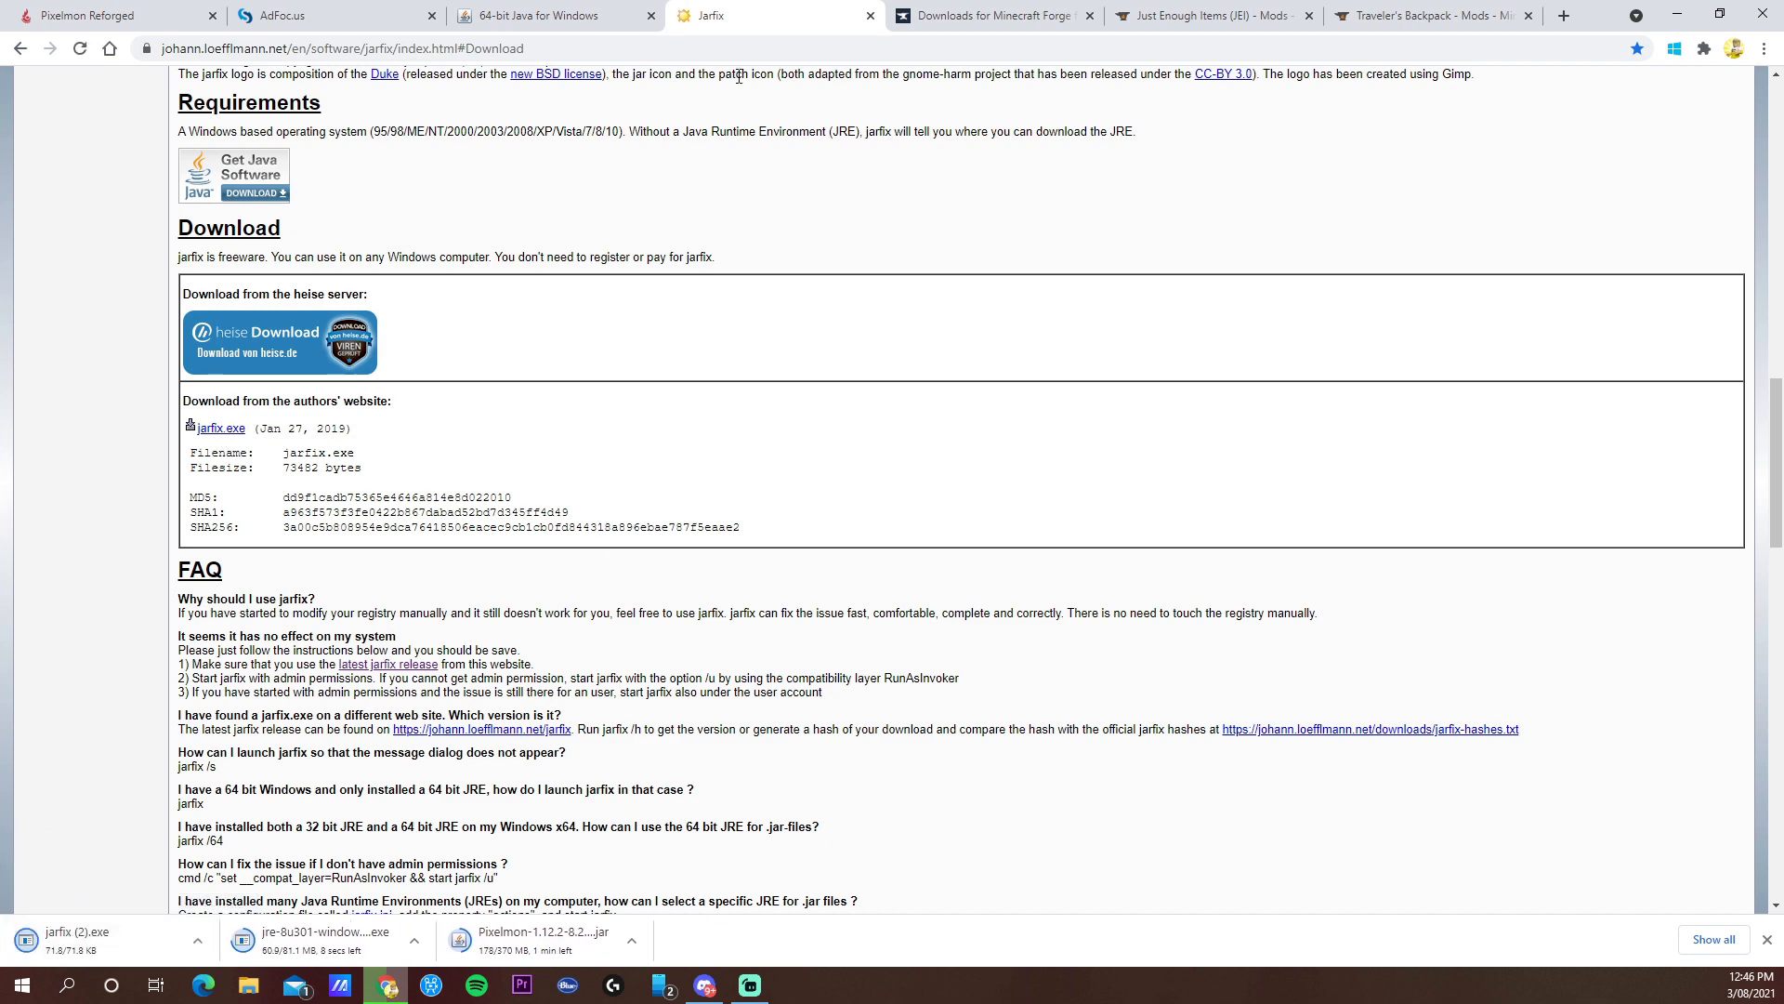
click(990, 15)
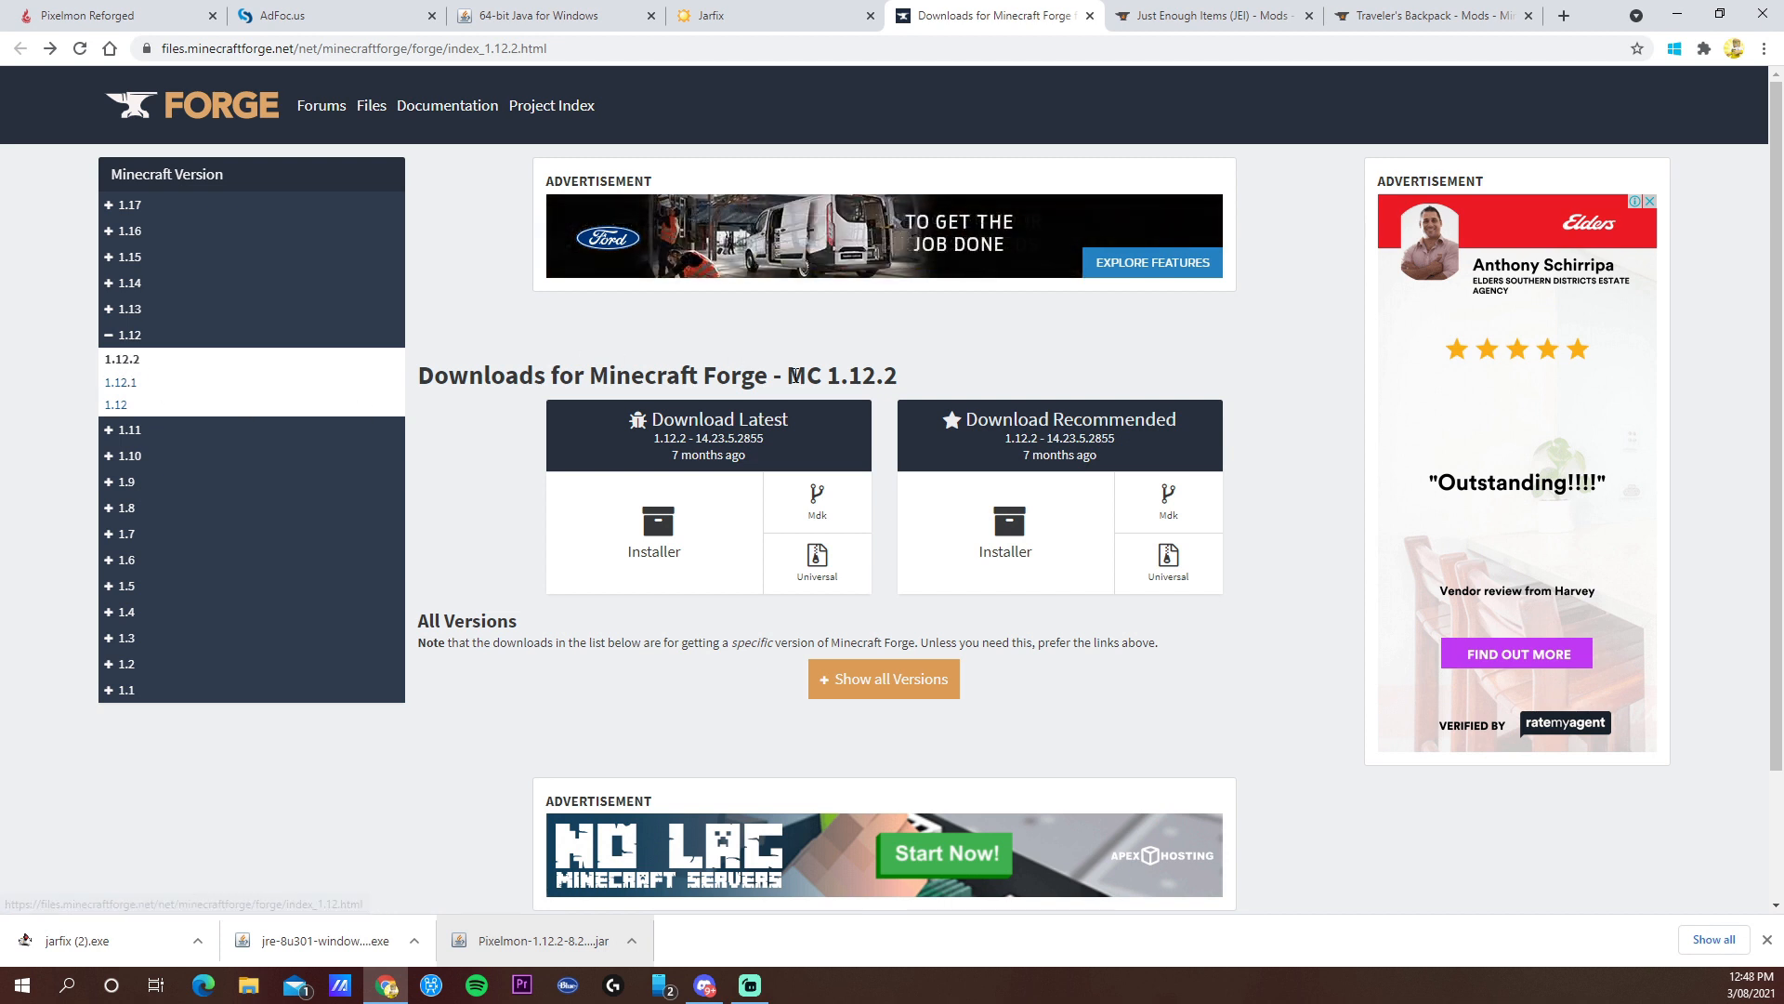
- Request the Forge 14.23.5.2855 installer from all 1.12.2 versions and skip the AdFoc.us ad
double_click(840, 376)
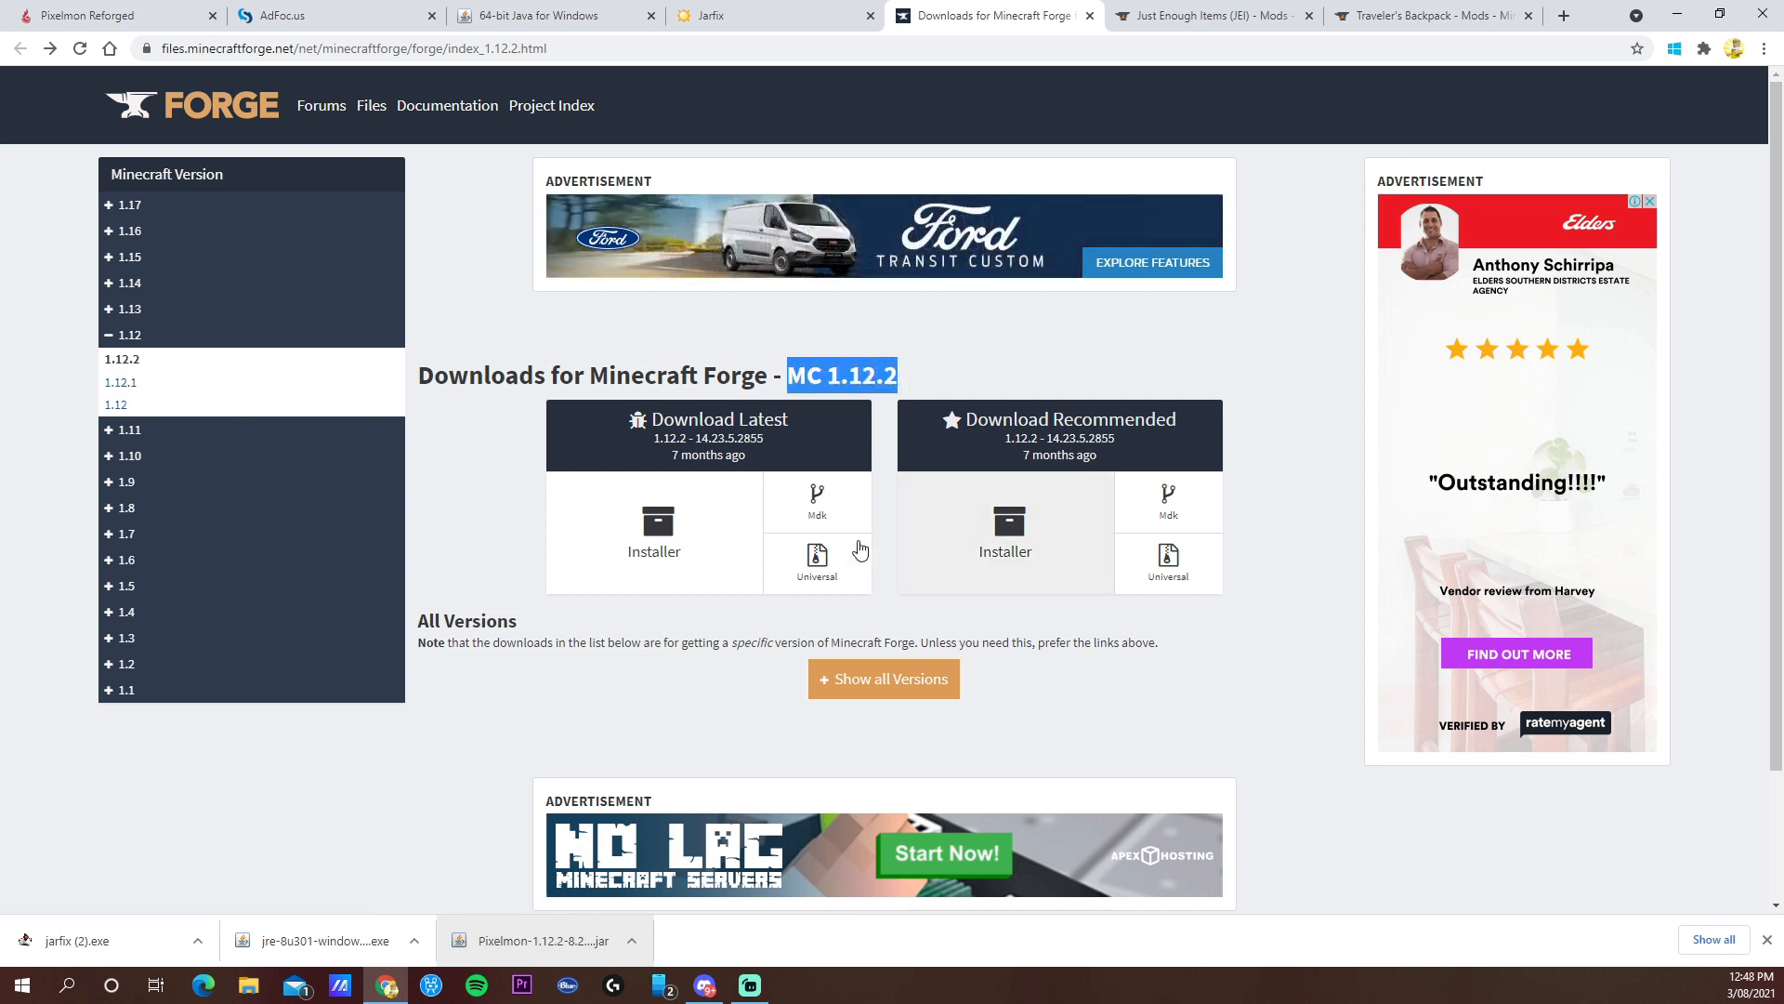
click(883, 679)
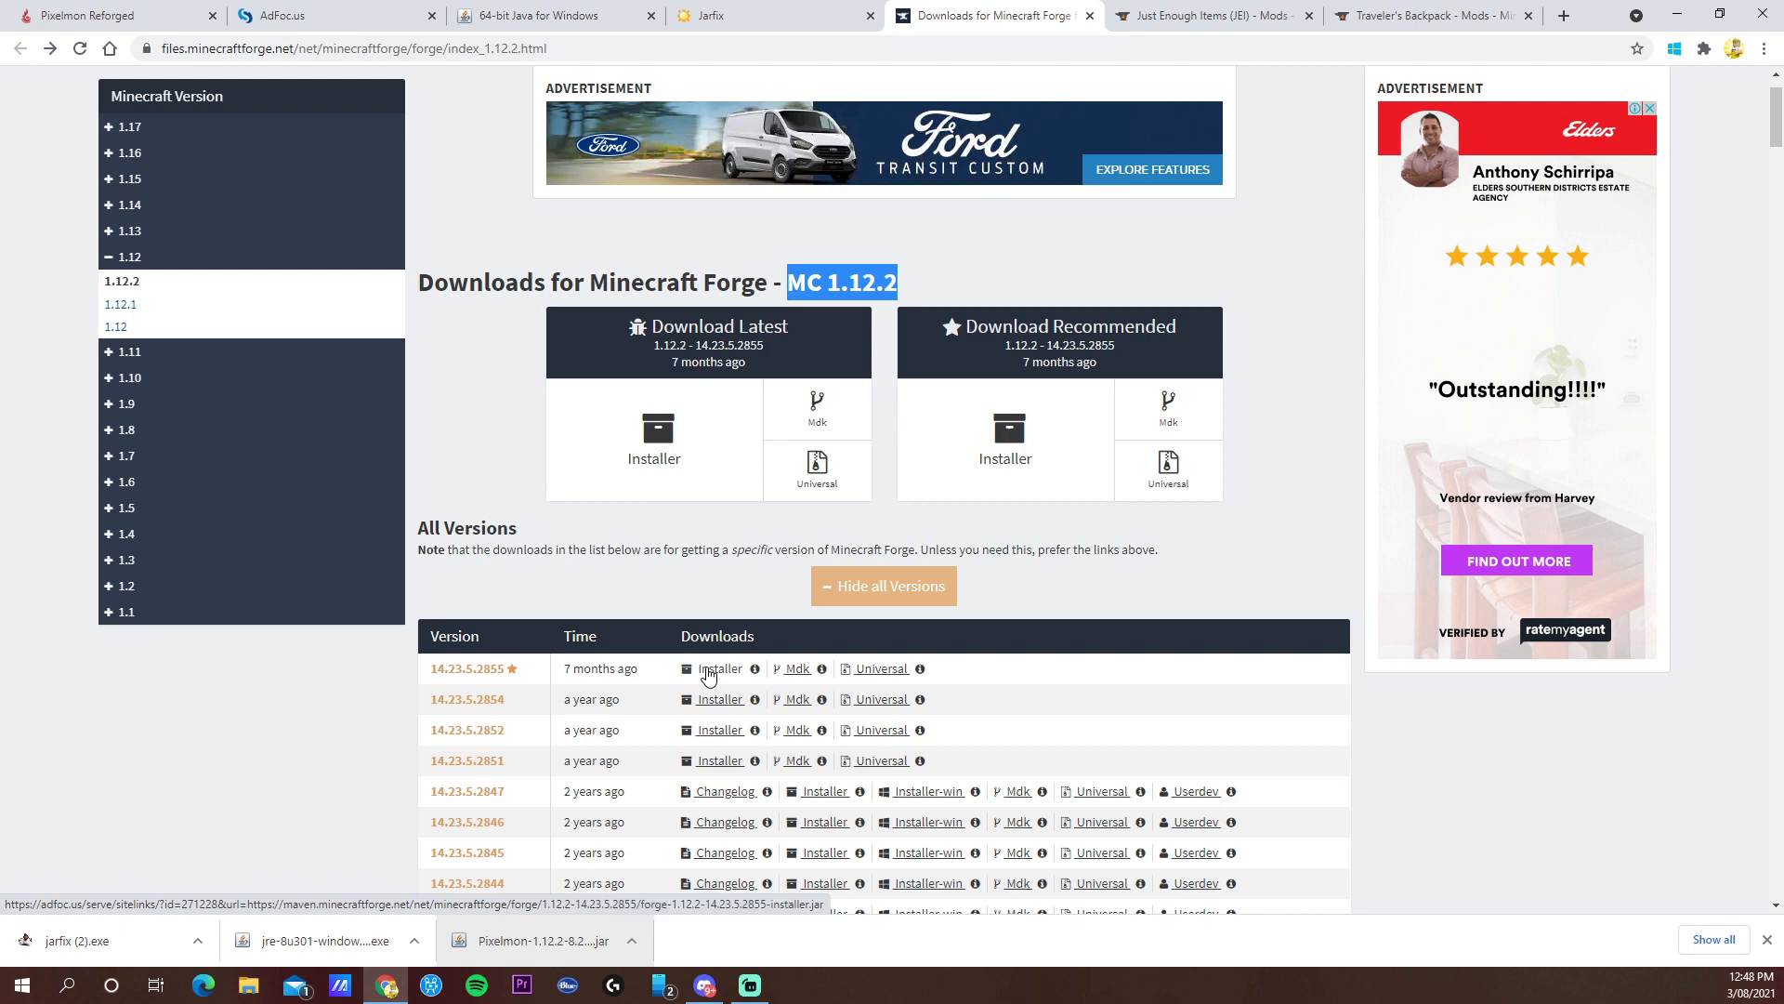
click(718, 668)
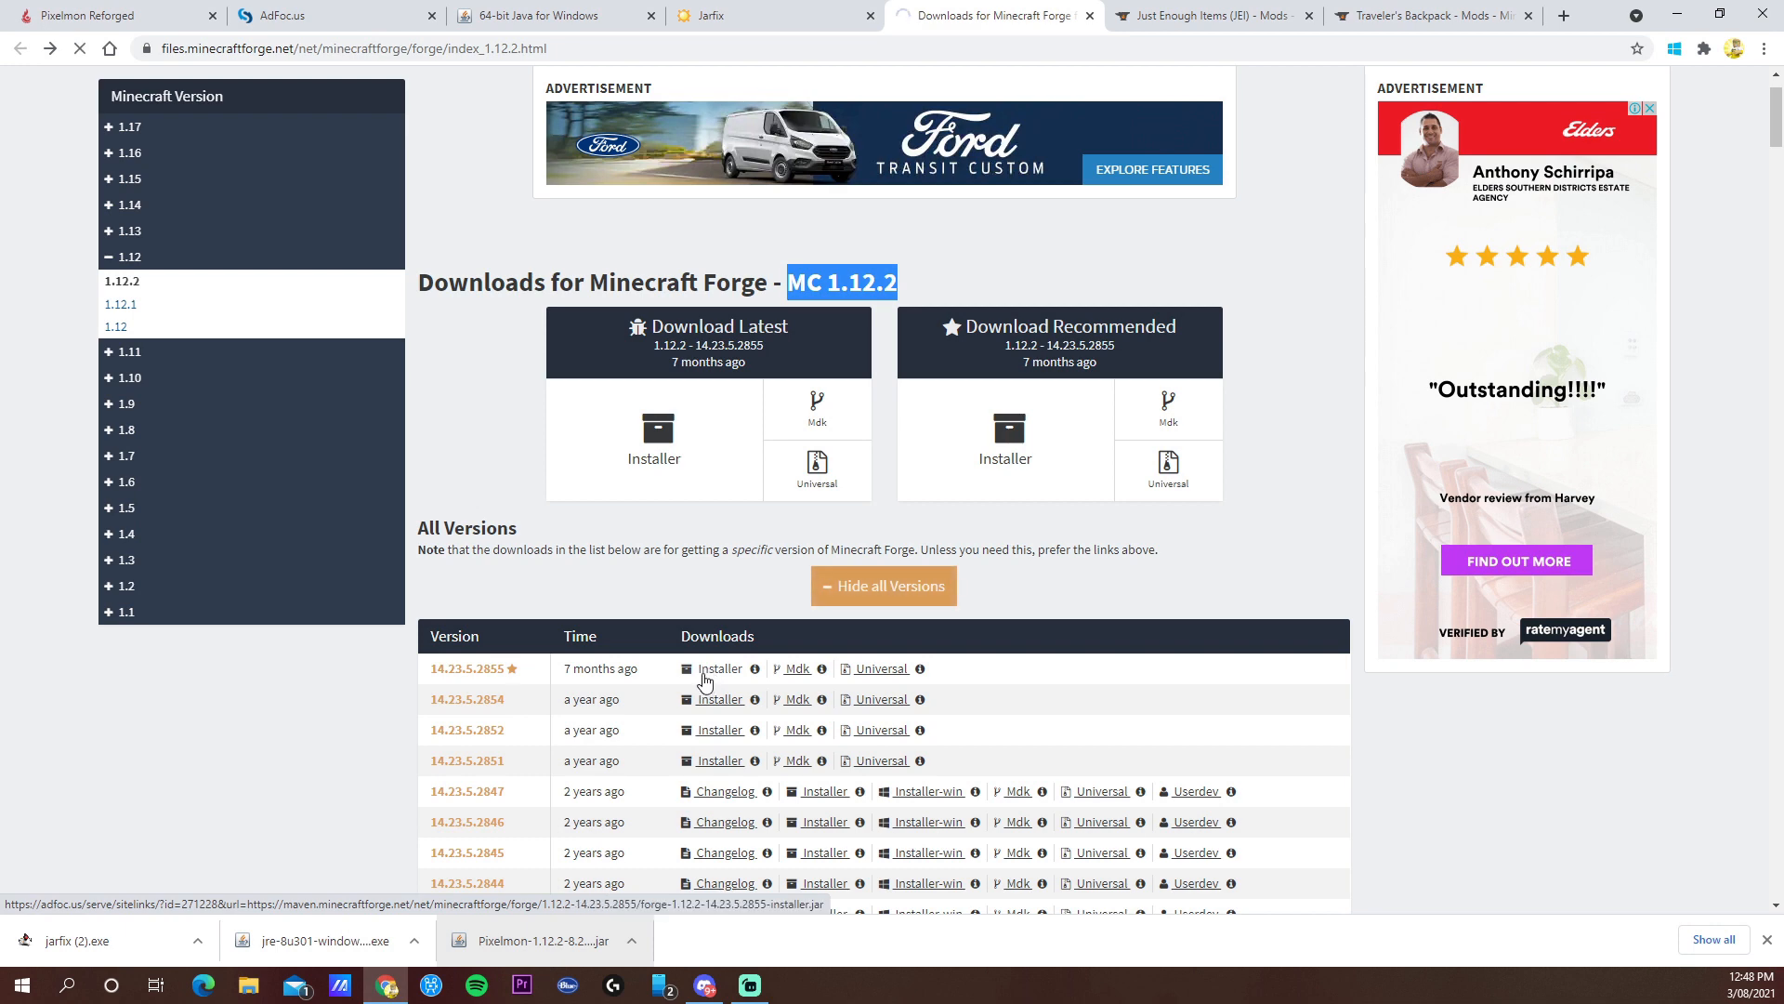
click(720, 668)
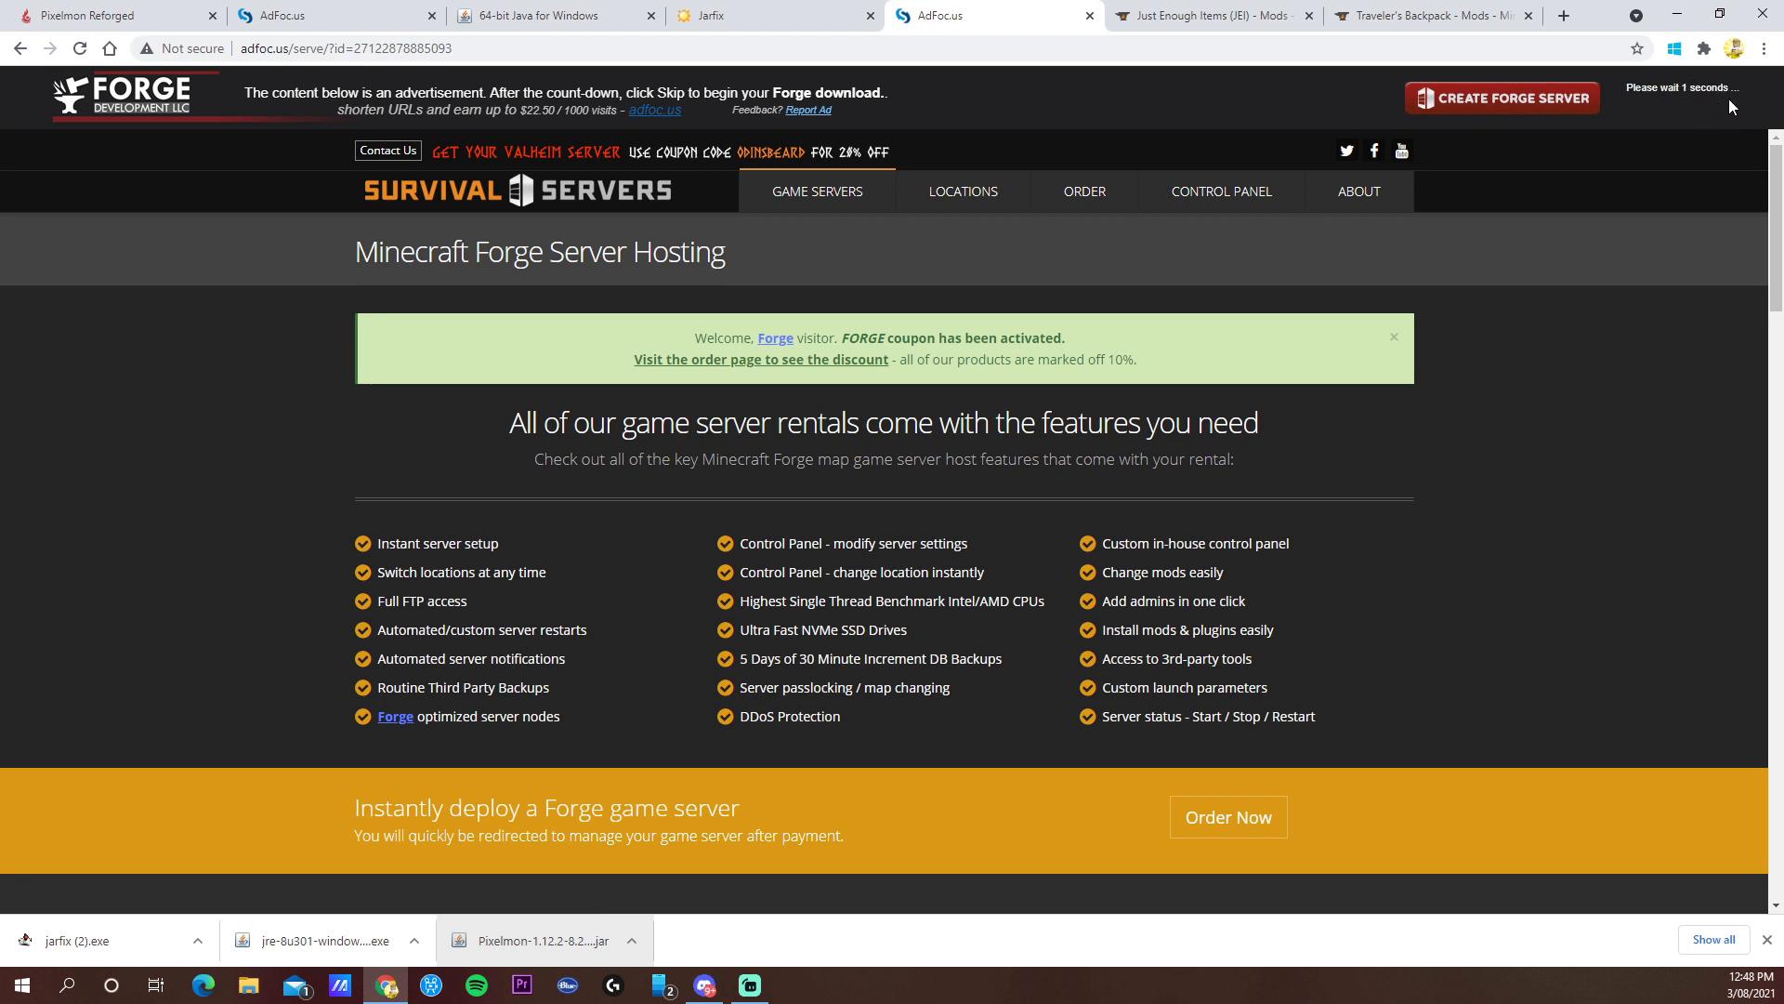
click(1207, 15)
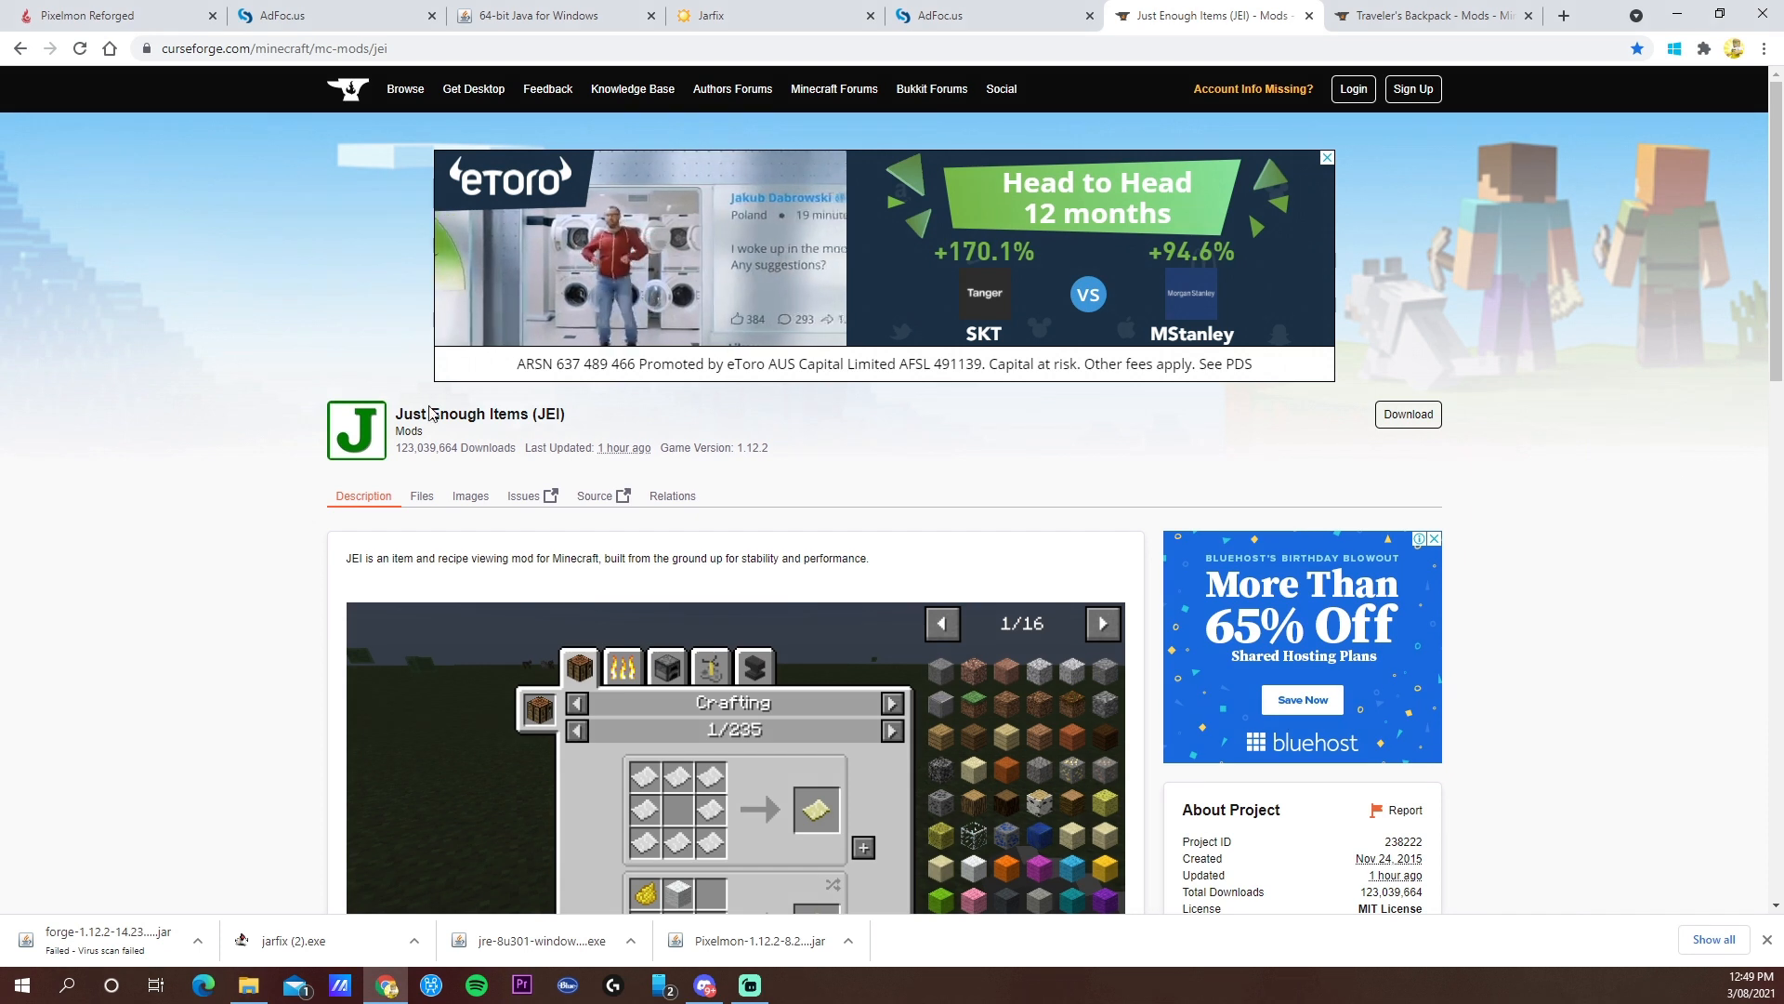
- Browse the Just Enough Items page, then the Traveler's Backpack page on CurseForge
scroll(down, 3)
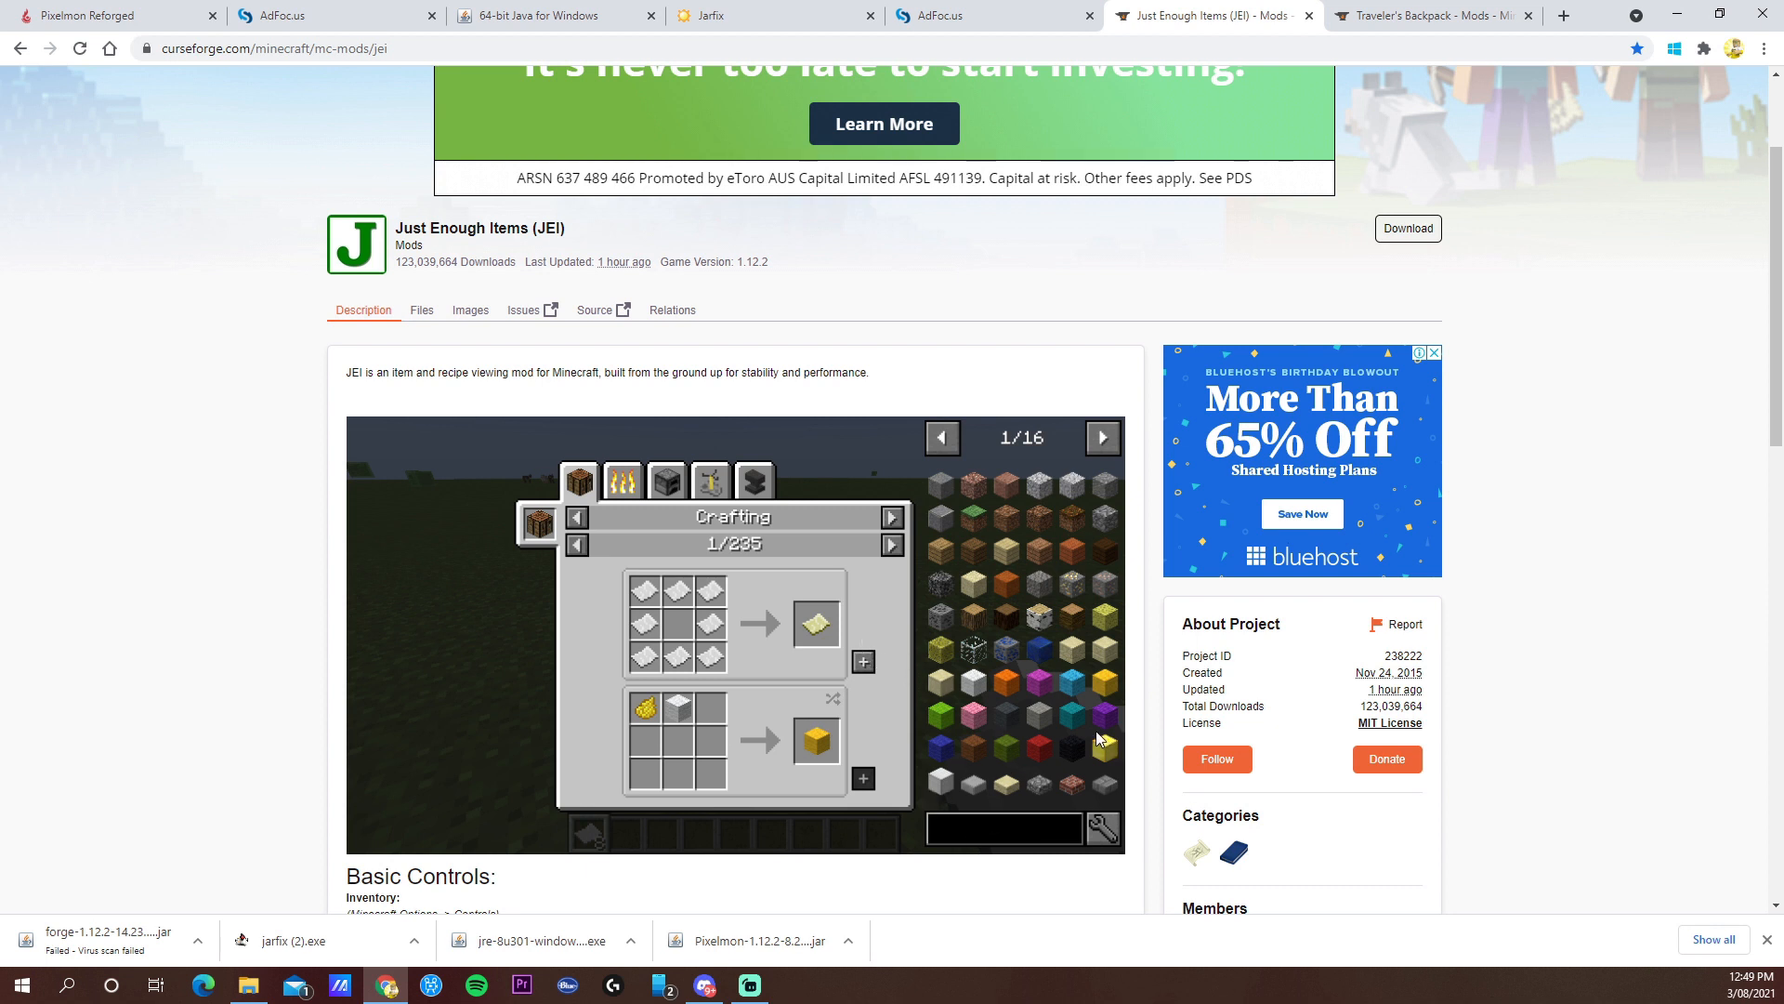
mouse_move(975, 848)
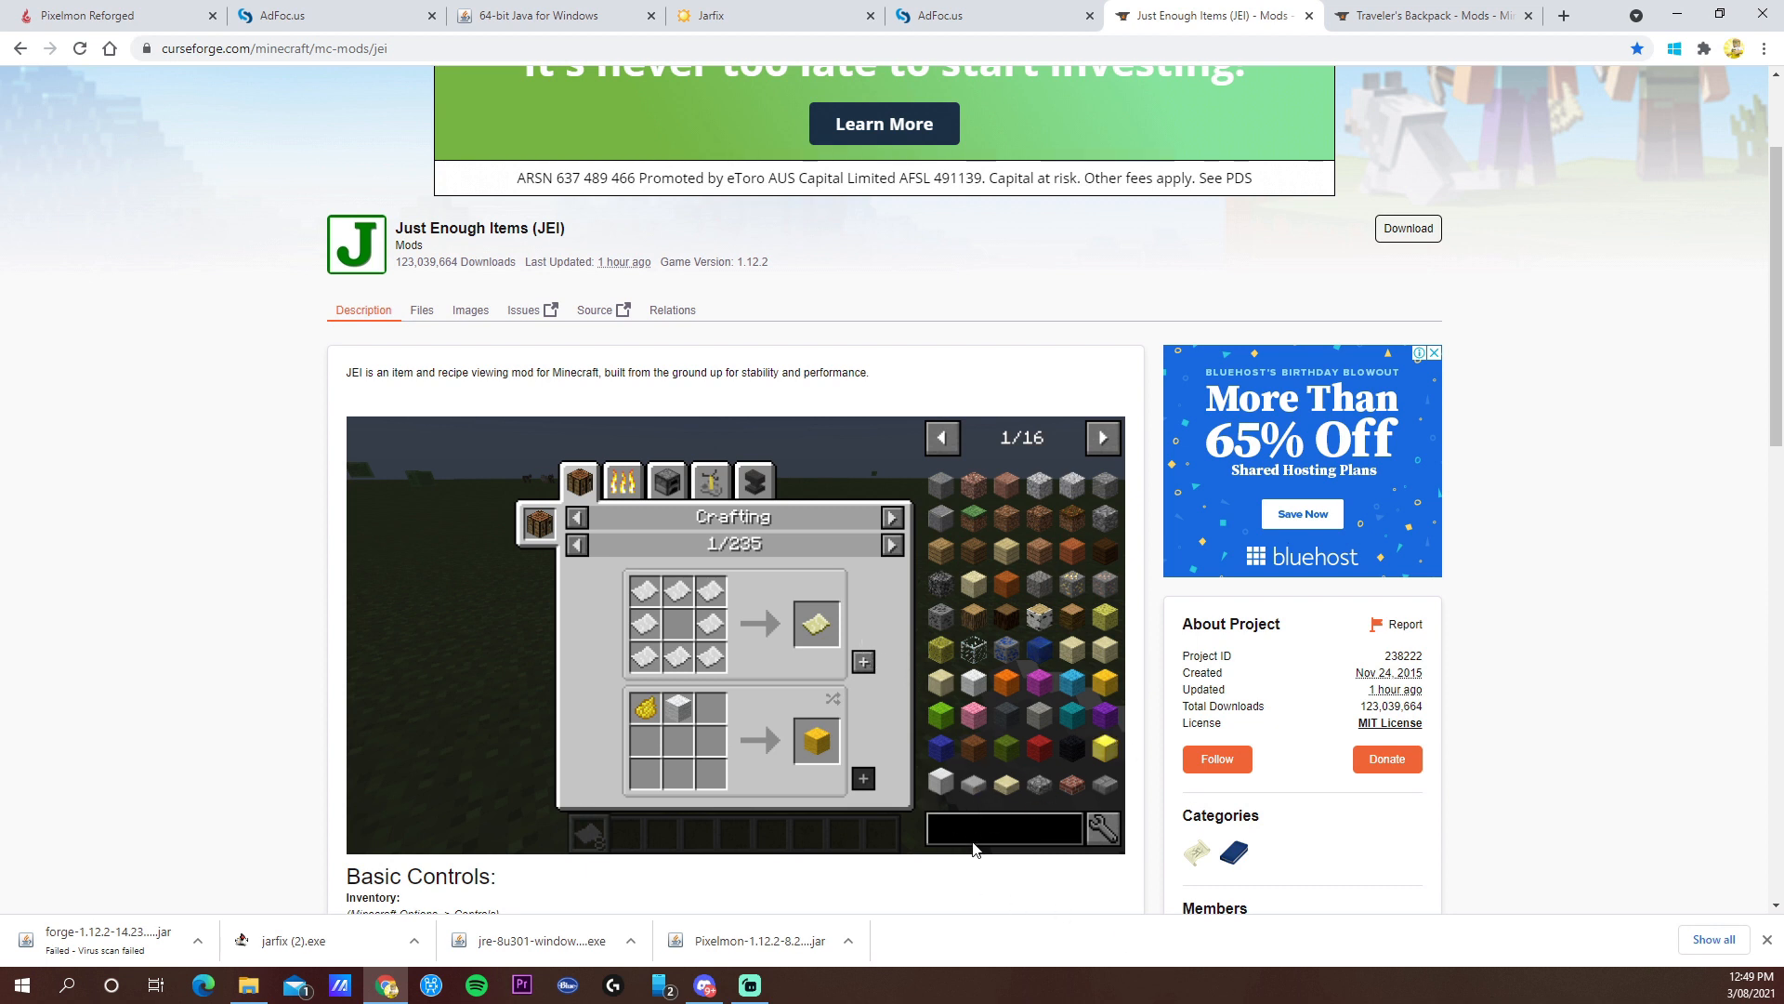
mouse_move(1099, 649)
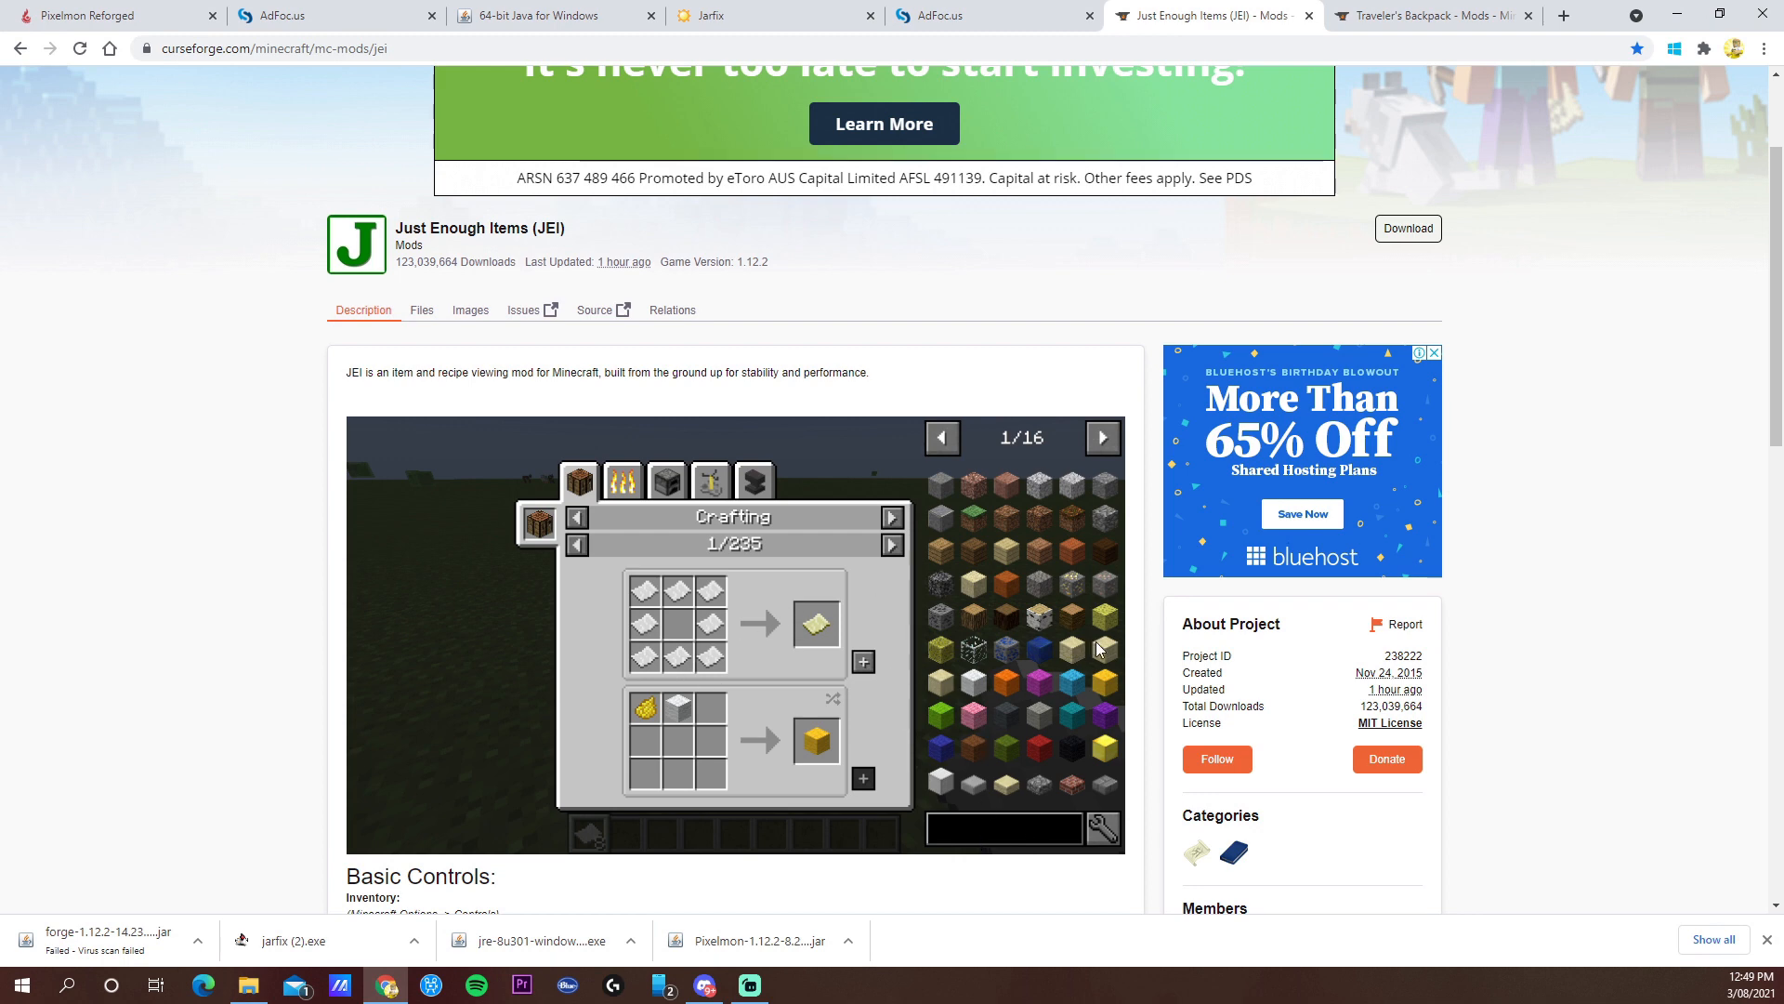
click(1431, 15)
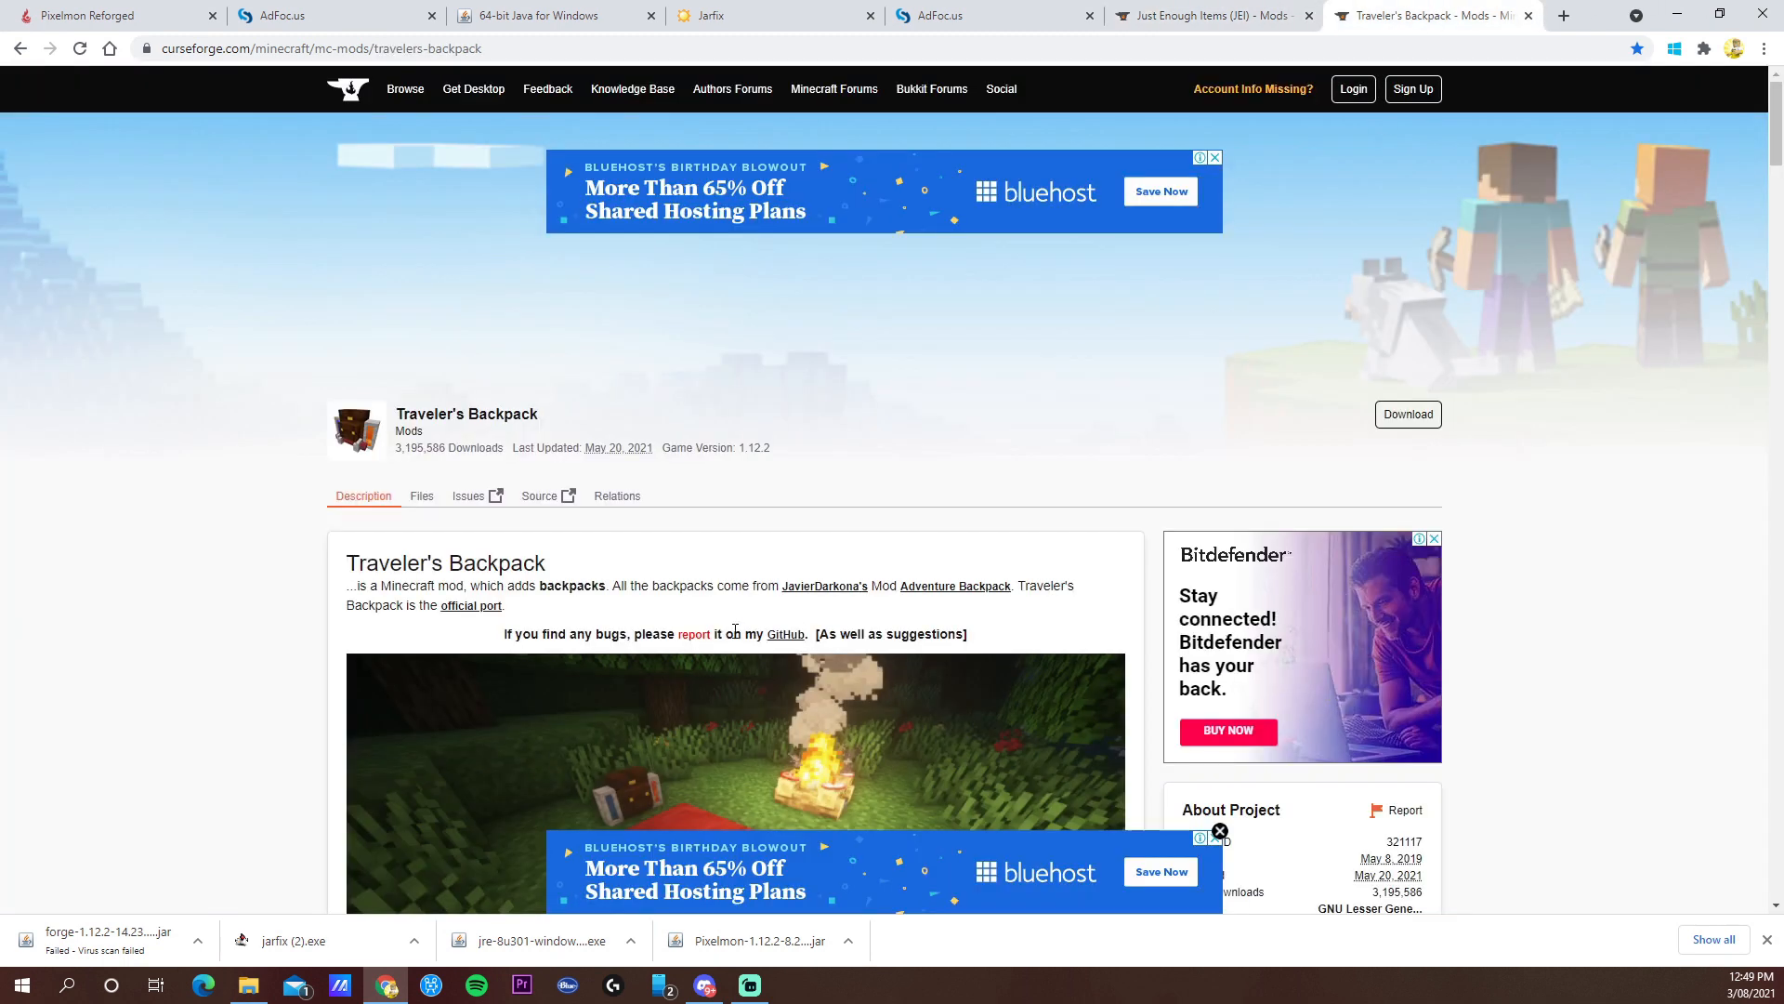
scroll(down, 3)
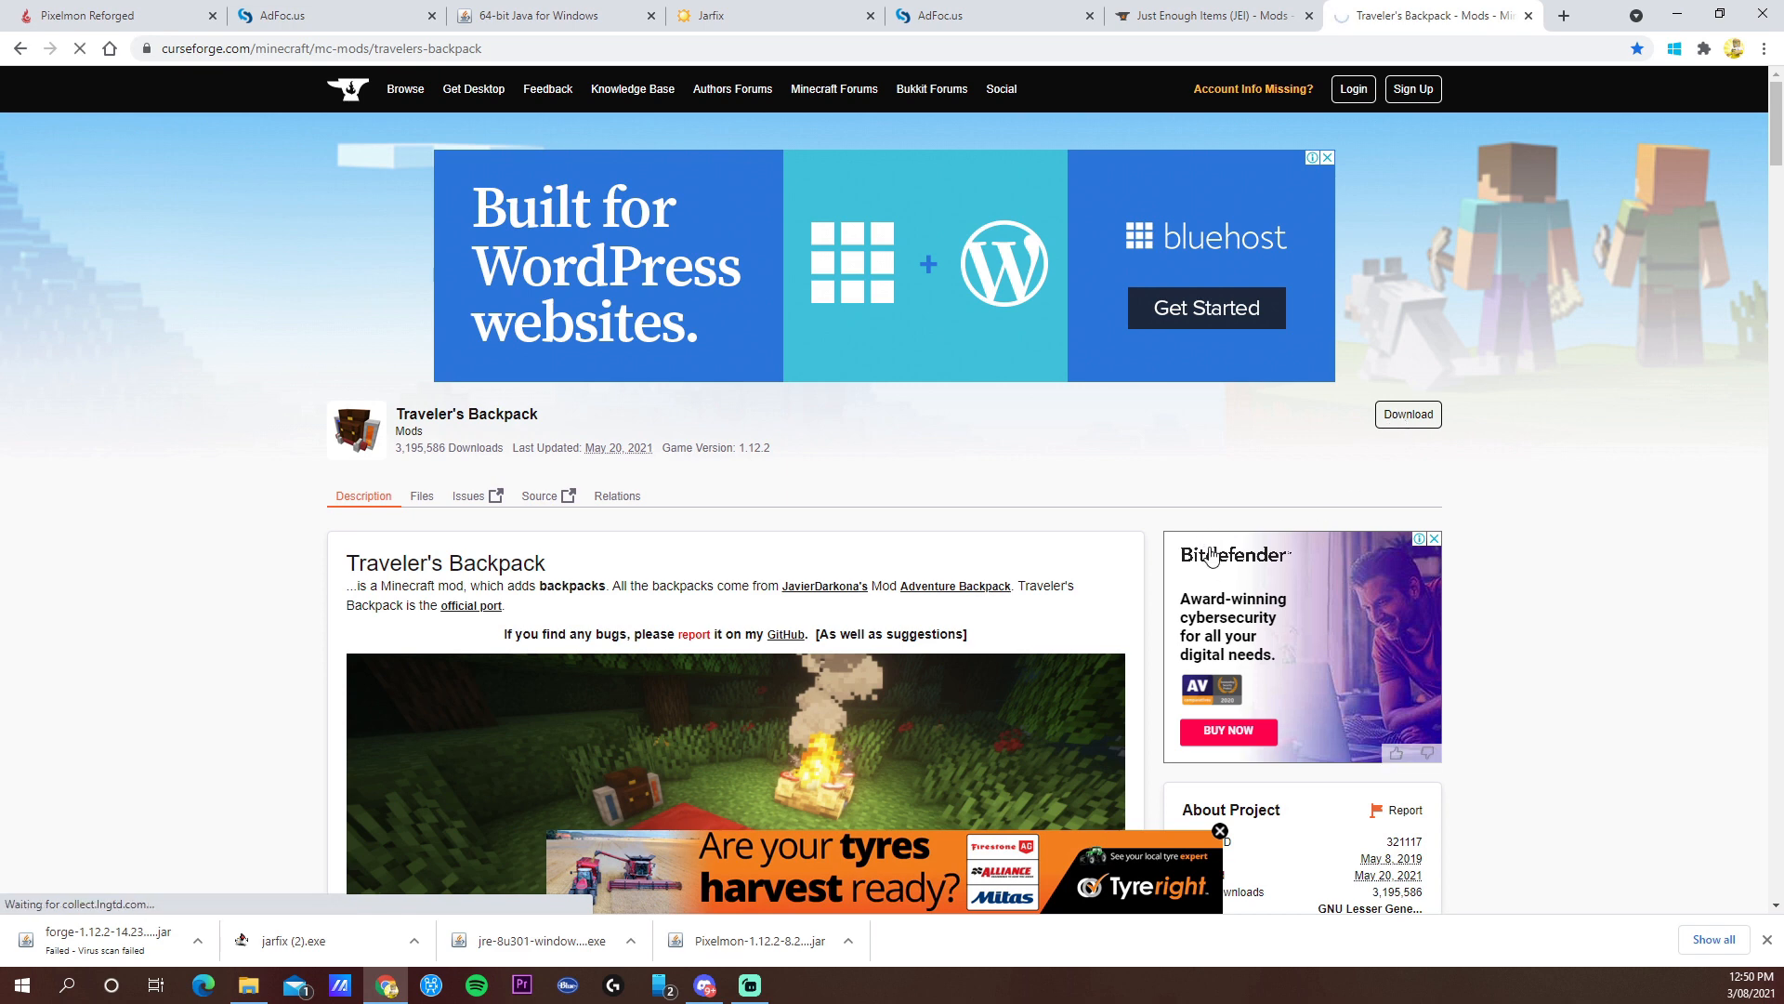
click(1406, 414)
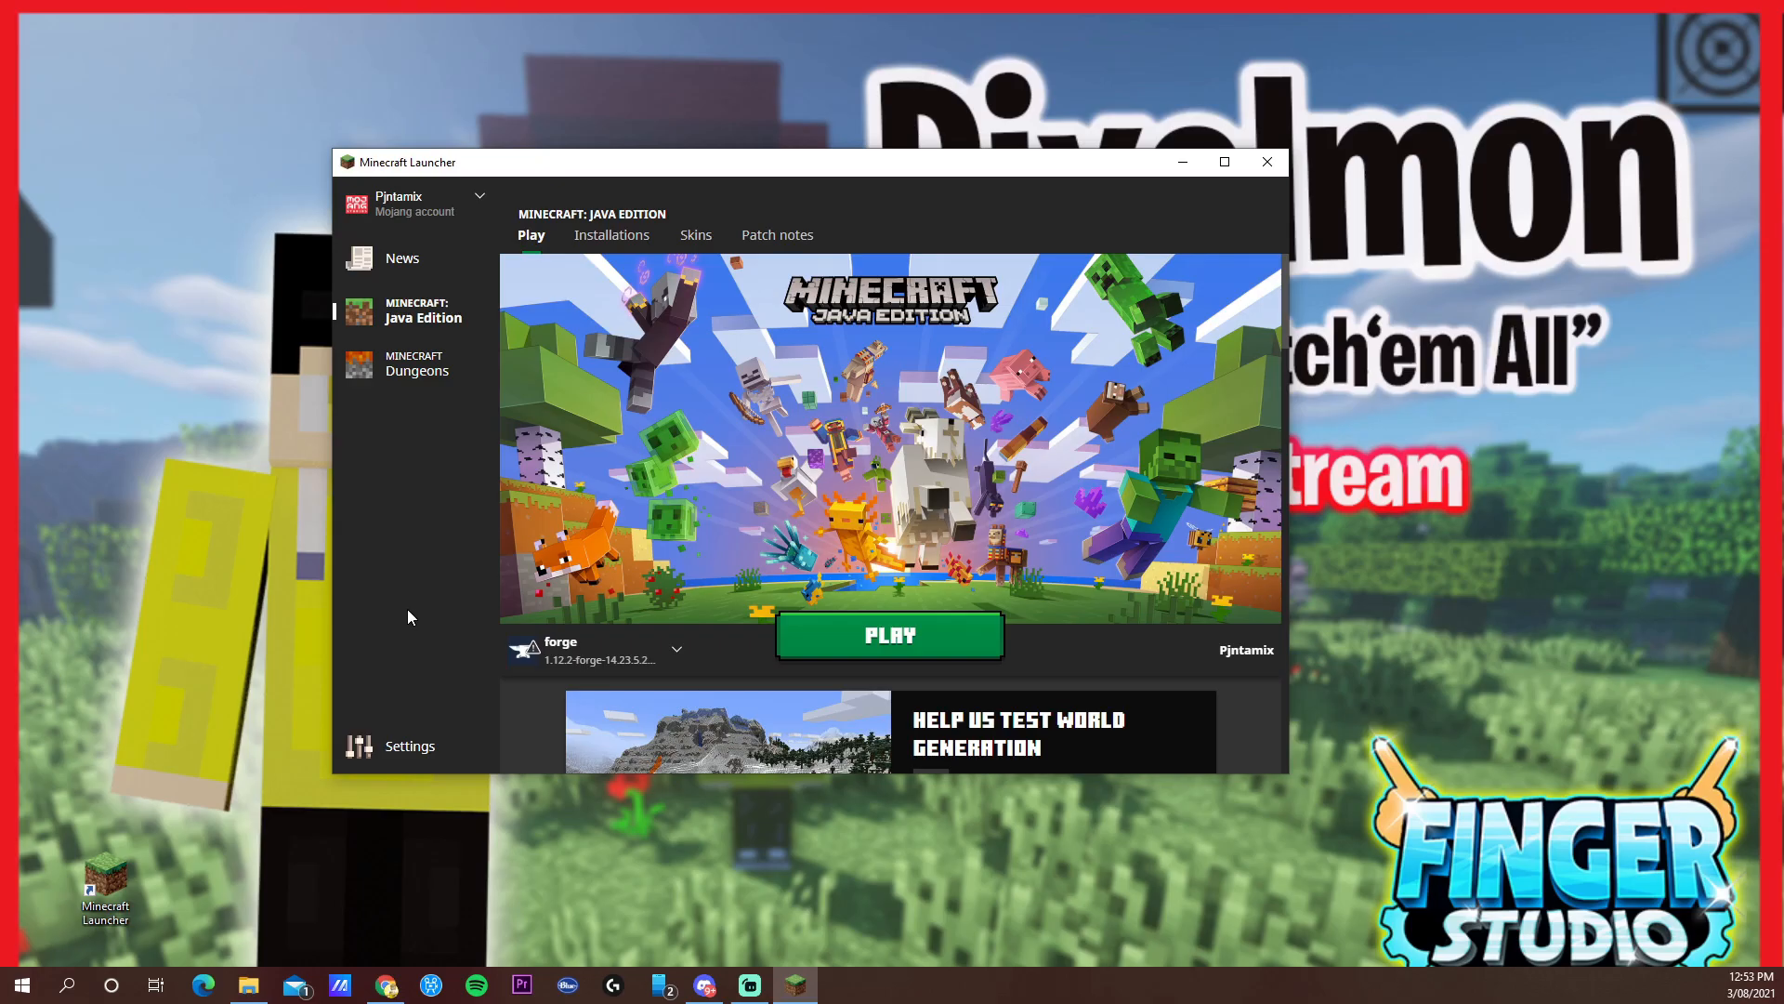
mouse_move(418, 570)
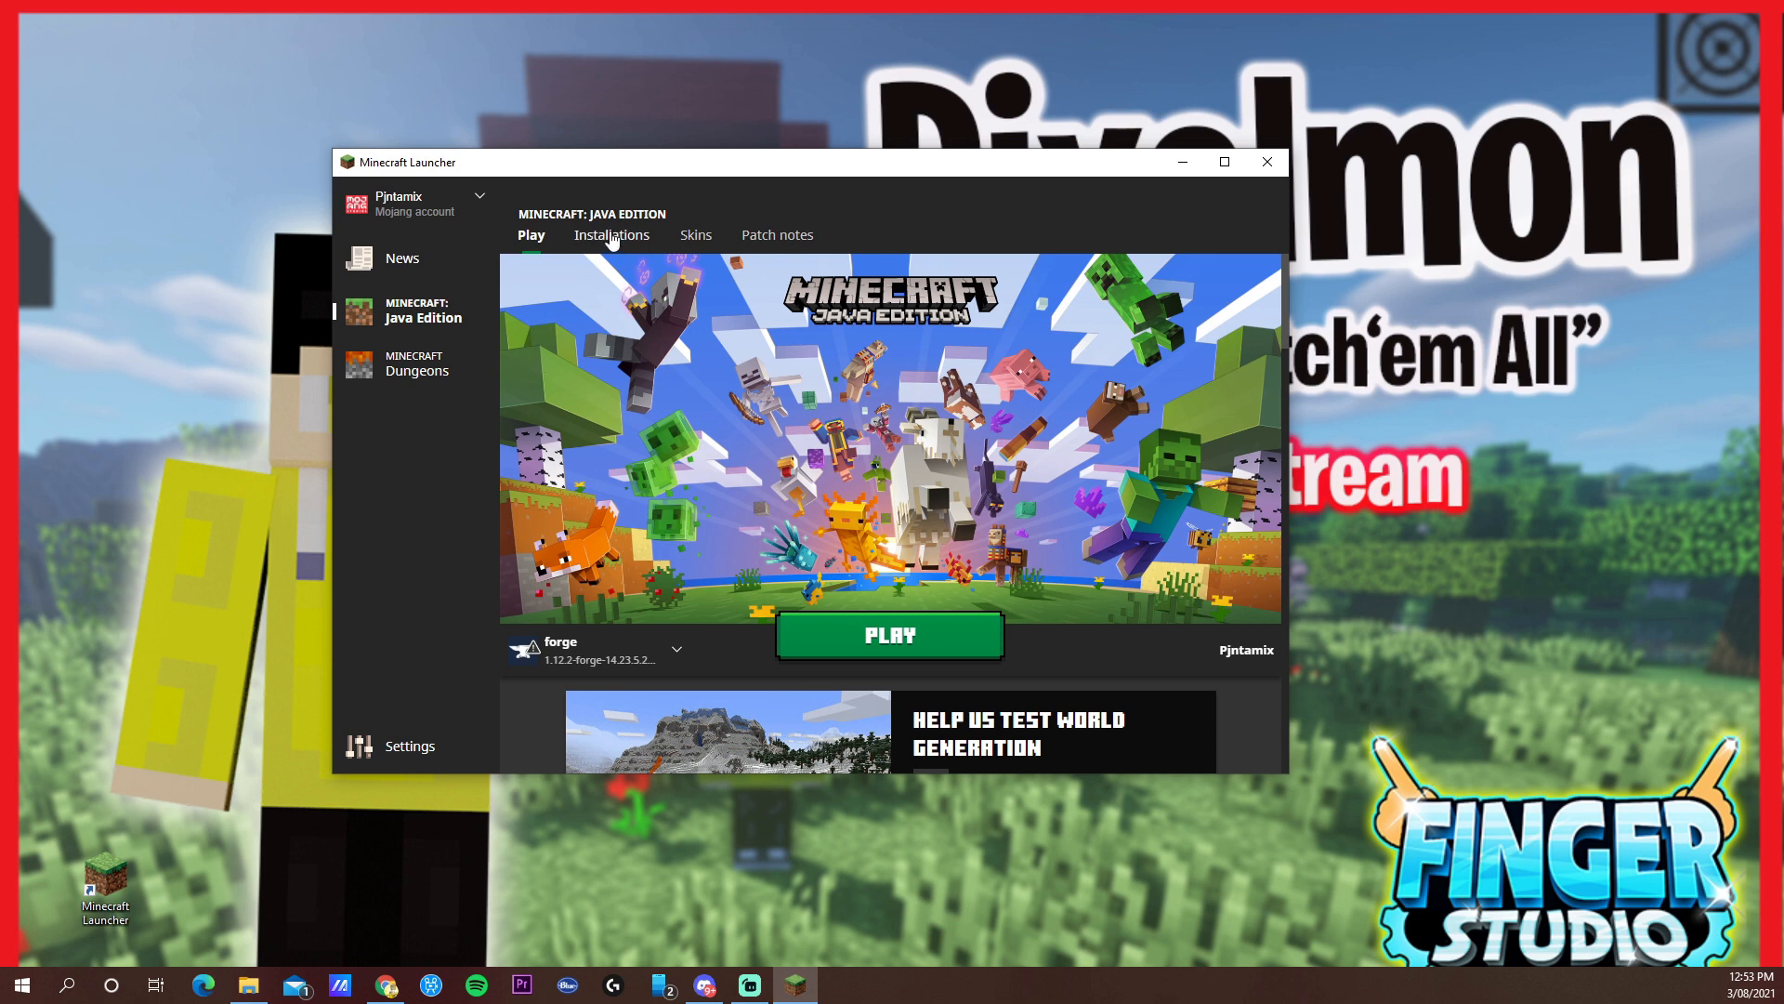
- Create a release 1.12.2 installation, launch it past the warning, then close the game
click(611, 234)
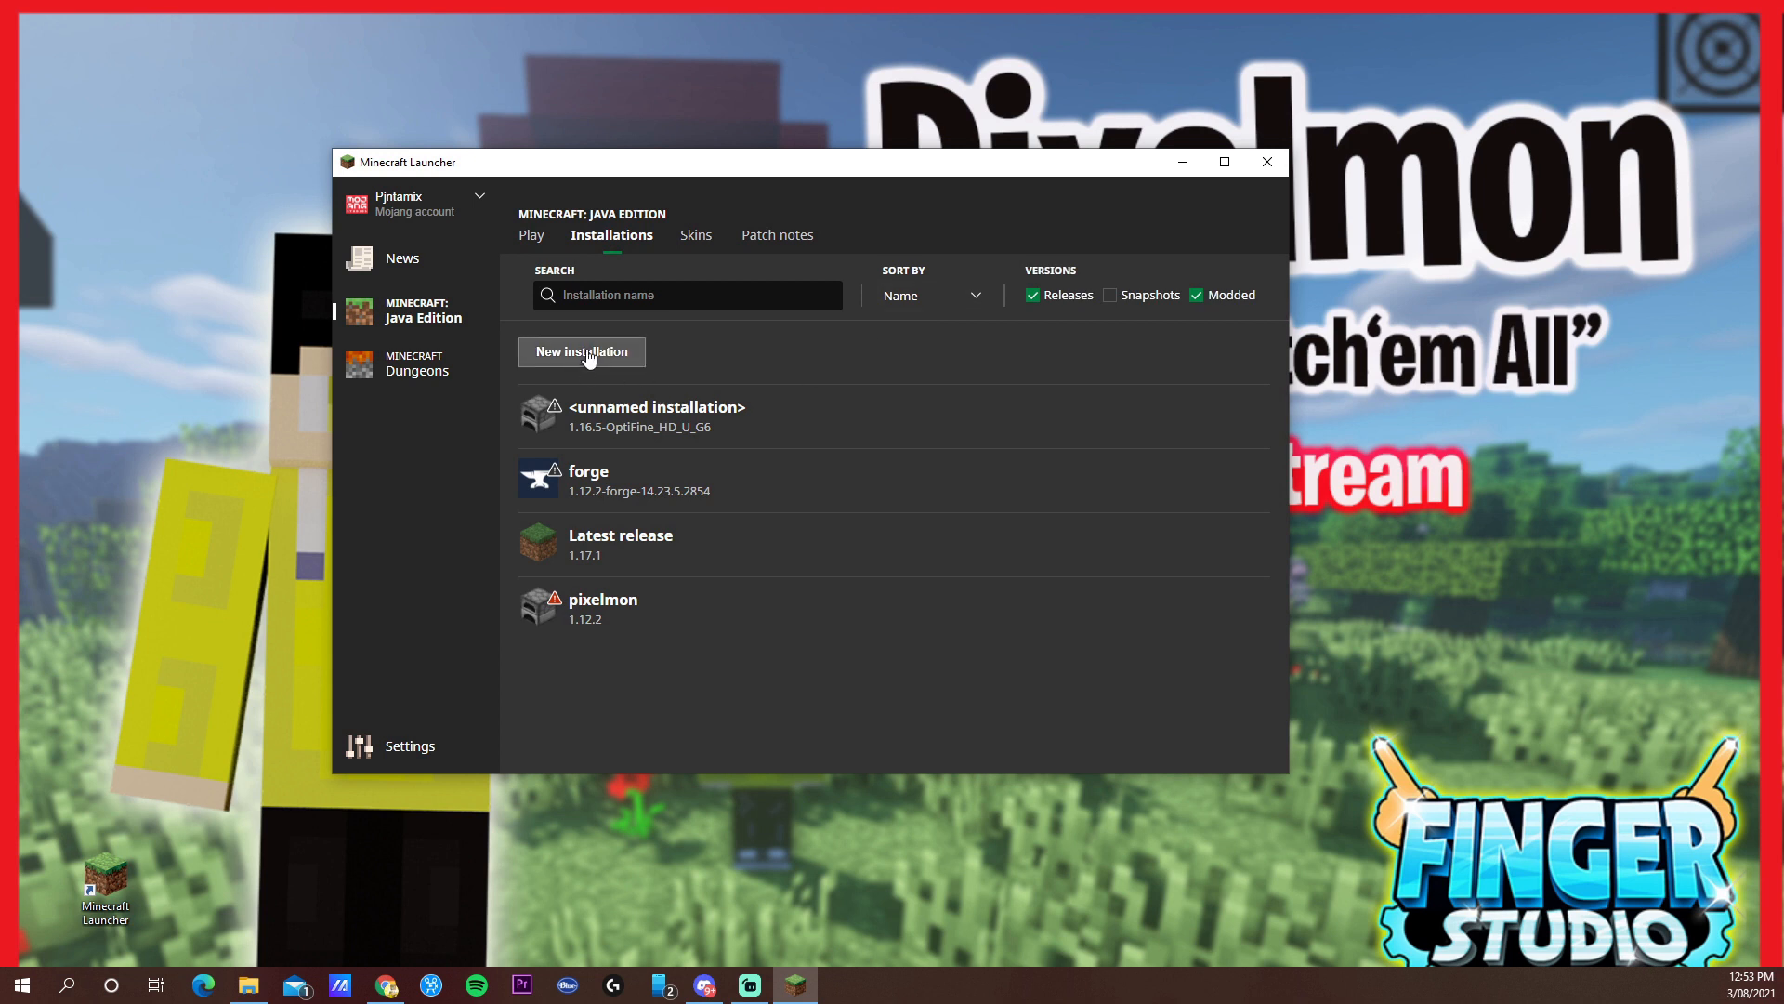
click(580, 350)
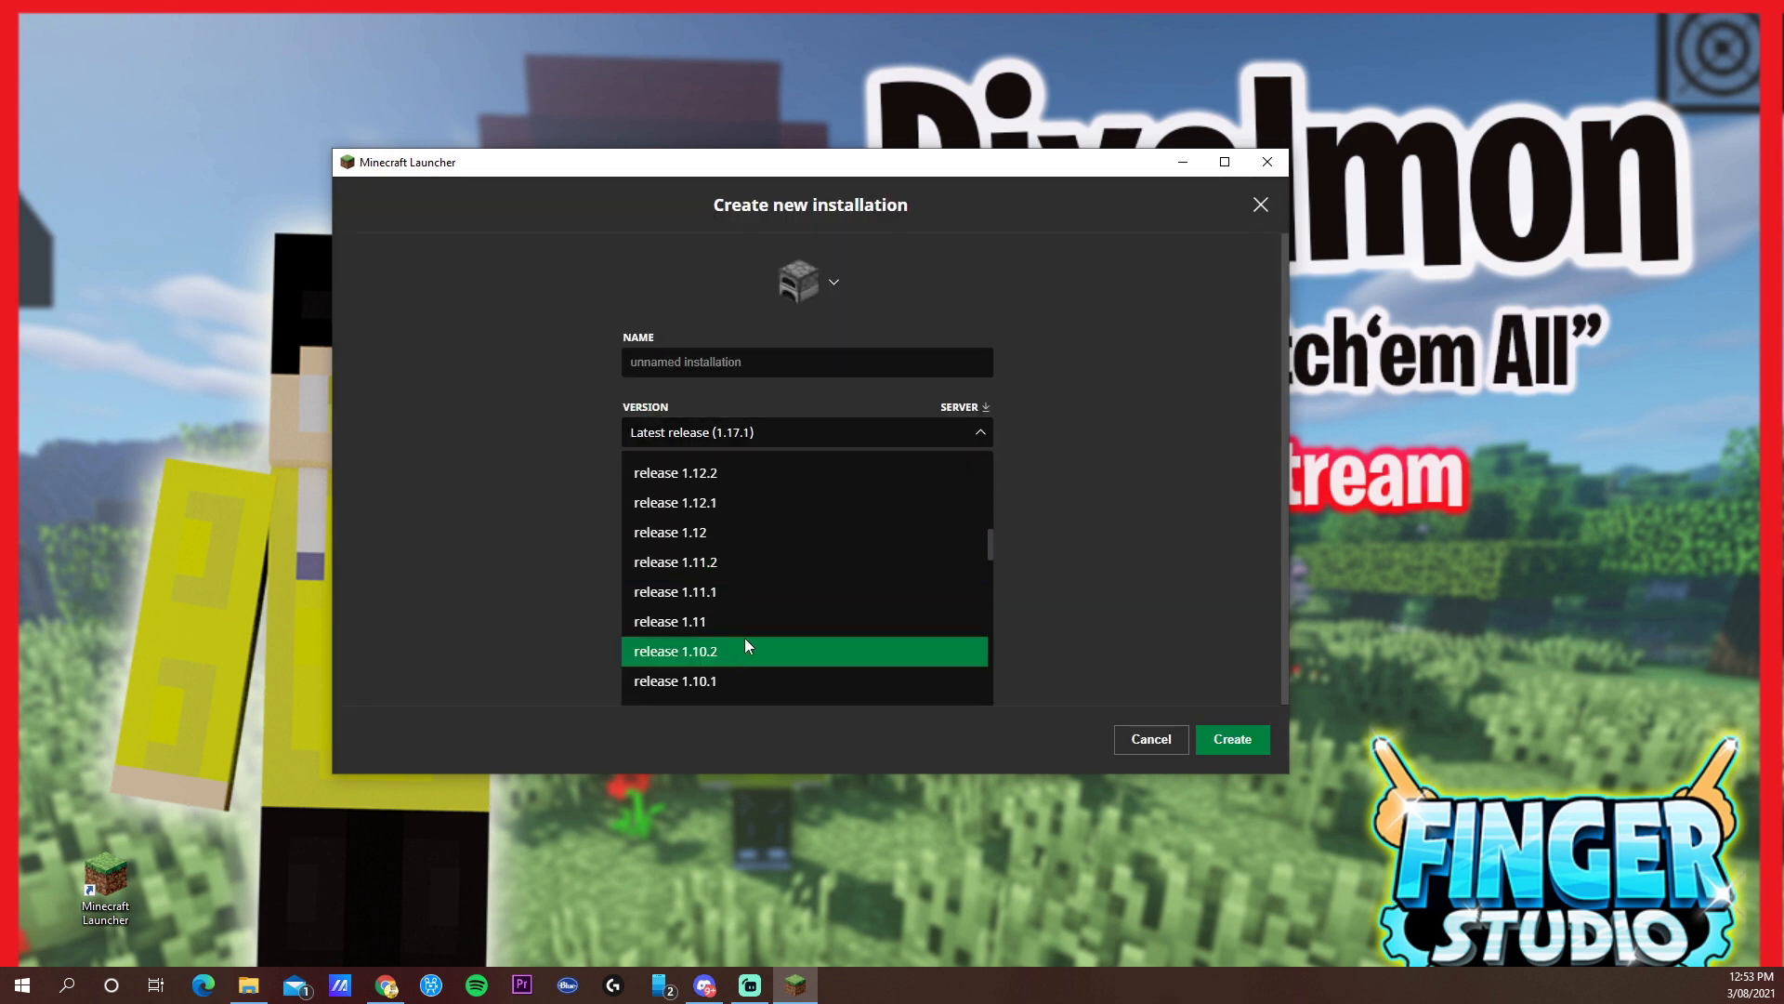
scroll(down, 3)
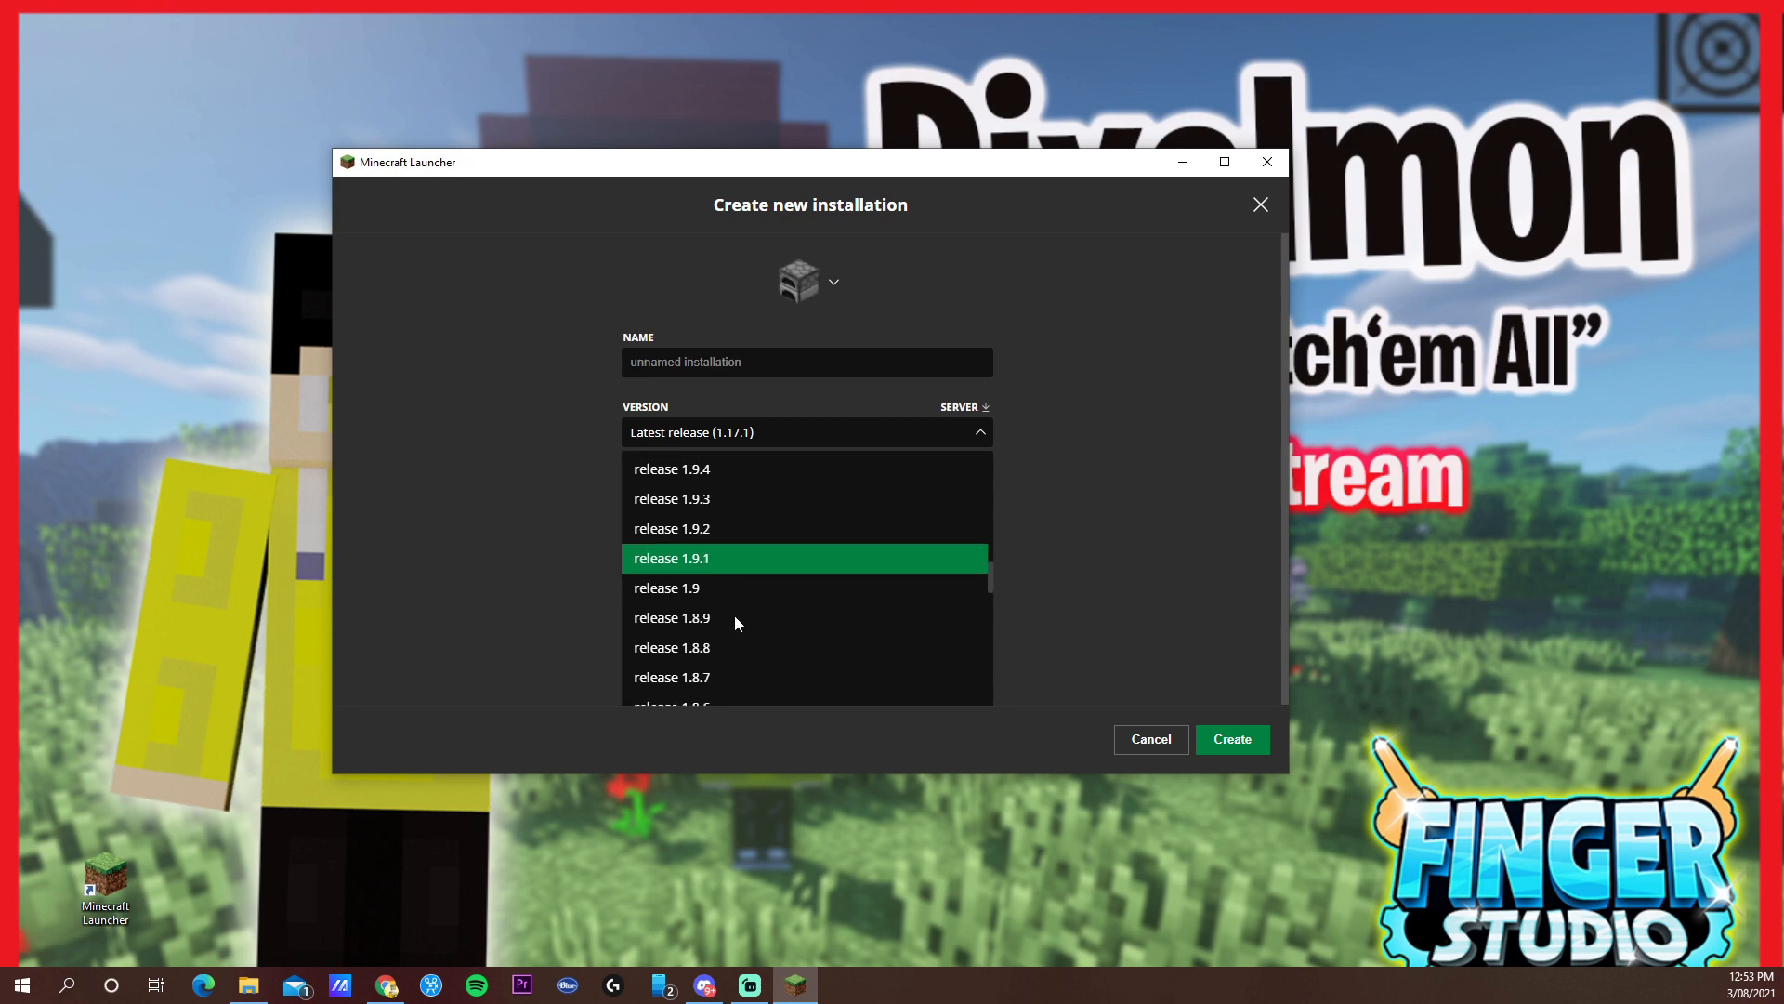
click(1149, 739)
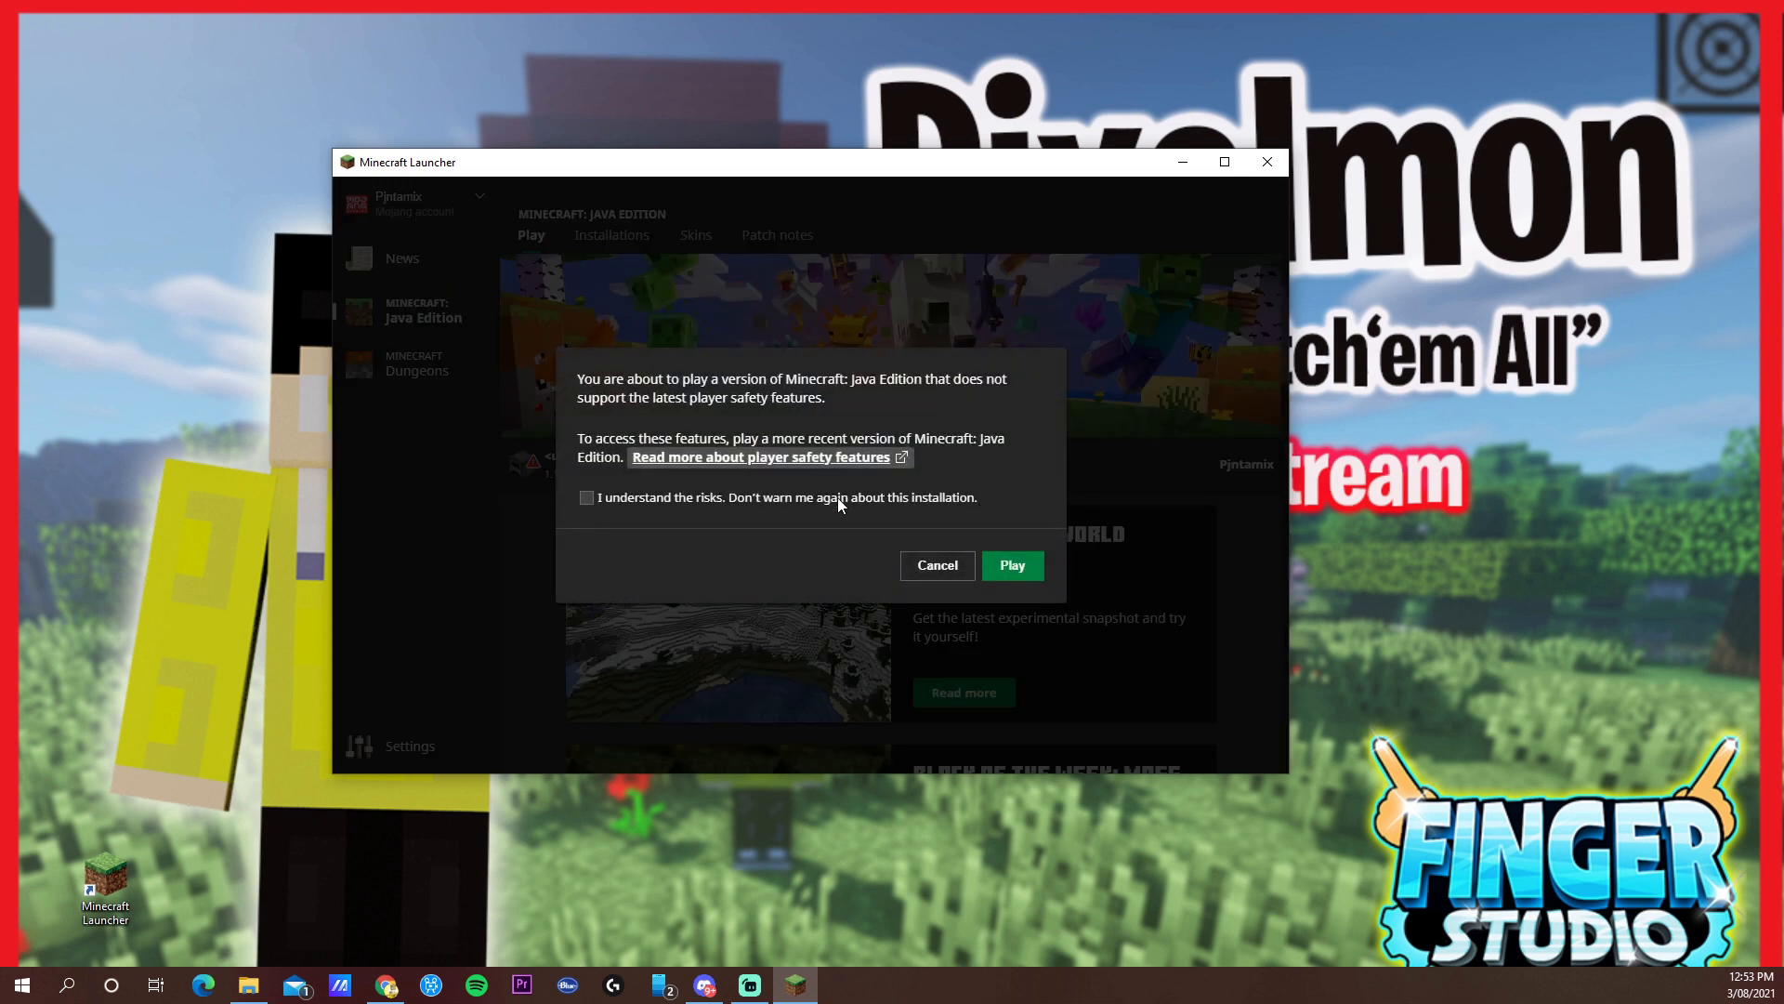
click(1010, 566)
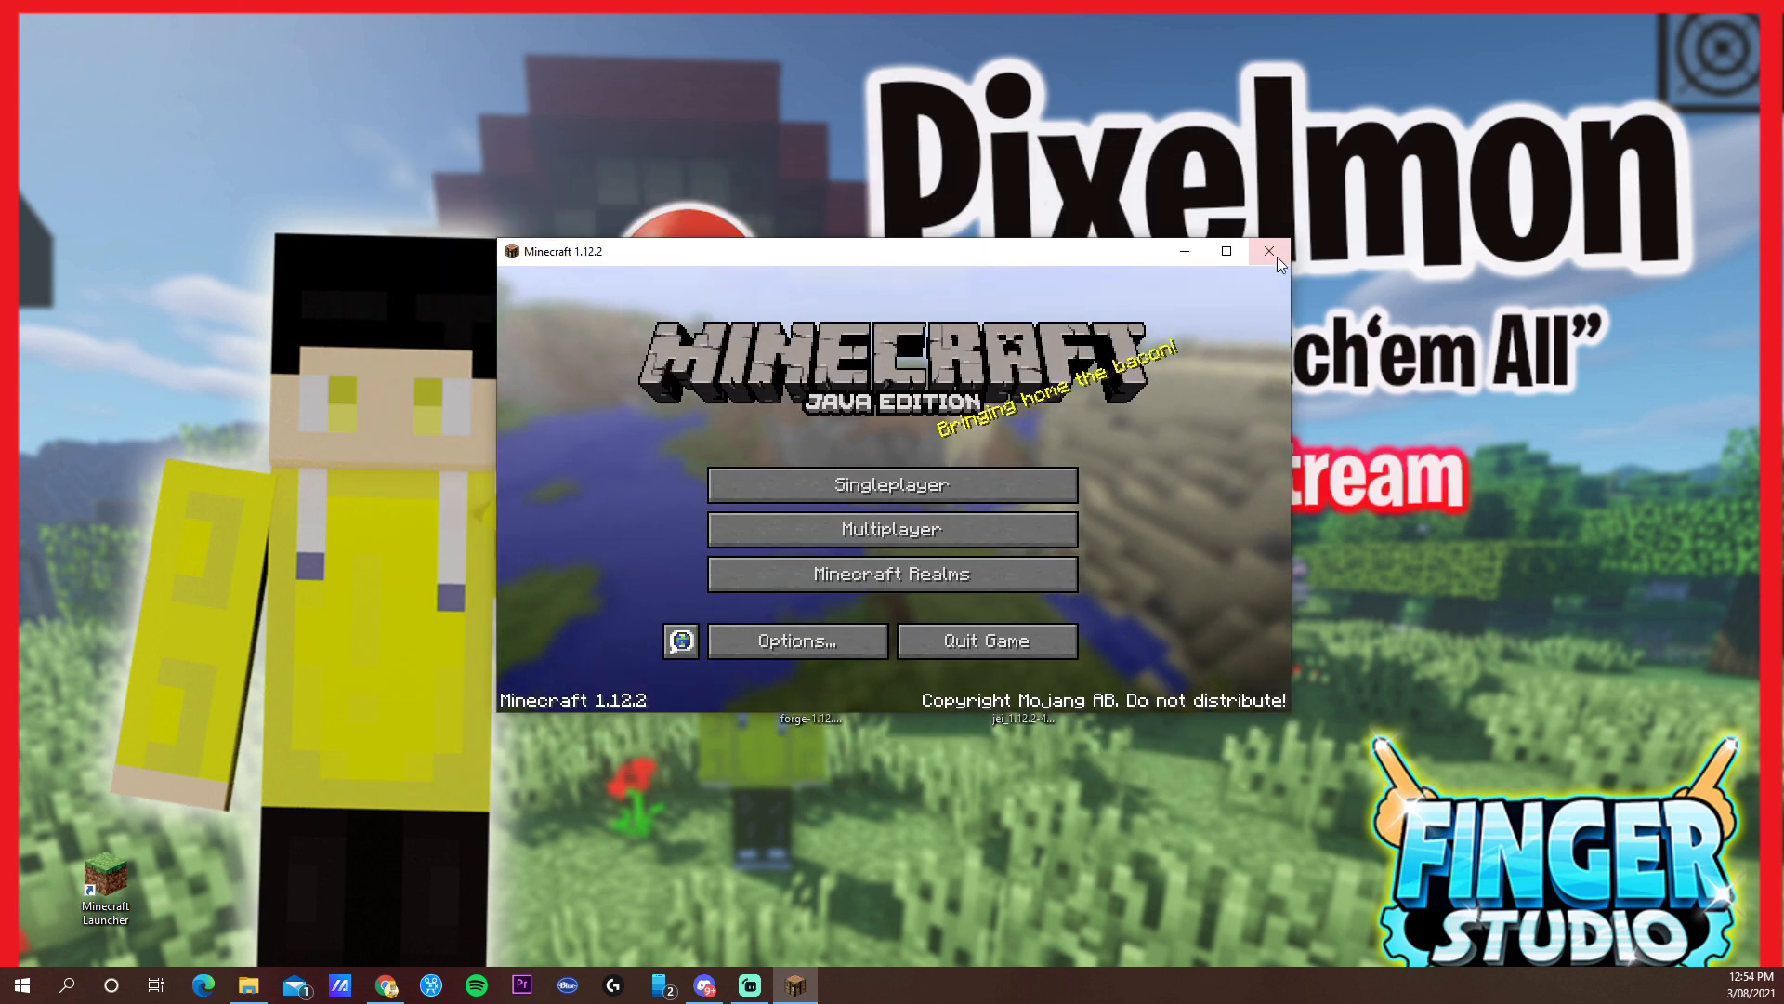
click(1268, 250)
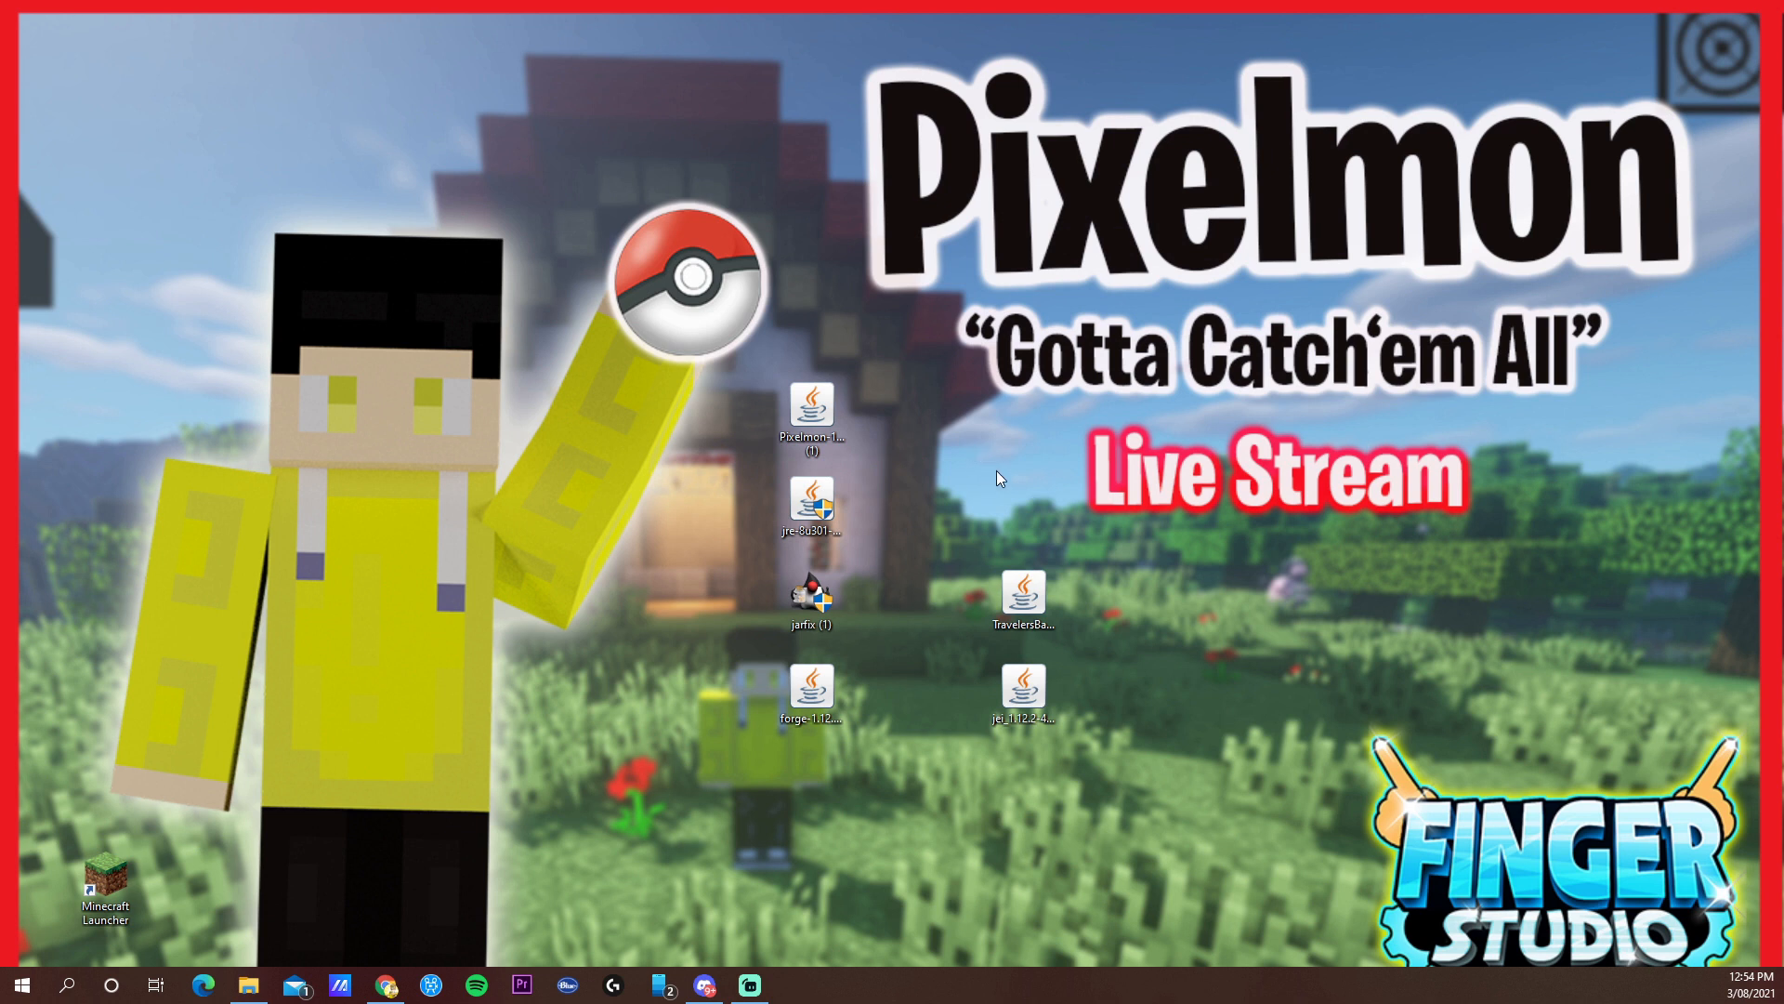
- Start the Java Setup installer and accept the updated license to install Java
click(811, 507)
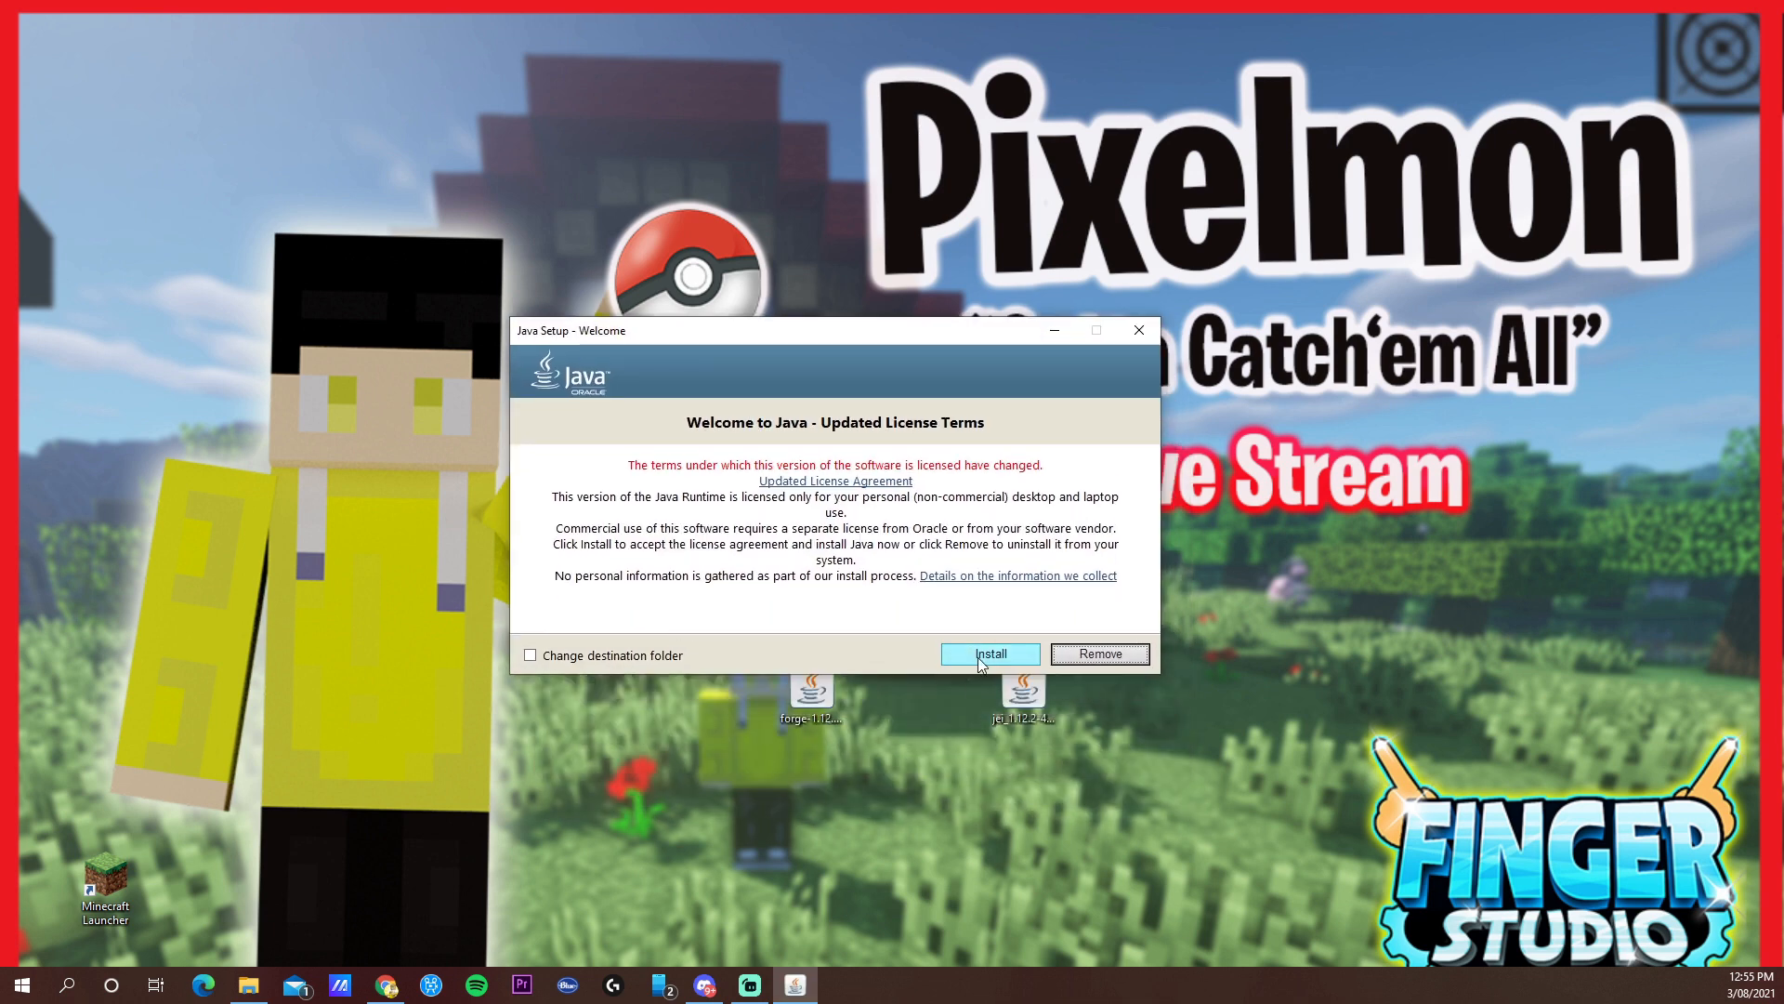
click(989, 654)
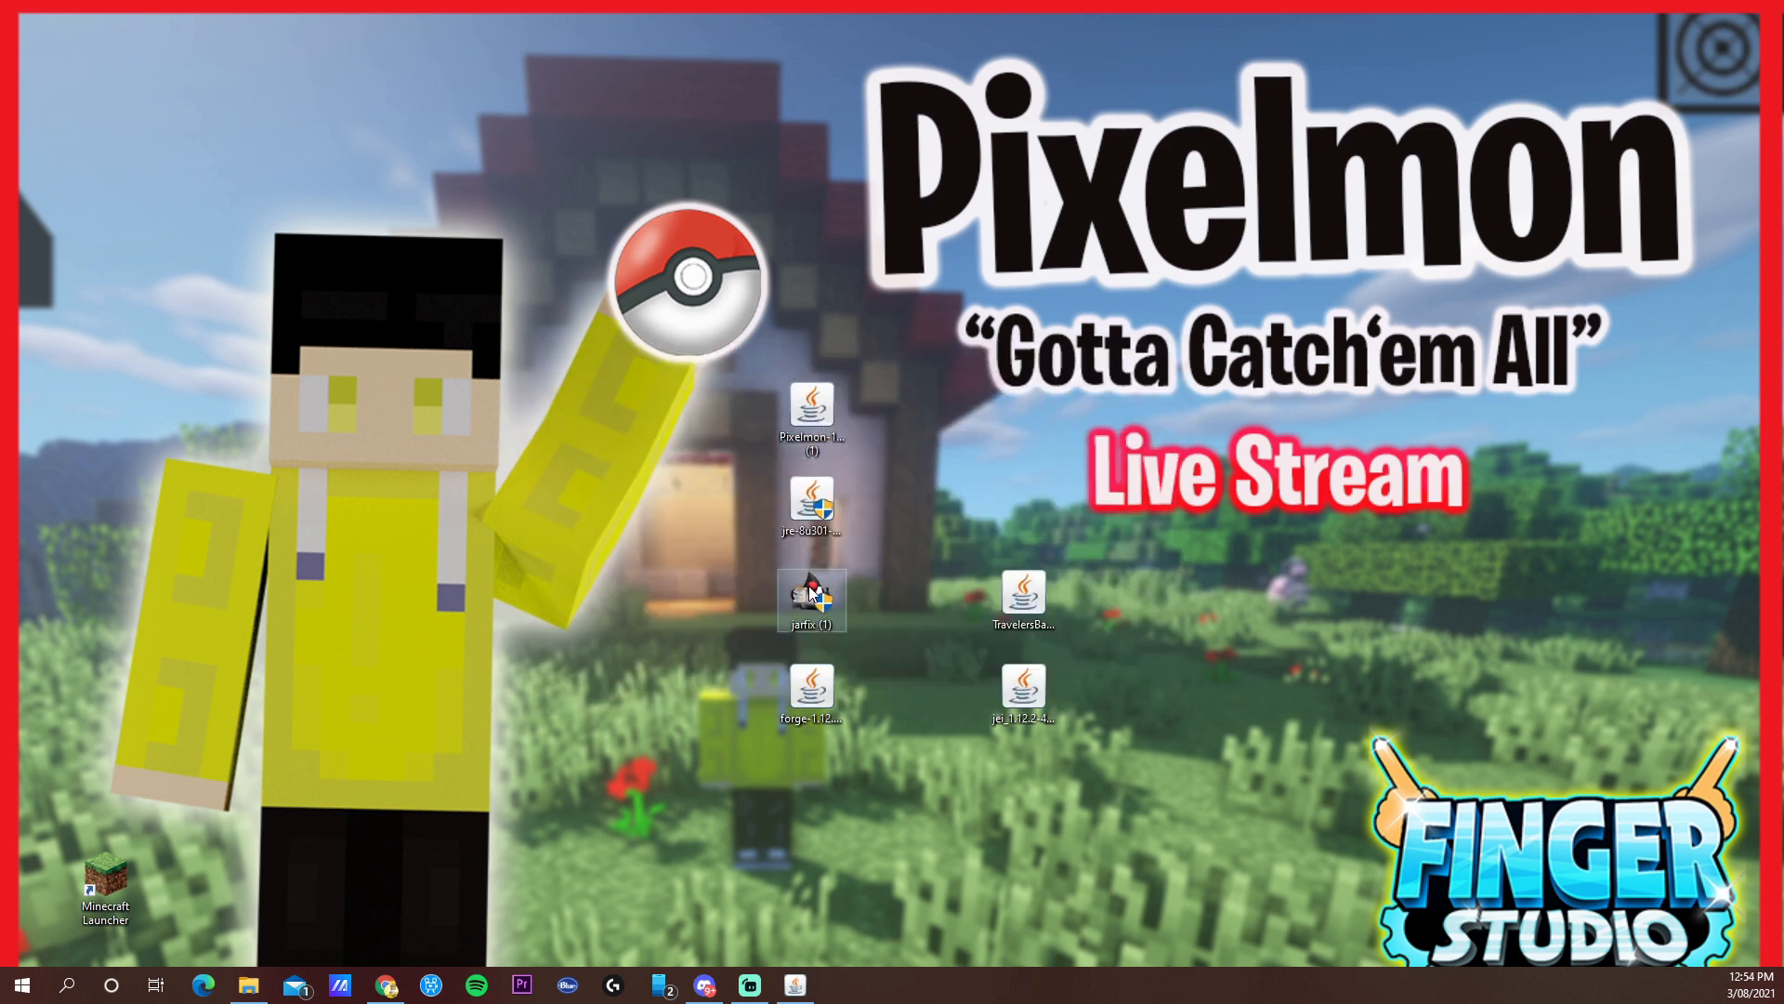
- Run jarfix to register .jar files with Java 1.8.0_281 and dismiss its success message
double_click(812, 598)
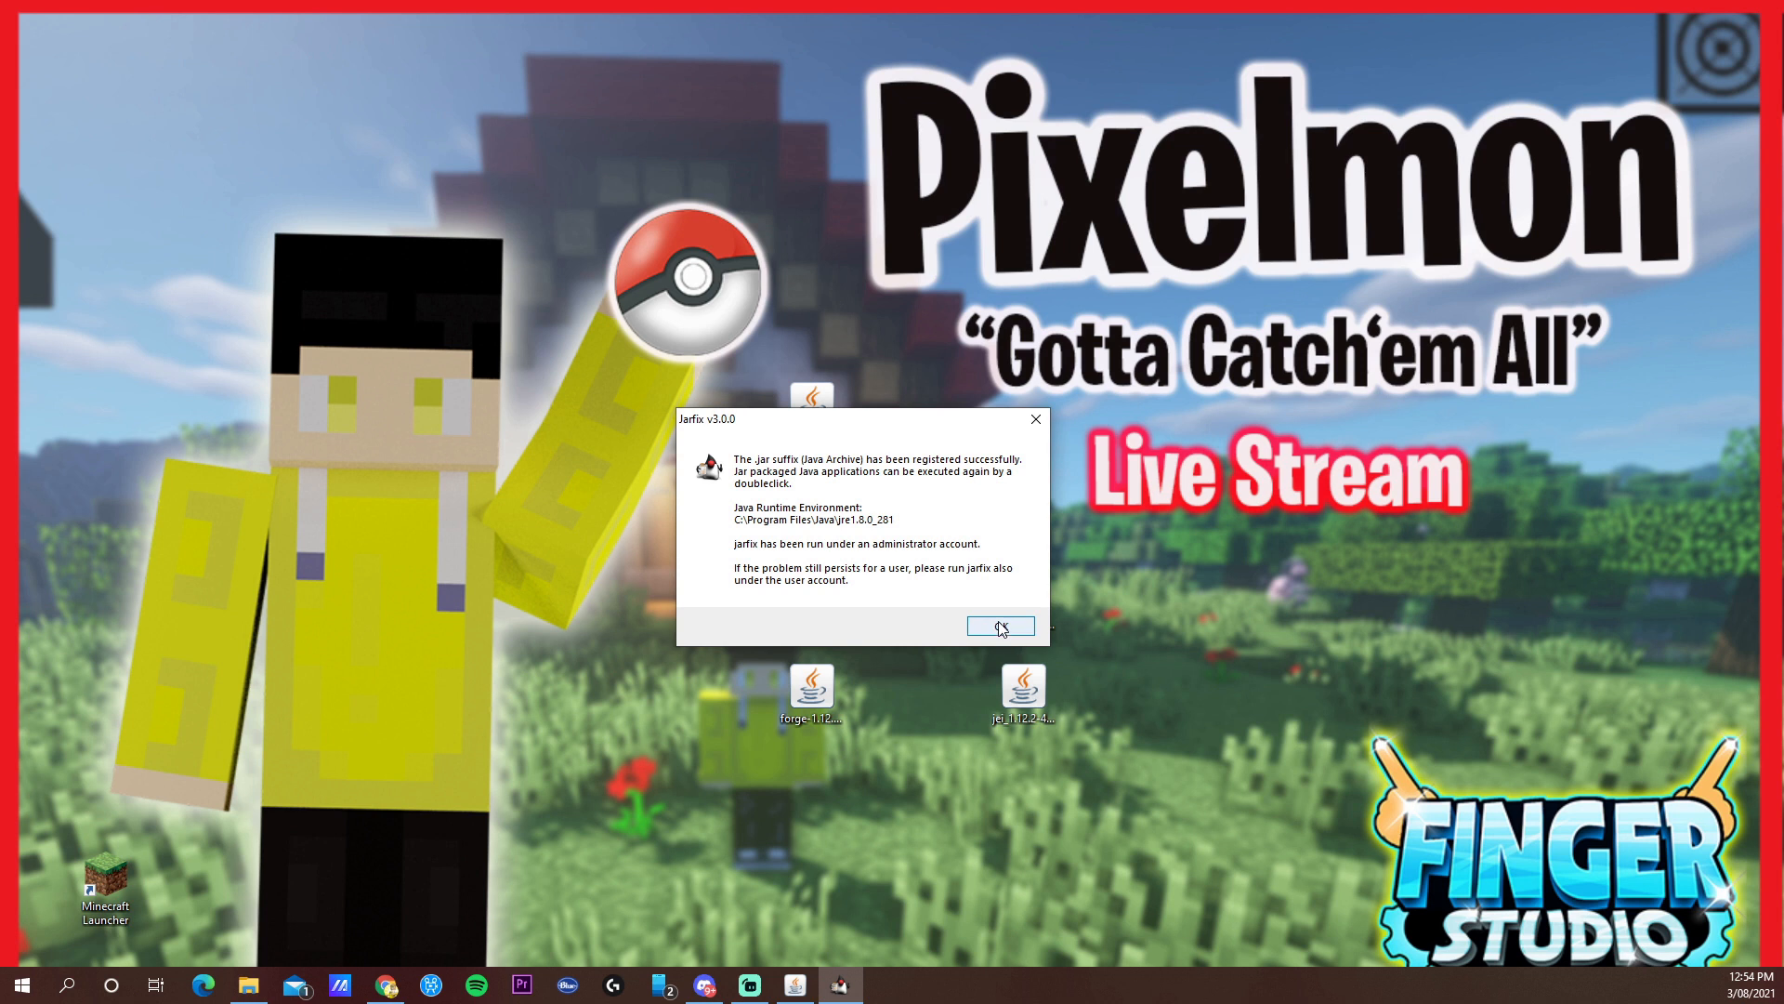
click(1000, 626)
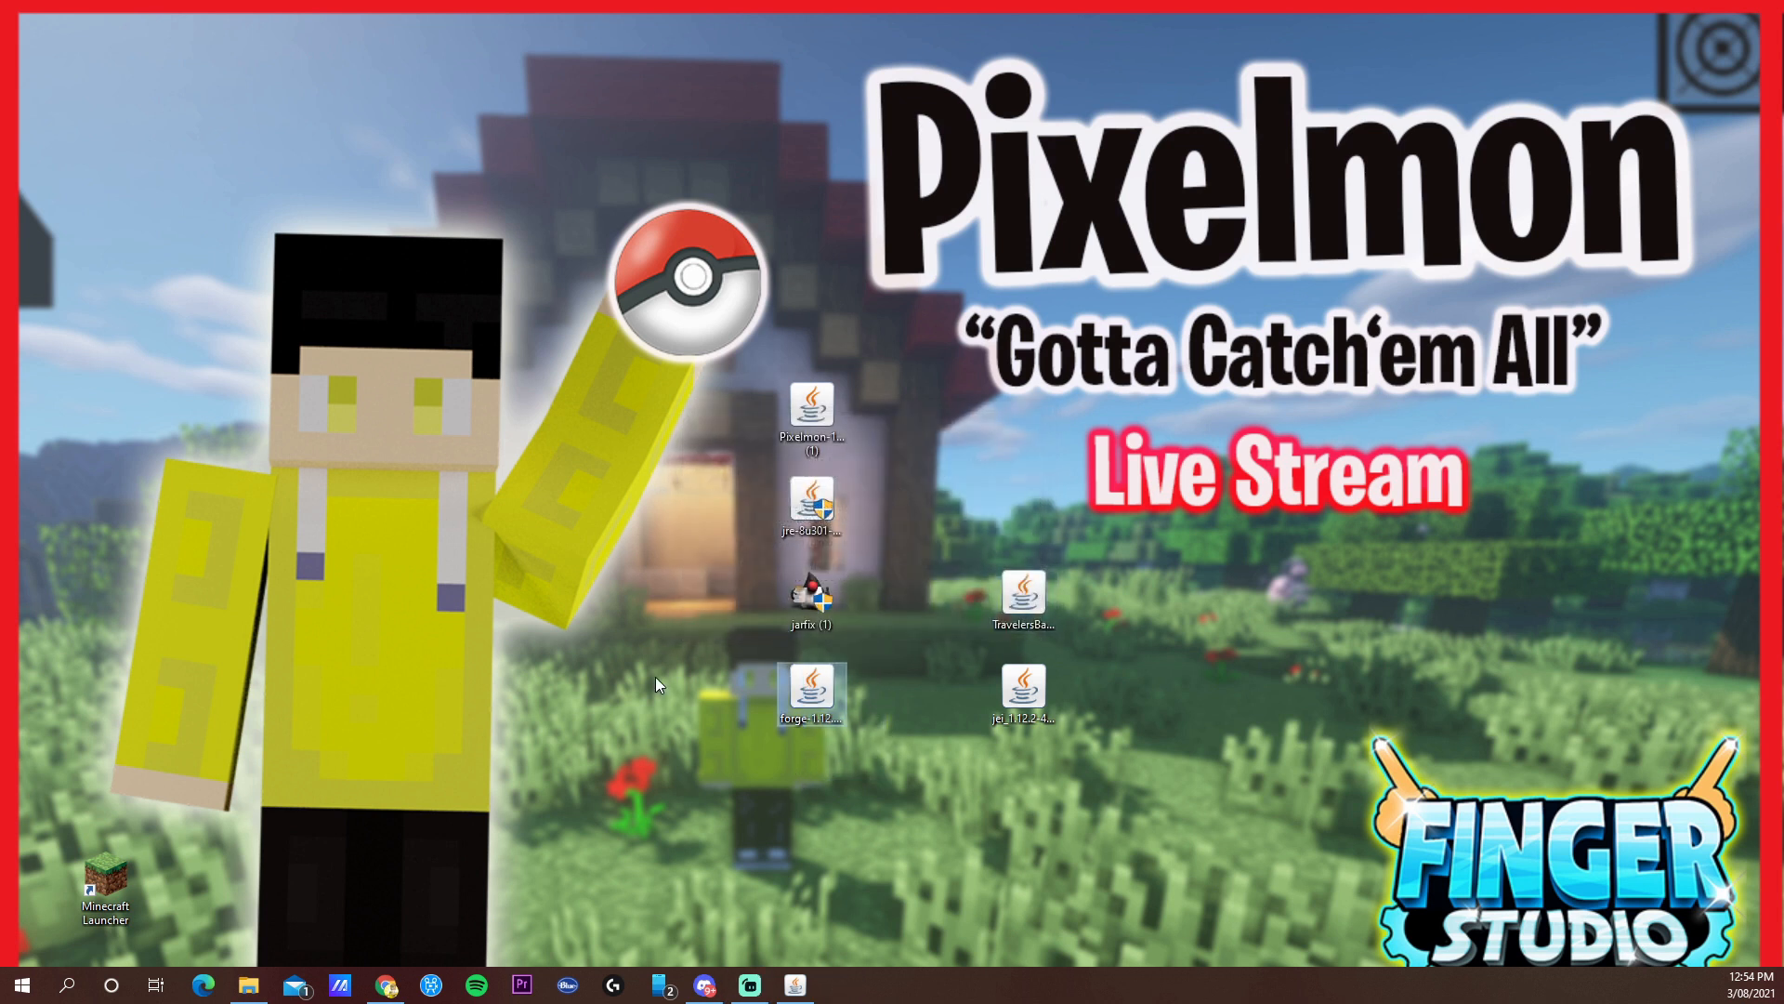
click(810, 689)
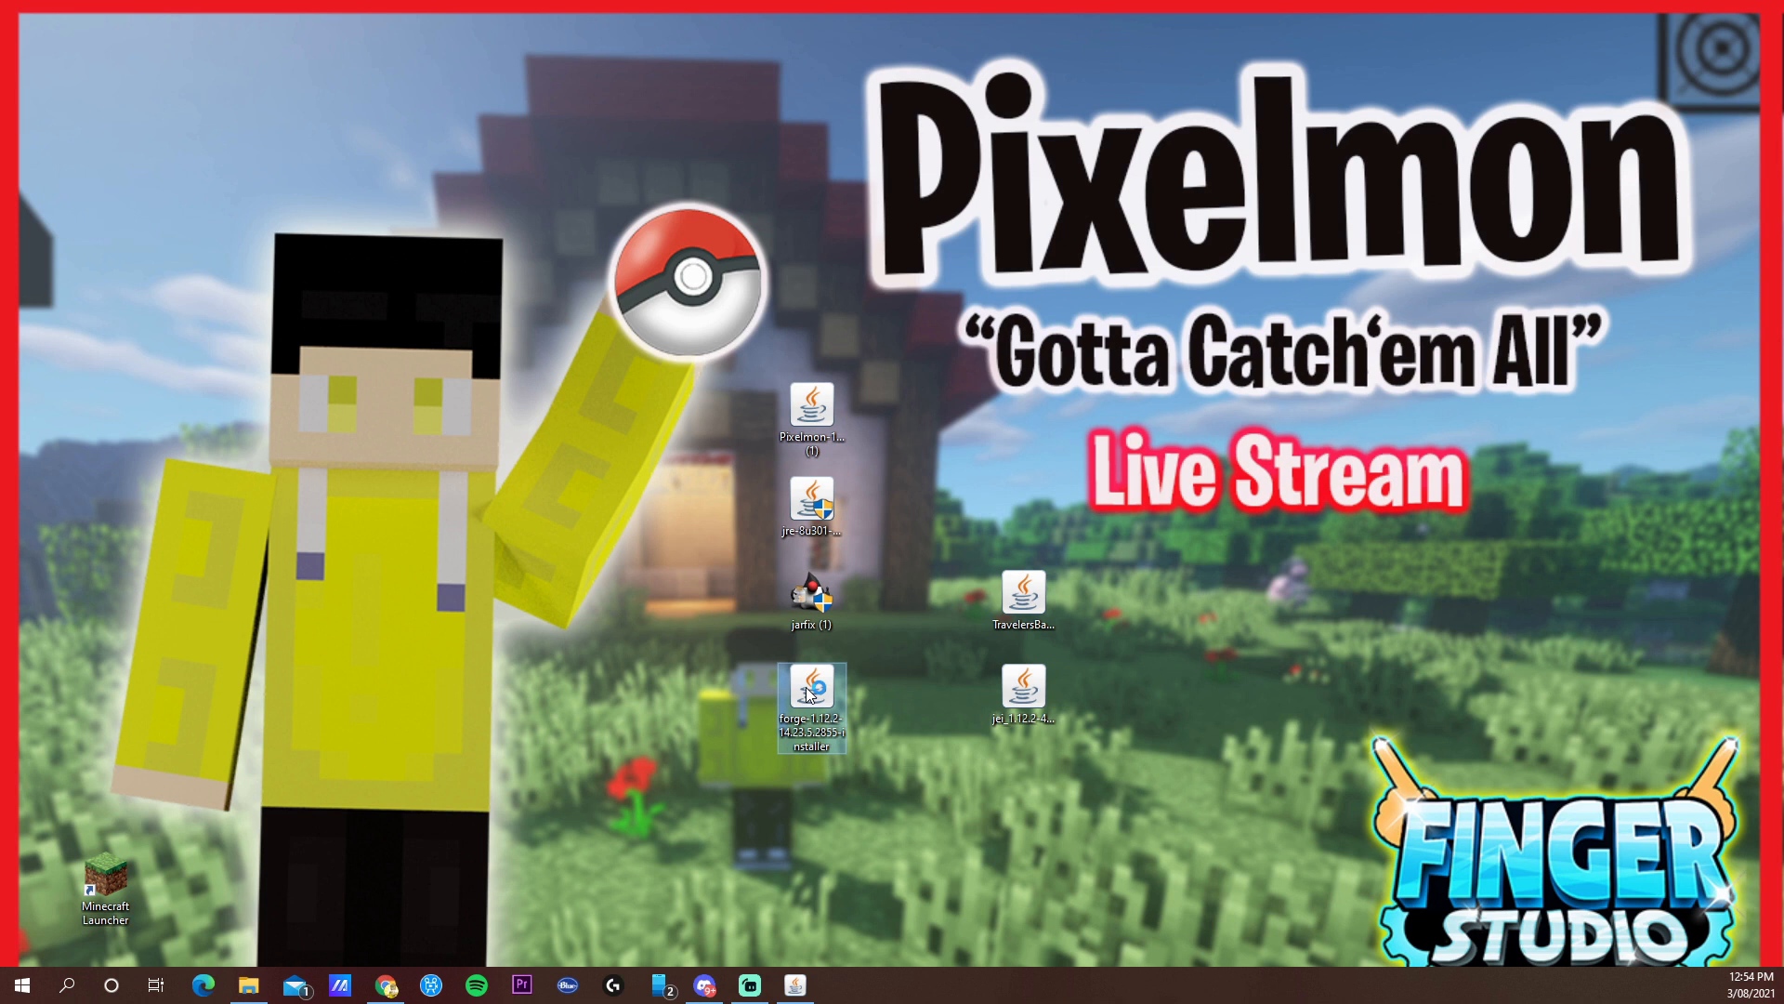
- Install the Forge 1.12.2-14.23.5.2855 client into the .minecraft folder
double_click(810, 692)
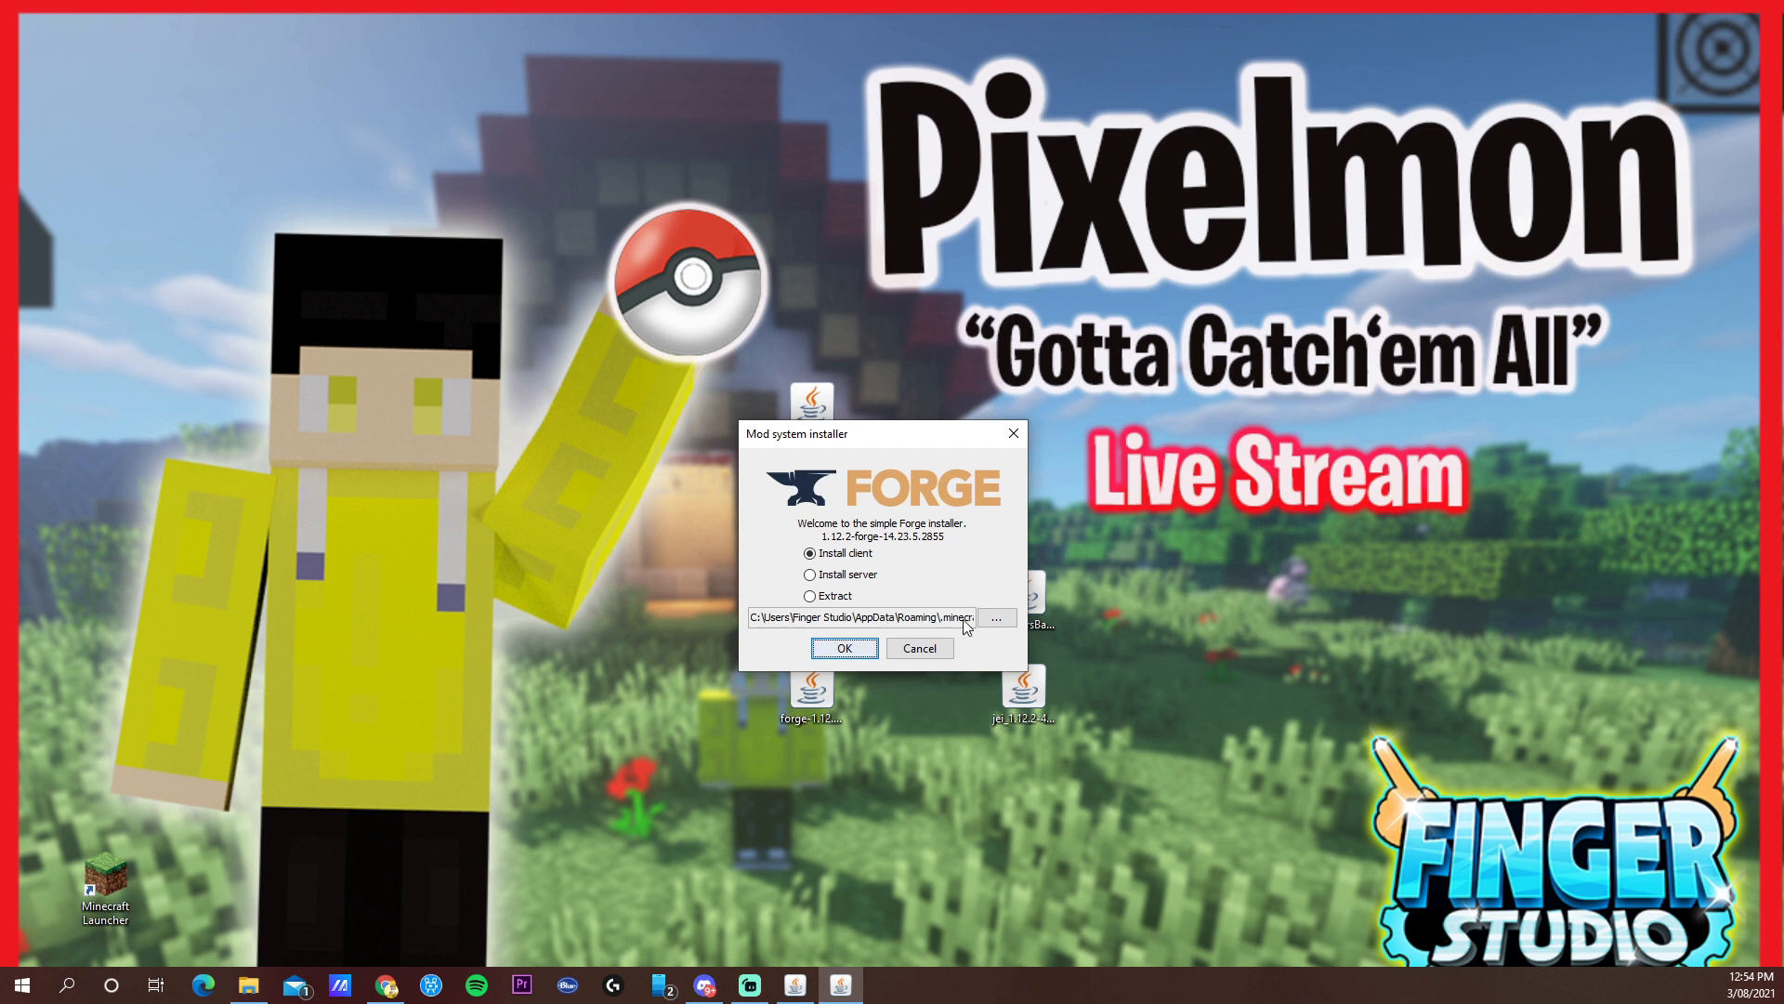
click(843, 648)
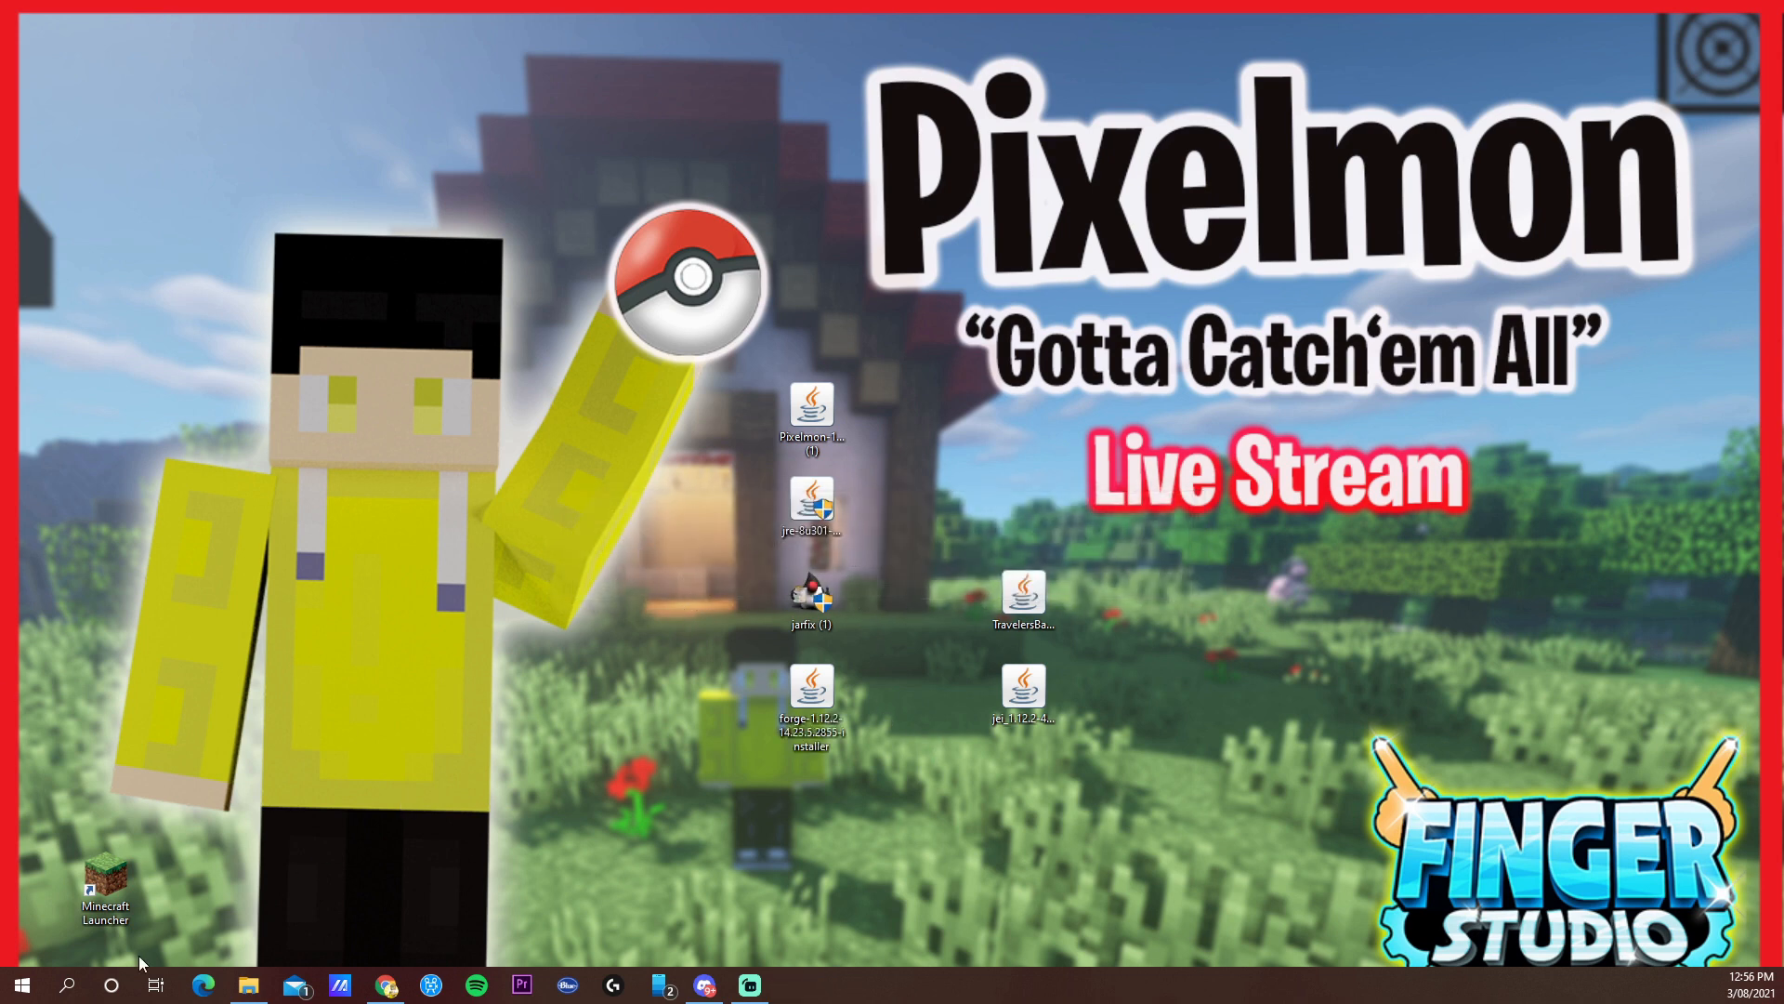
- Search %appdata from the taskbar to open the Roaming folder containing .minecraft
click(67, 984)
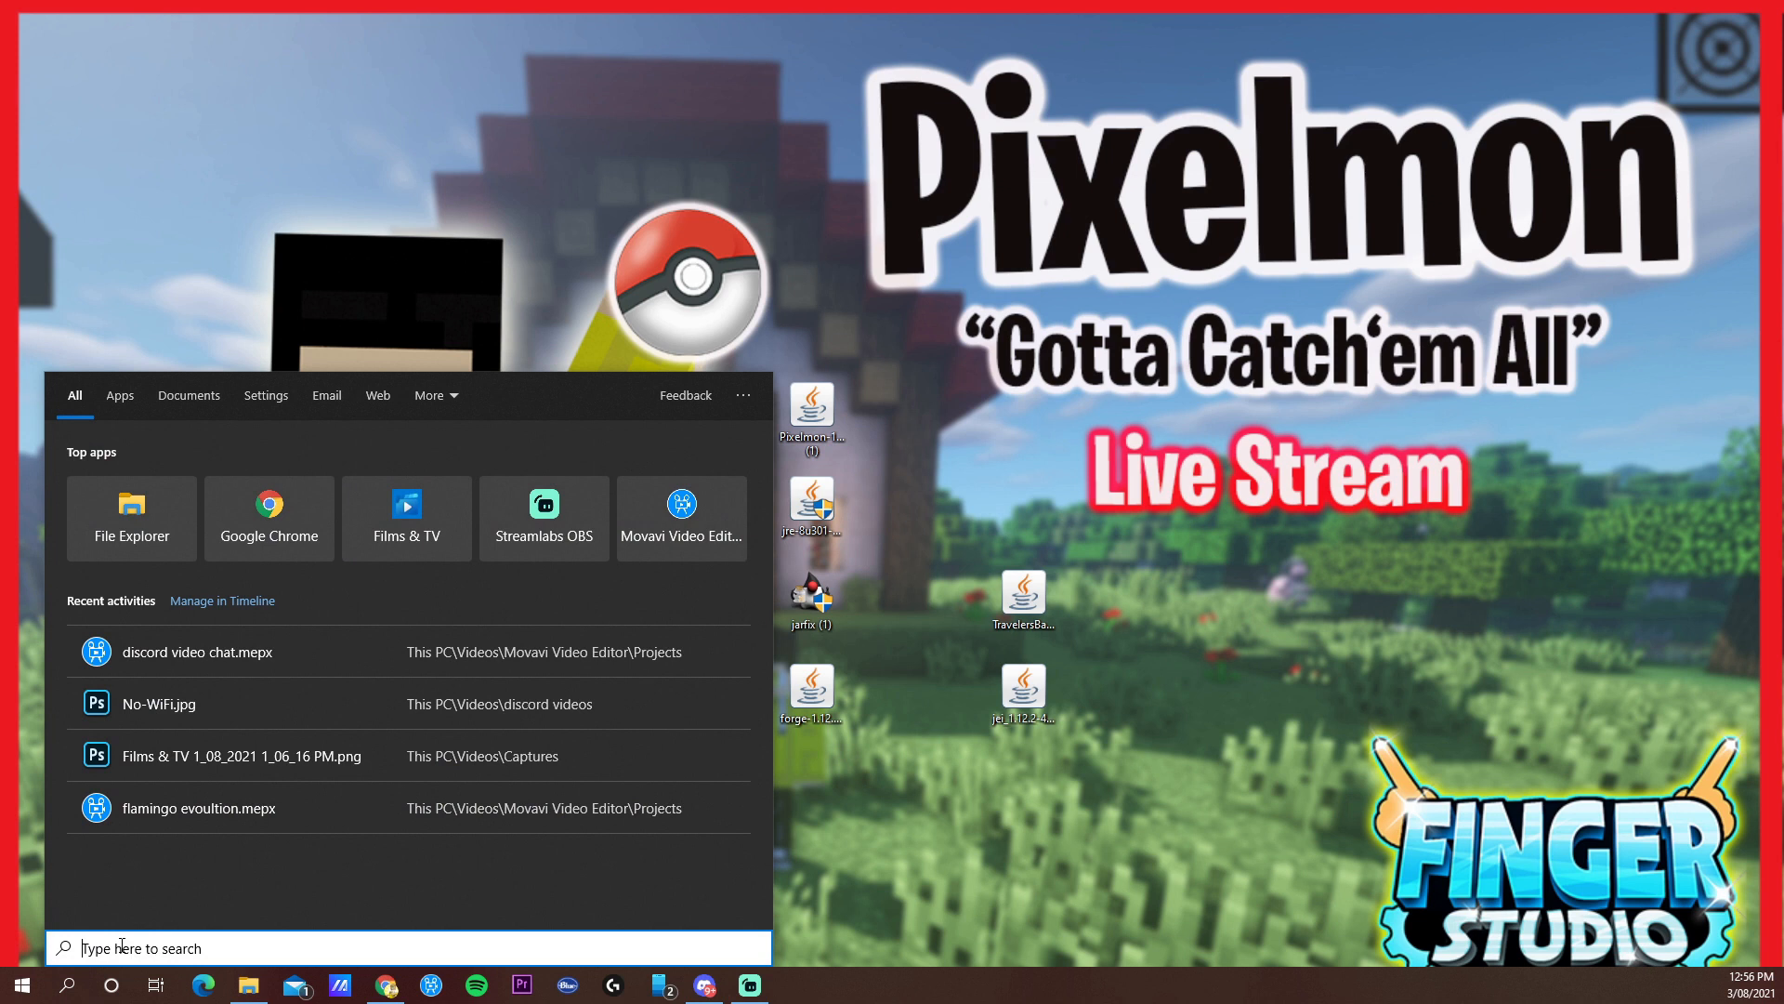
text(%)
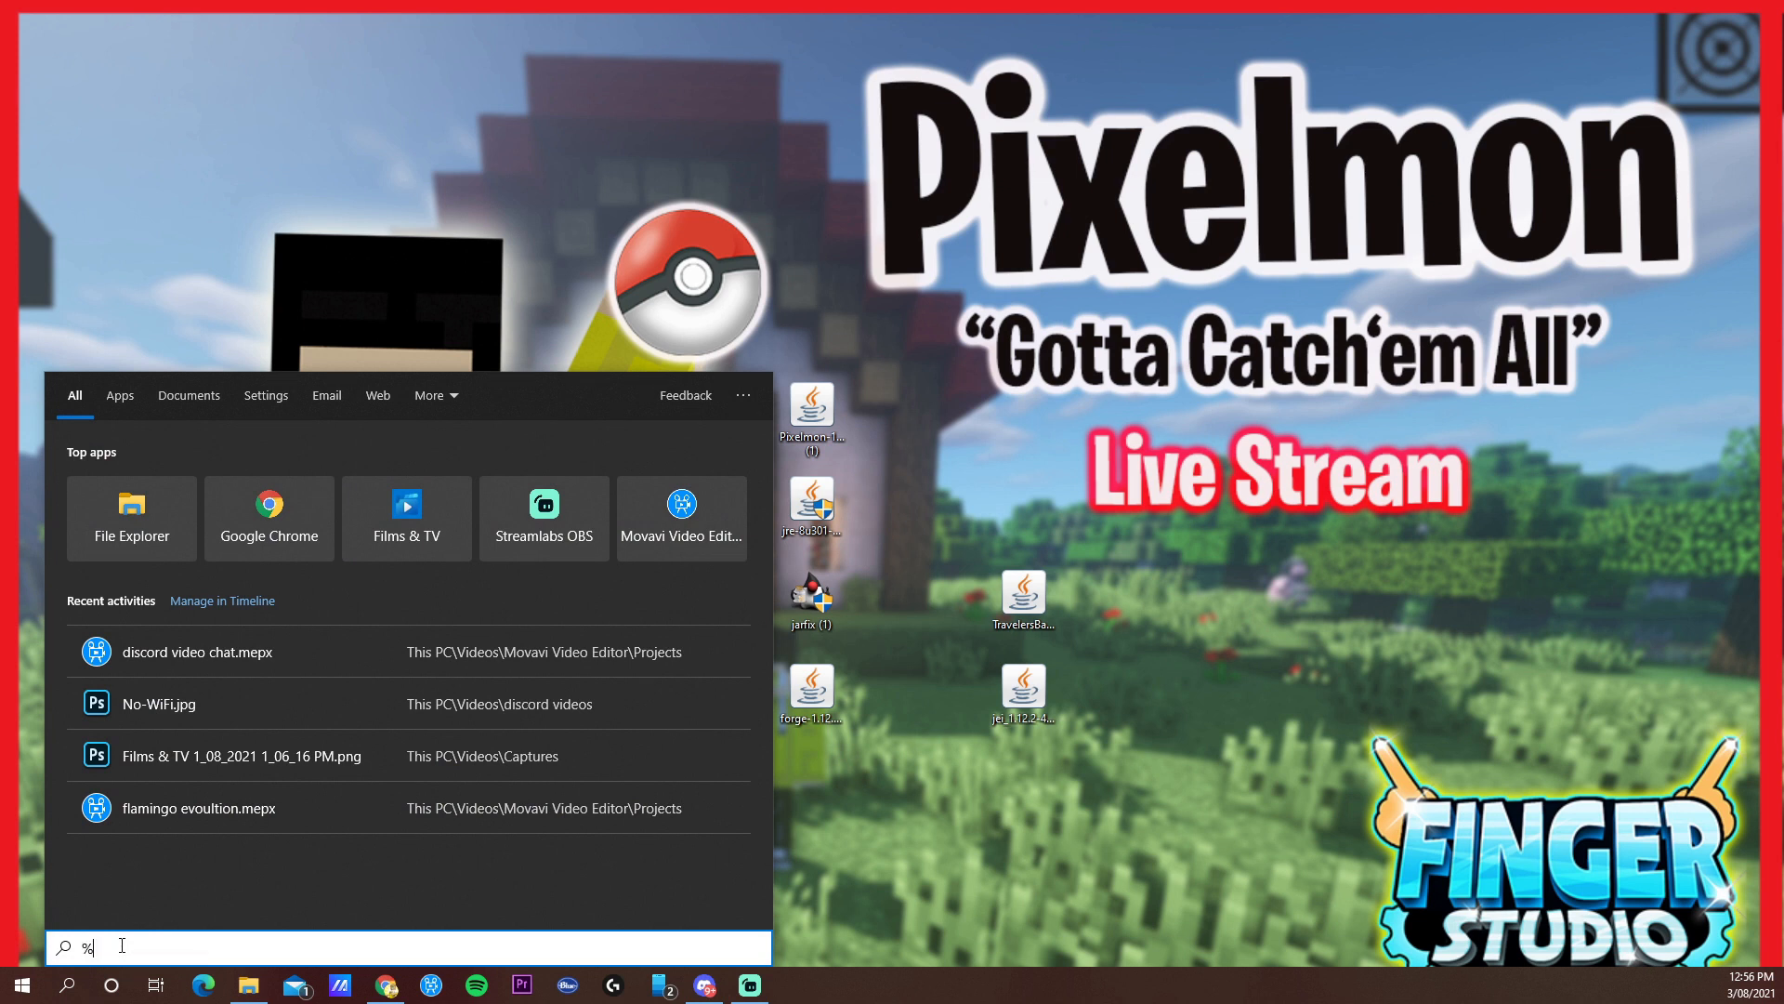
text(appdata)
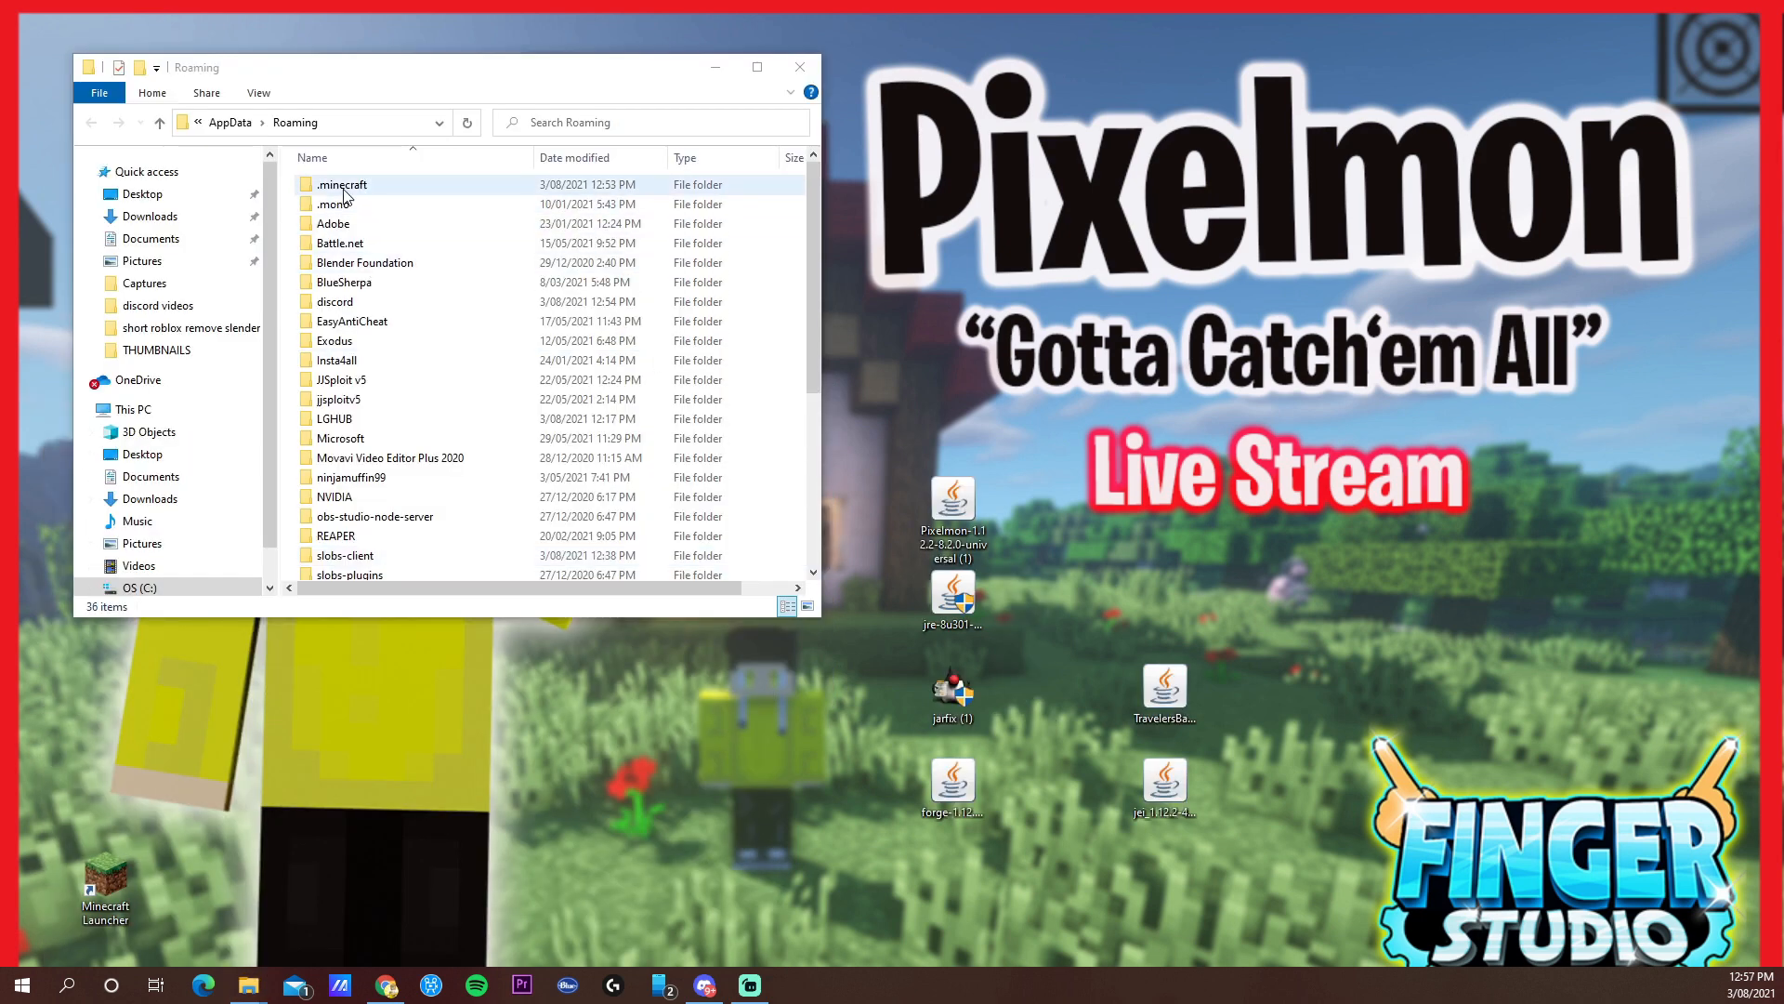
- Move the Pixelmon and backpack mod jars from the desktop into .minecraft\mods, skipping the duplicate
double_click(340, 183)
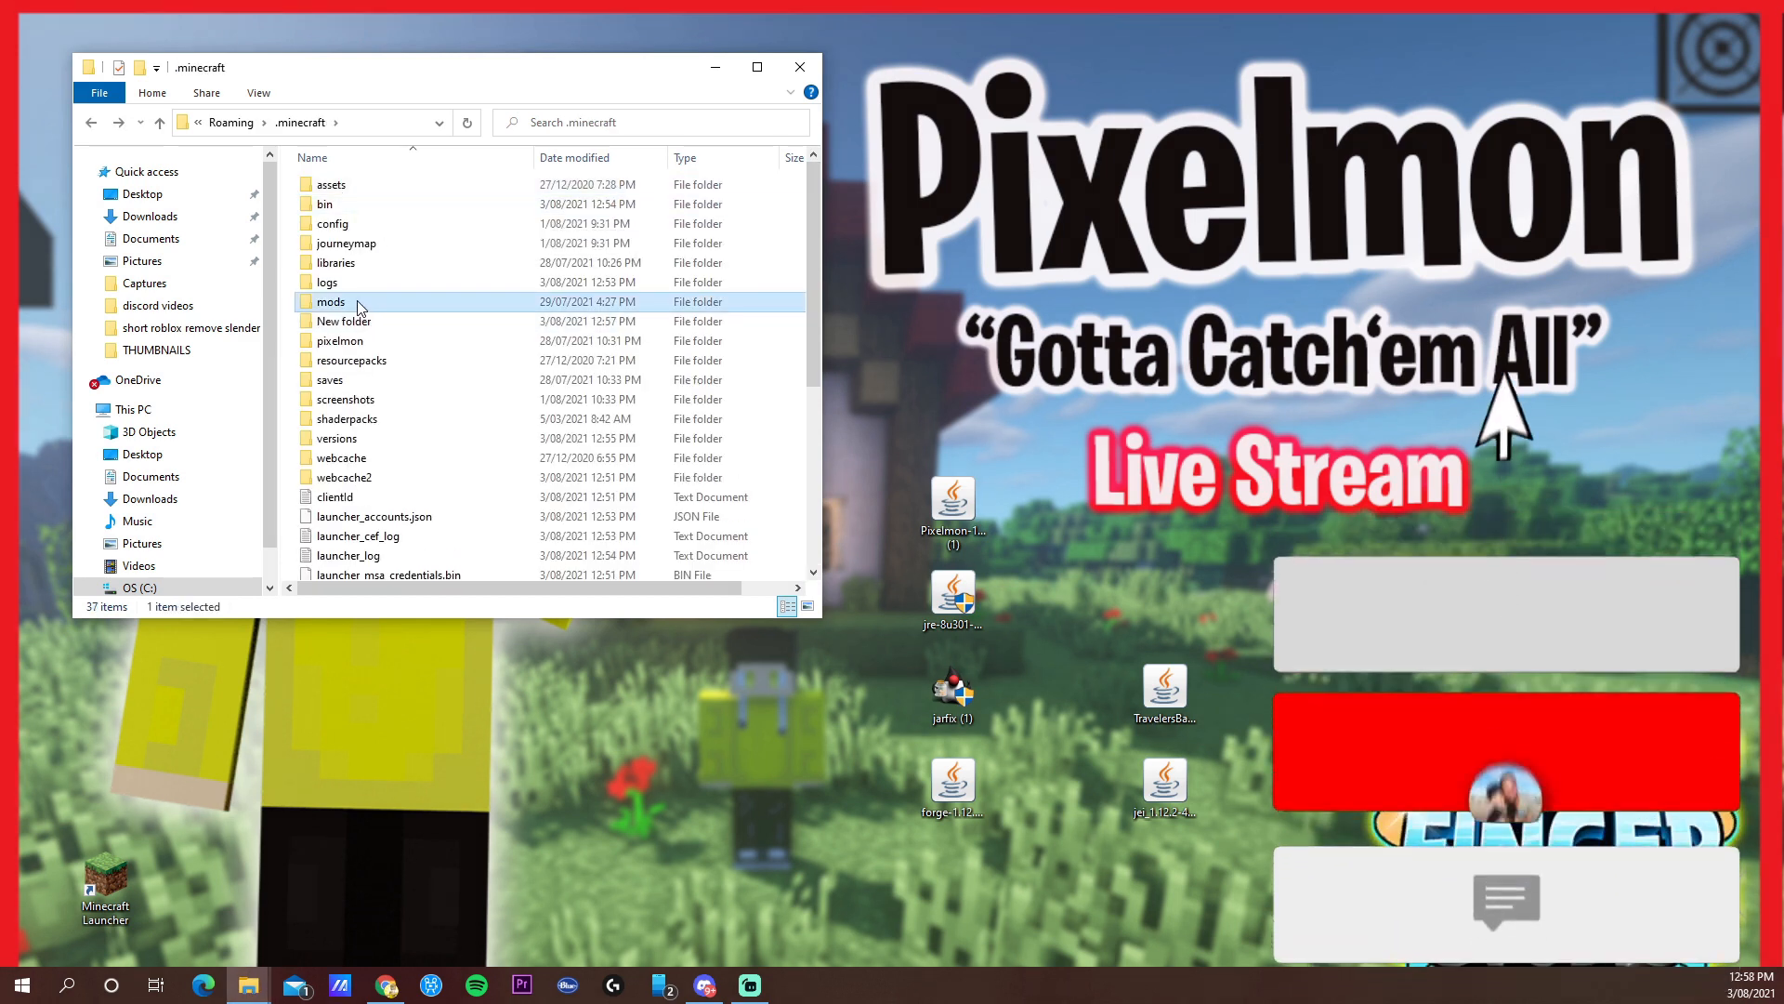
mouse_move(339, 340)
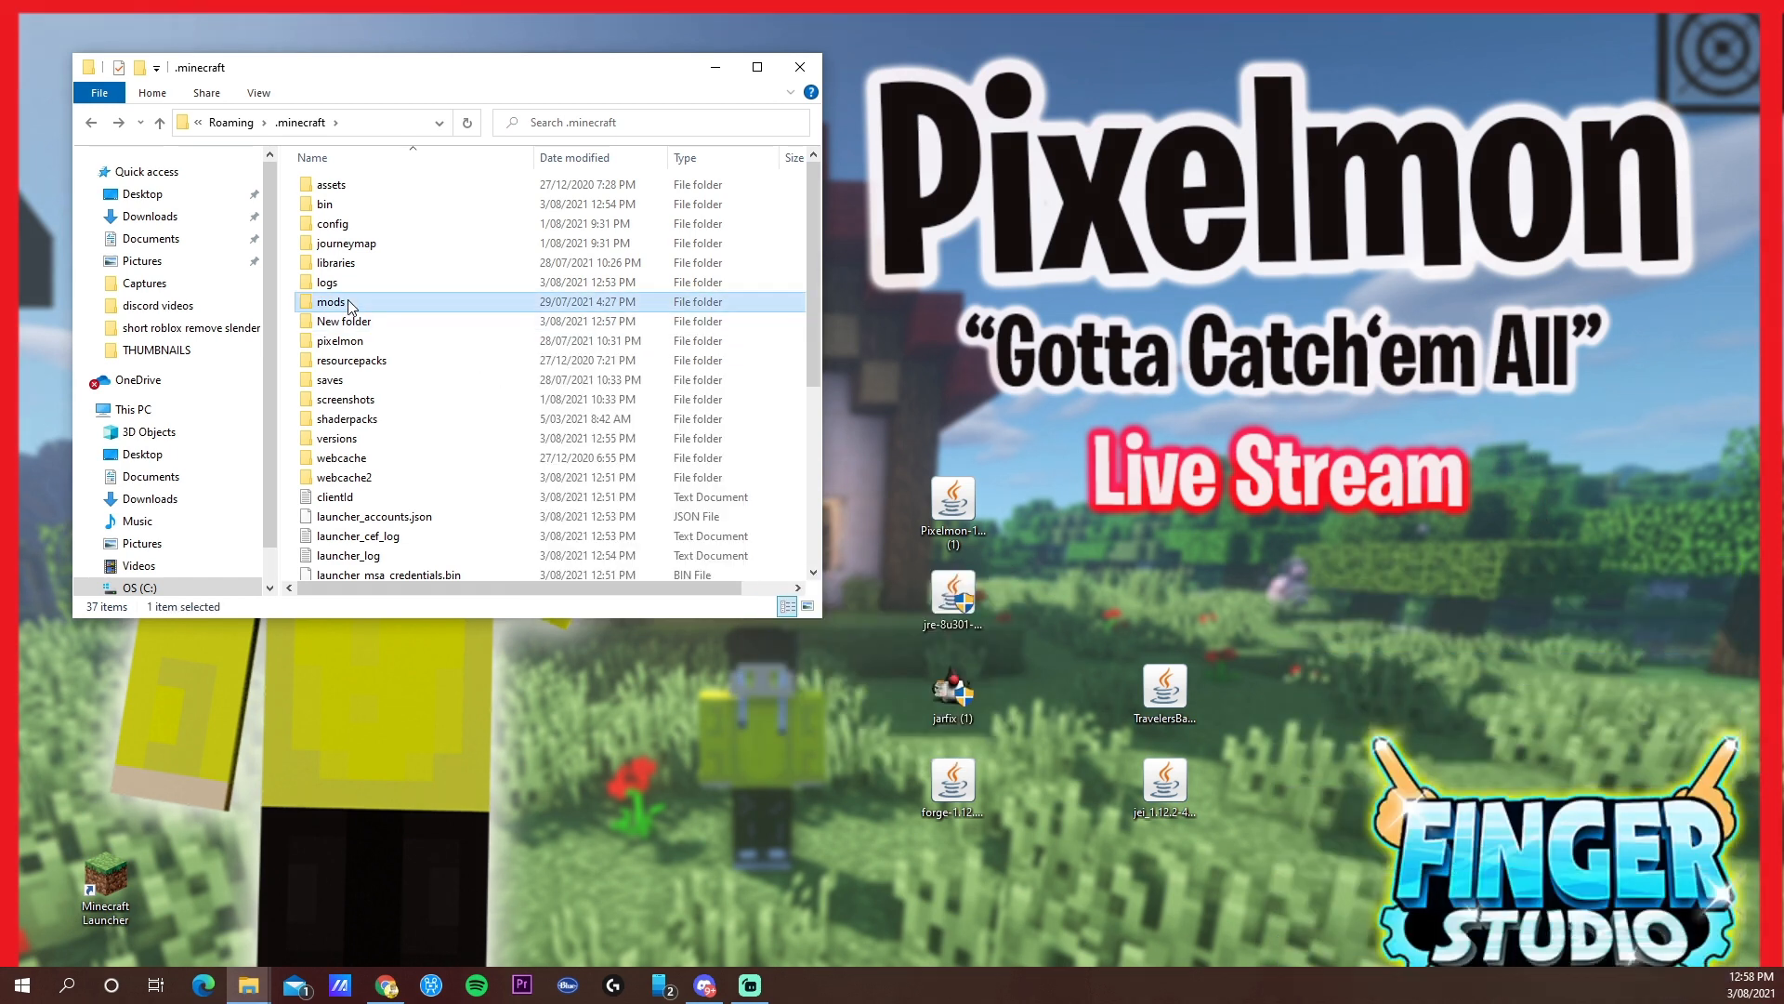
double_click(331, 301)
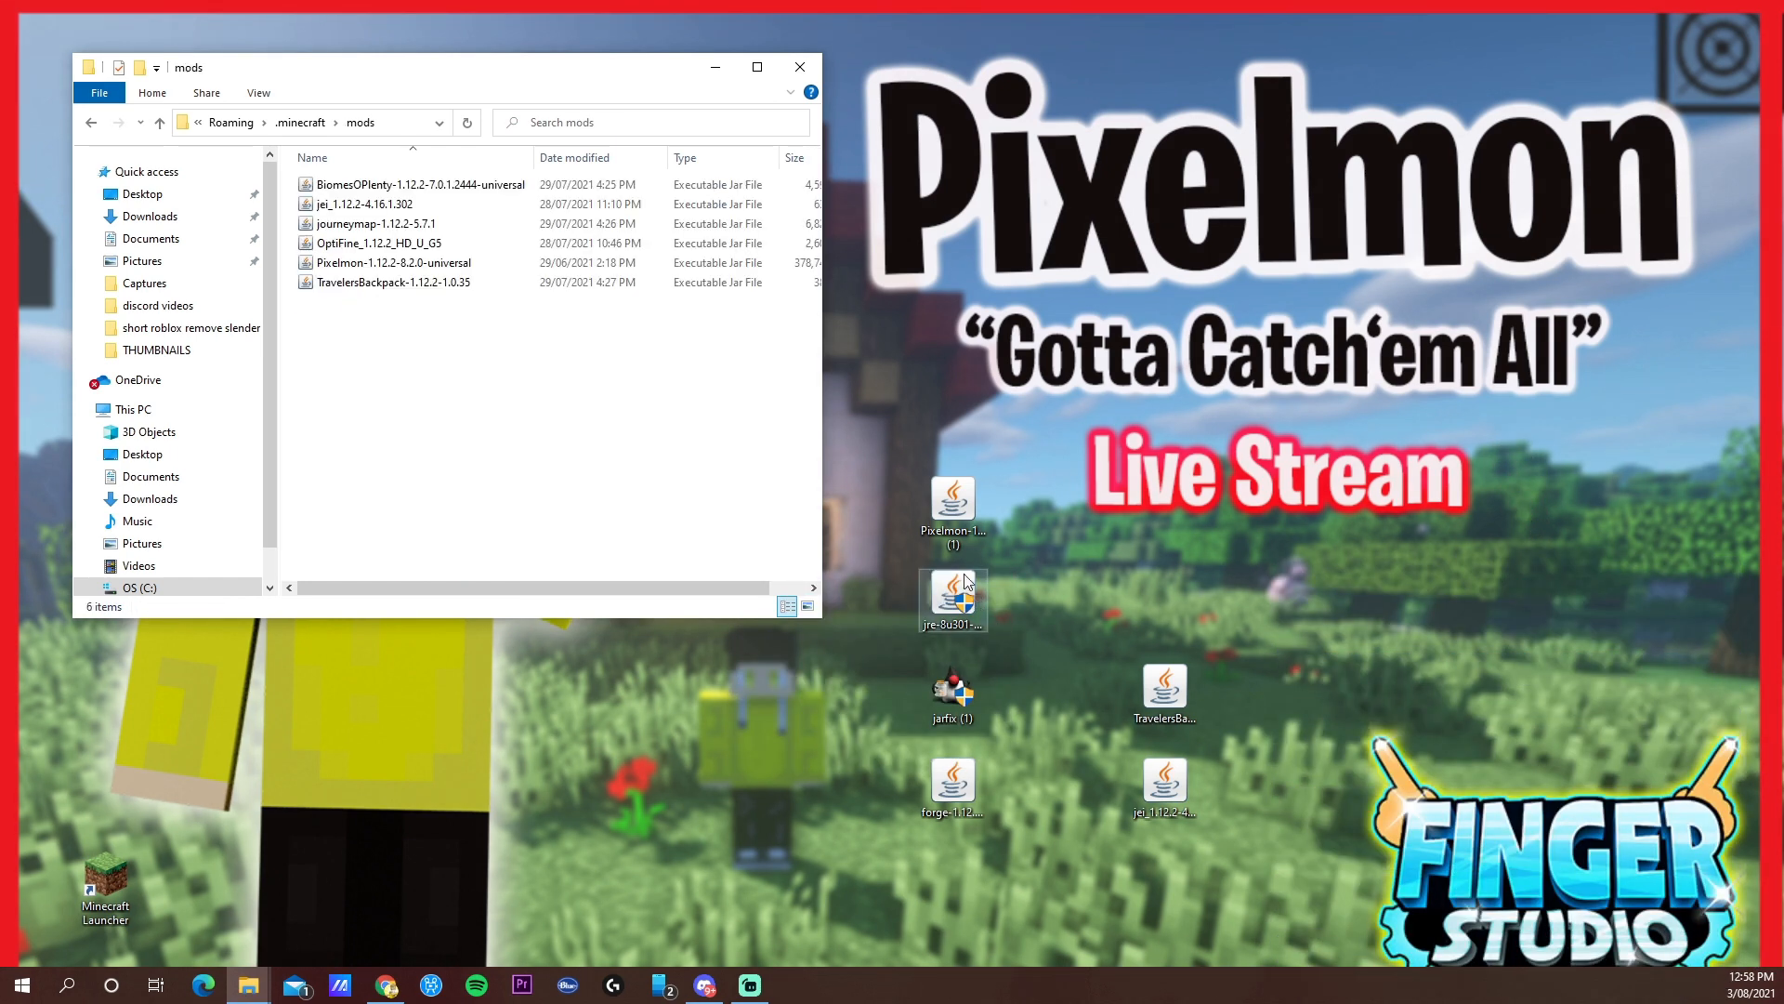
click(951, 510)
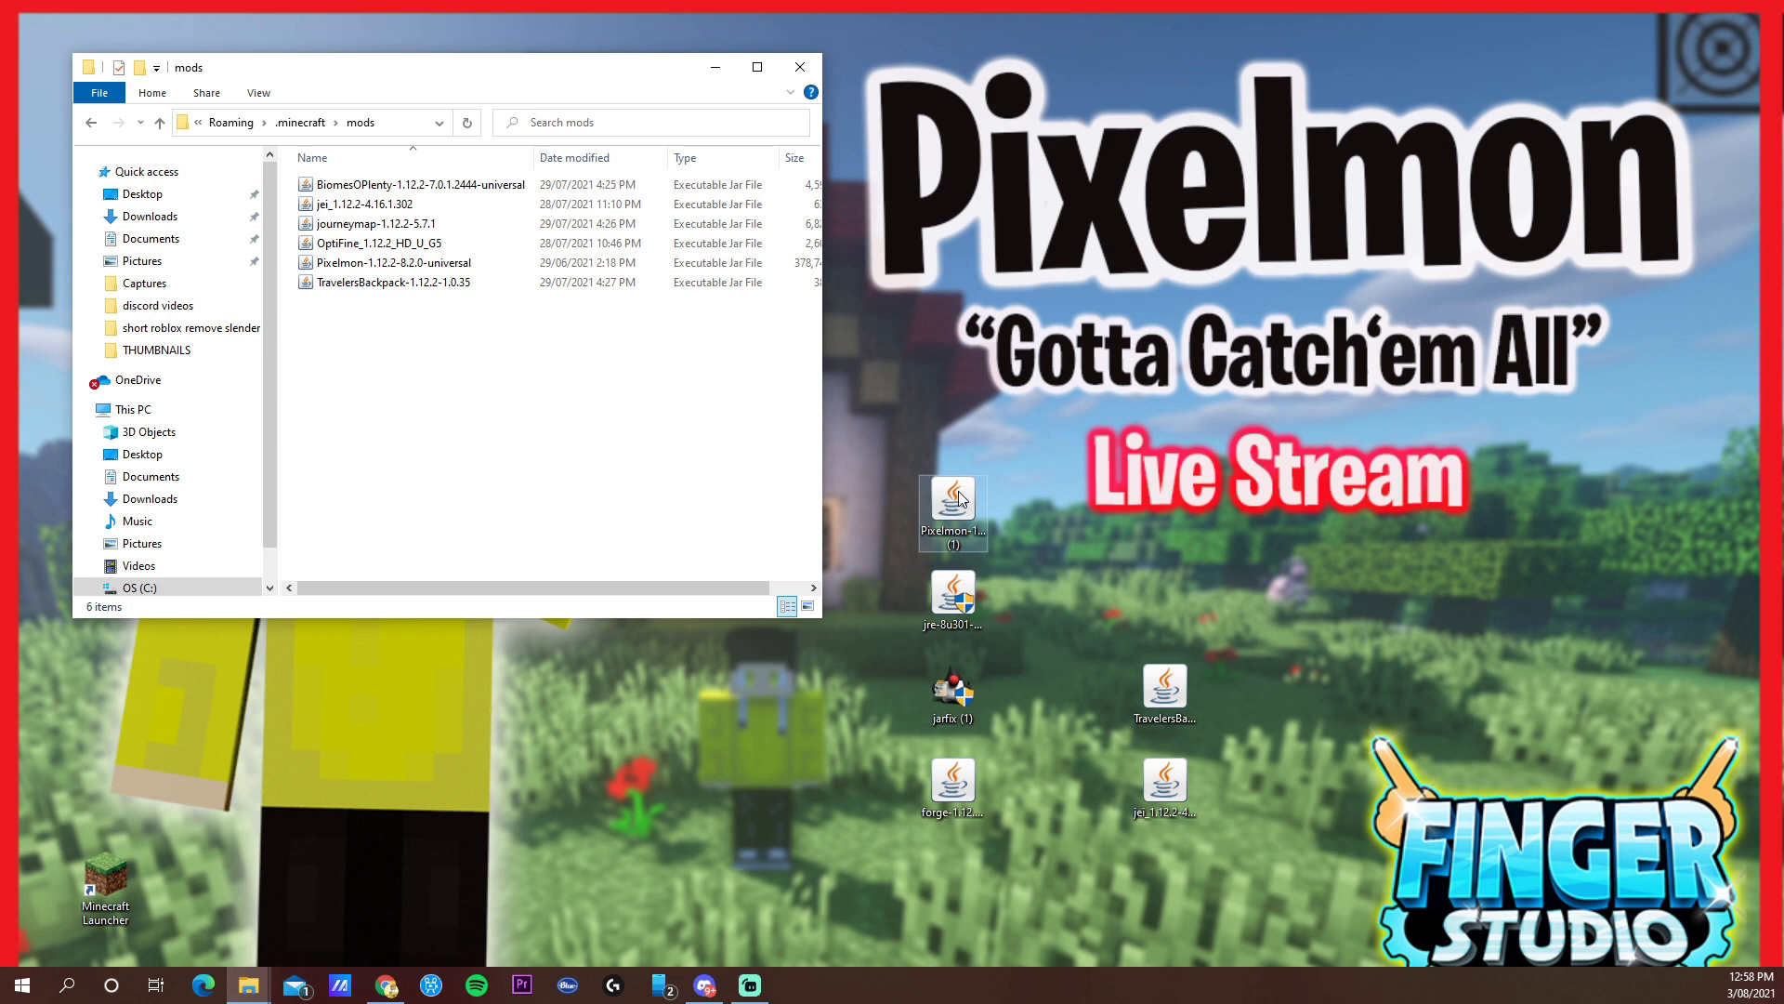
drag(953, 512, 612, 438)
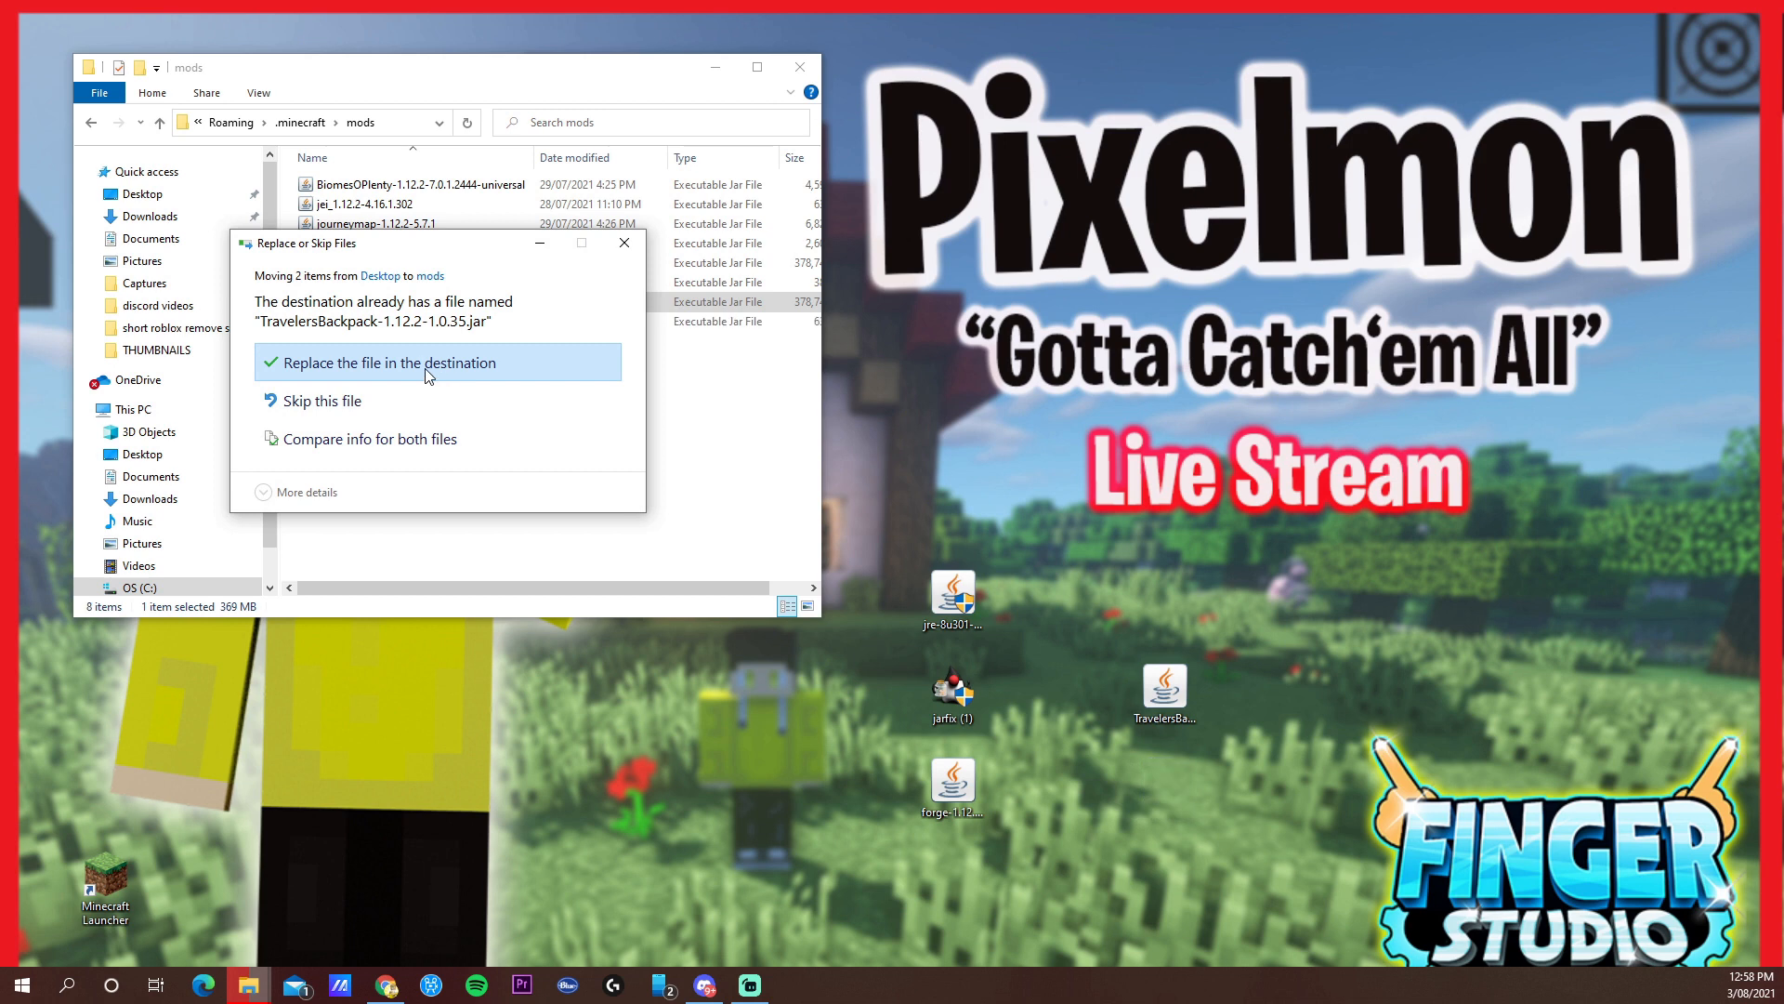
mouse_move(368, 410)
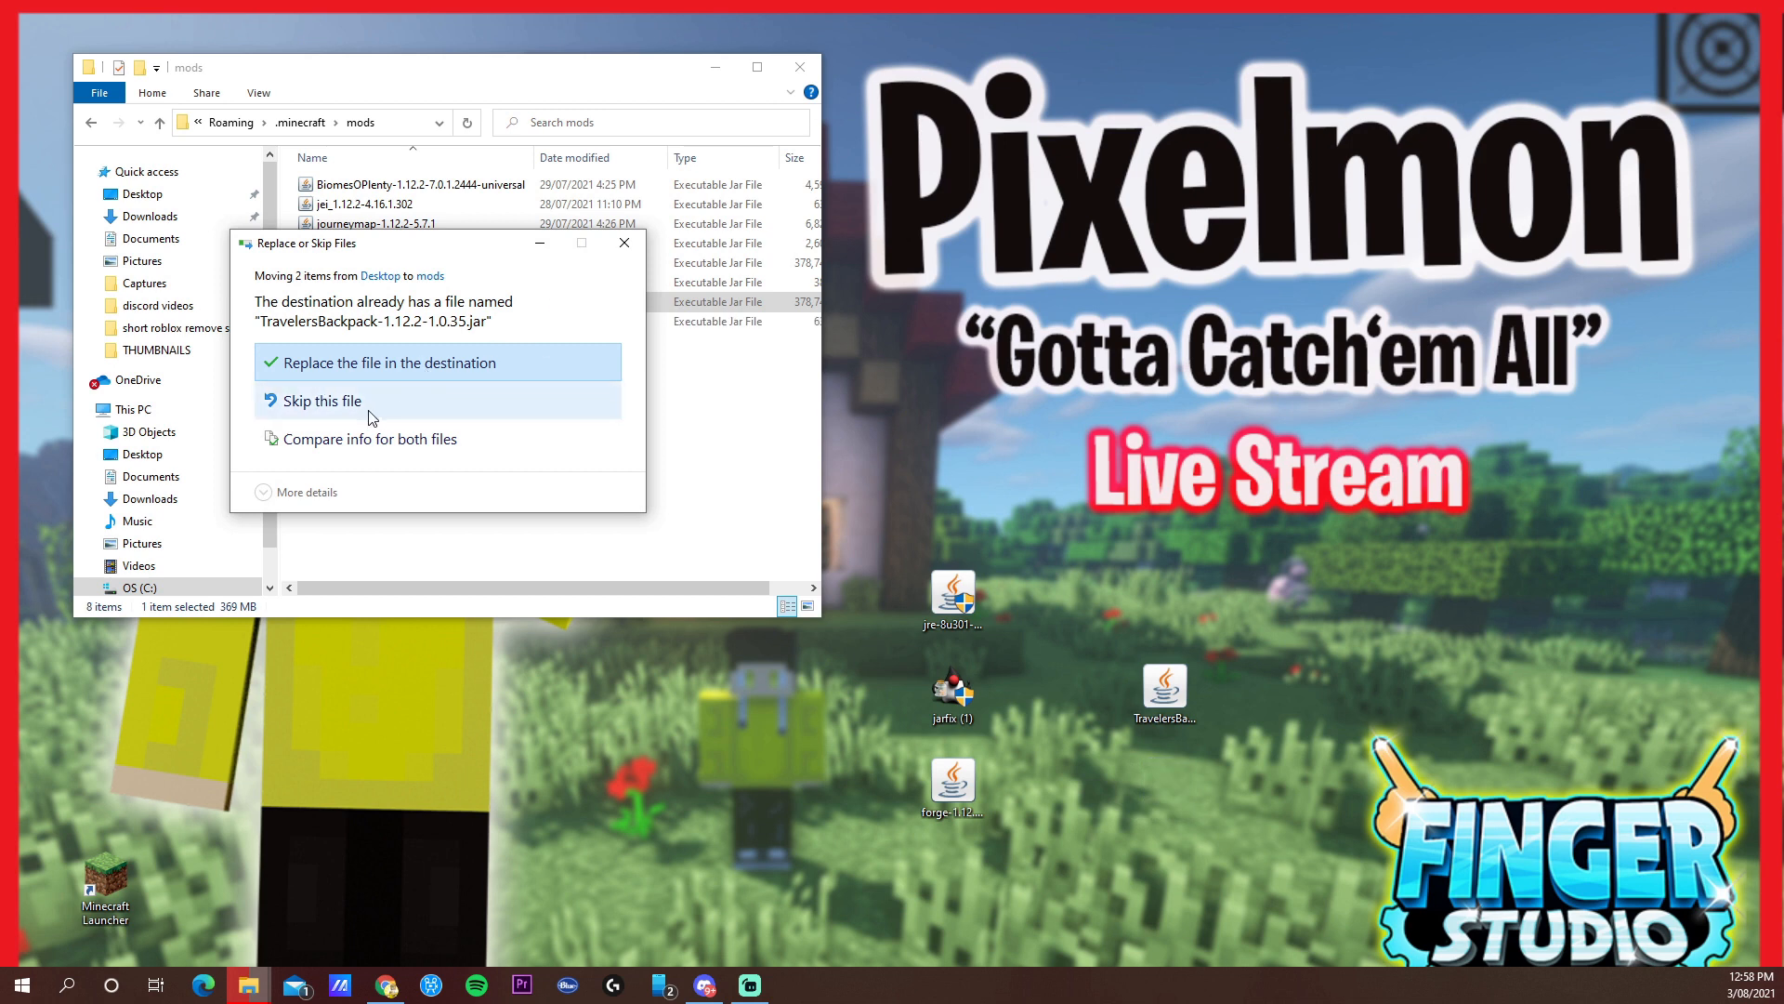
click(384, 362)
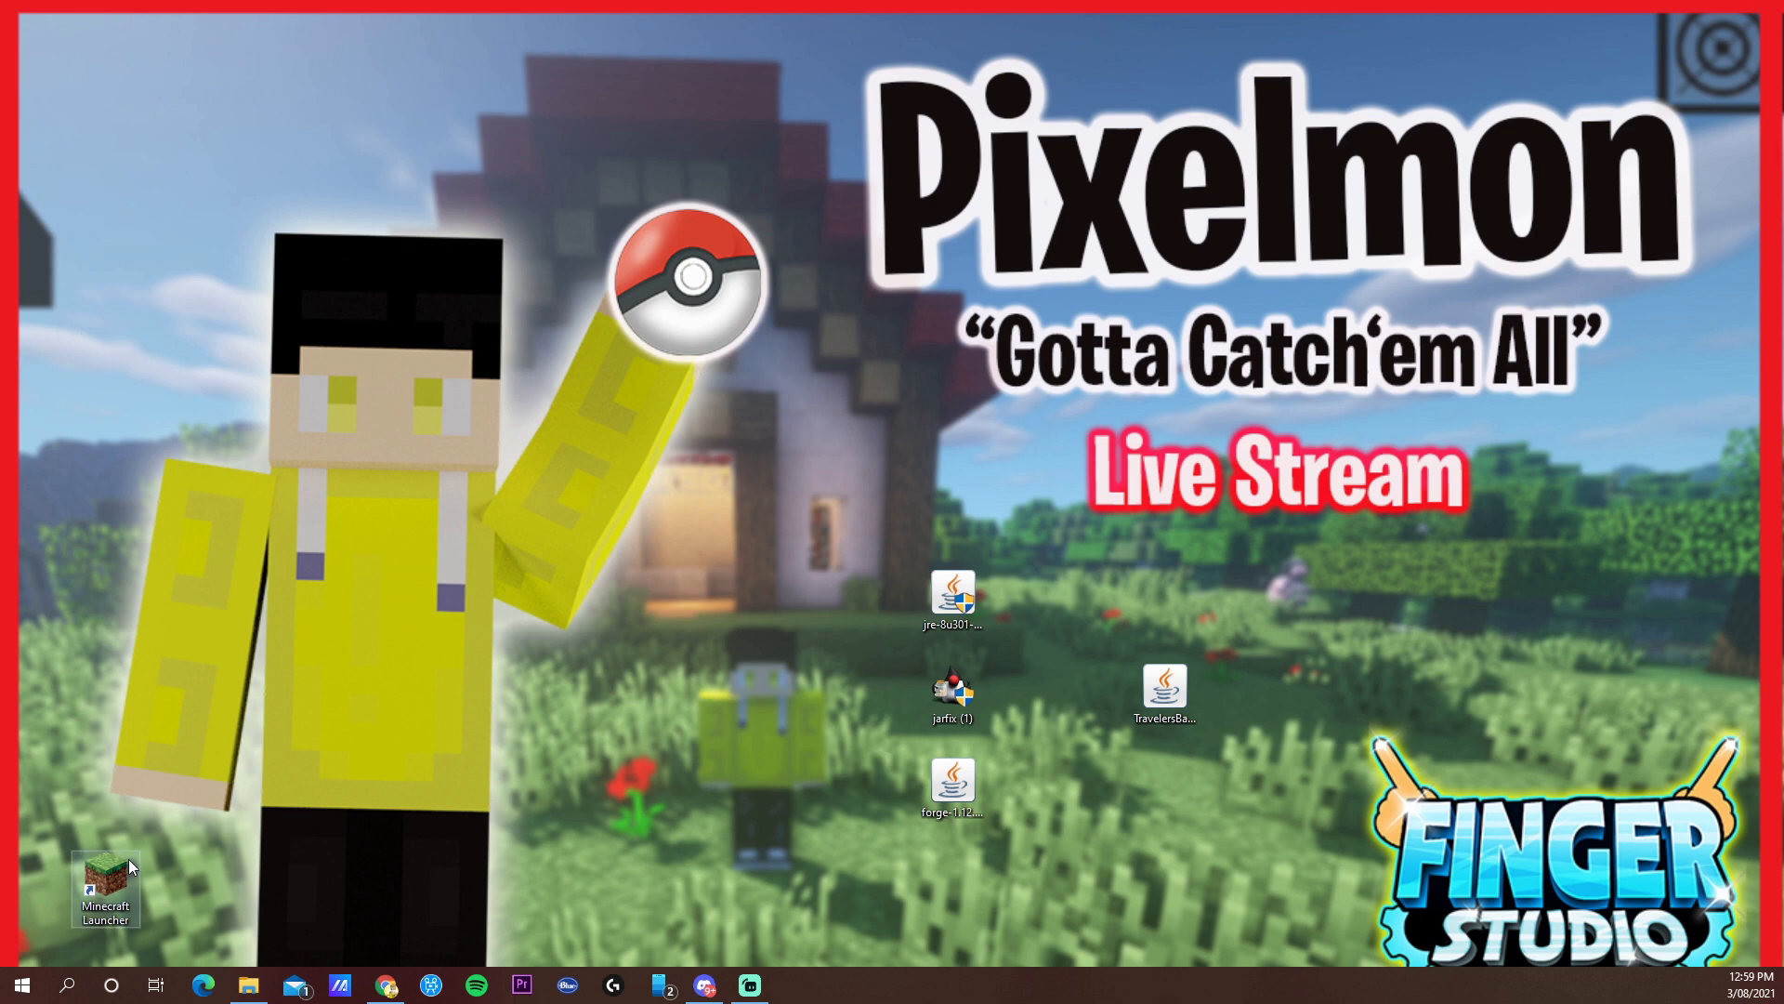
- Launch the forge installation from the Minecraft Launcher
double_click(105, 889)
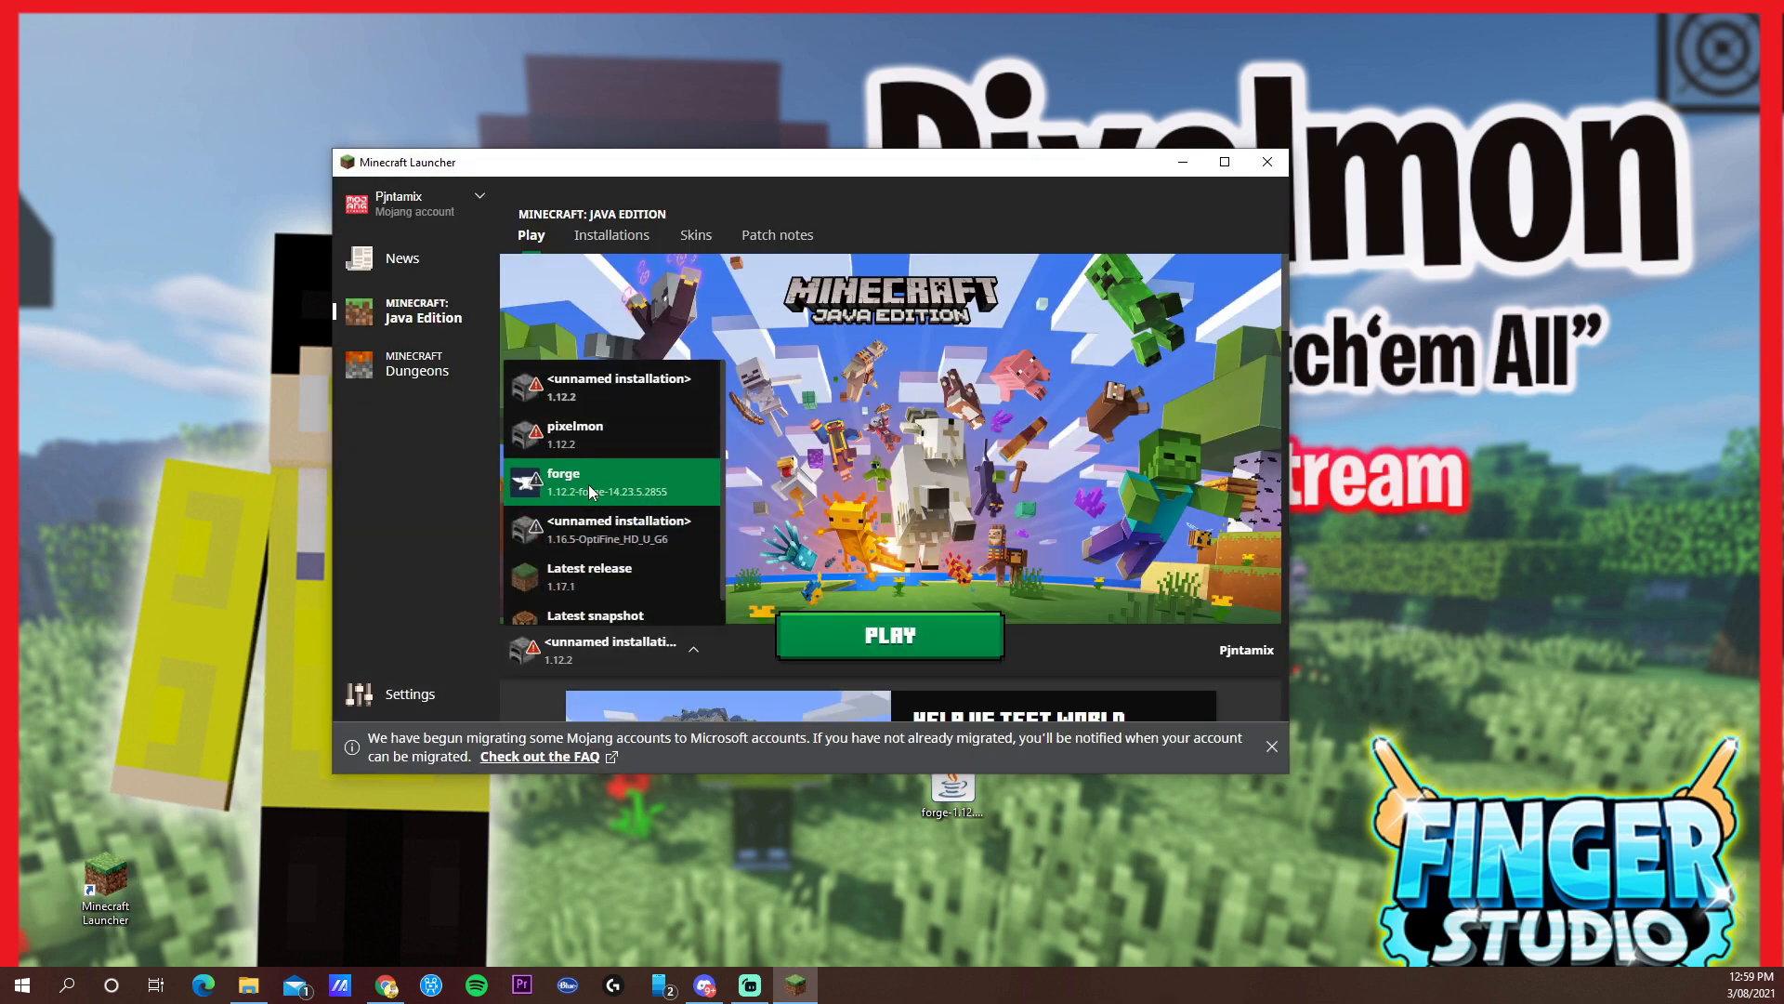
click(889, 635)
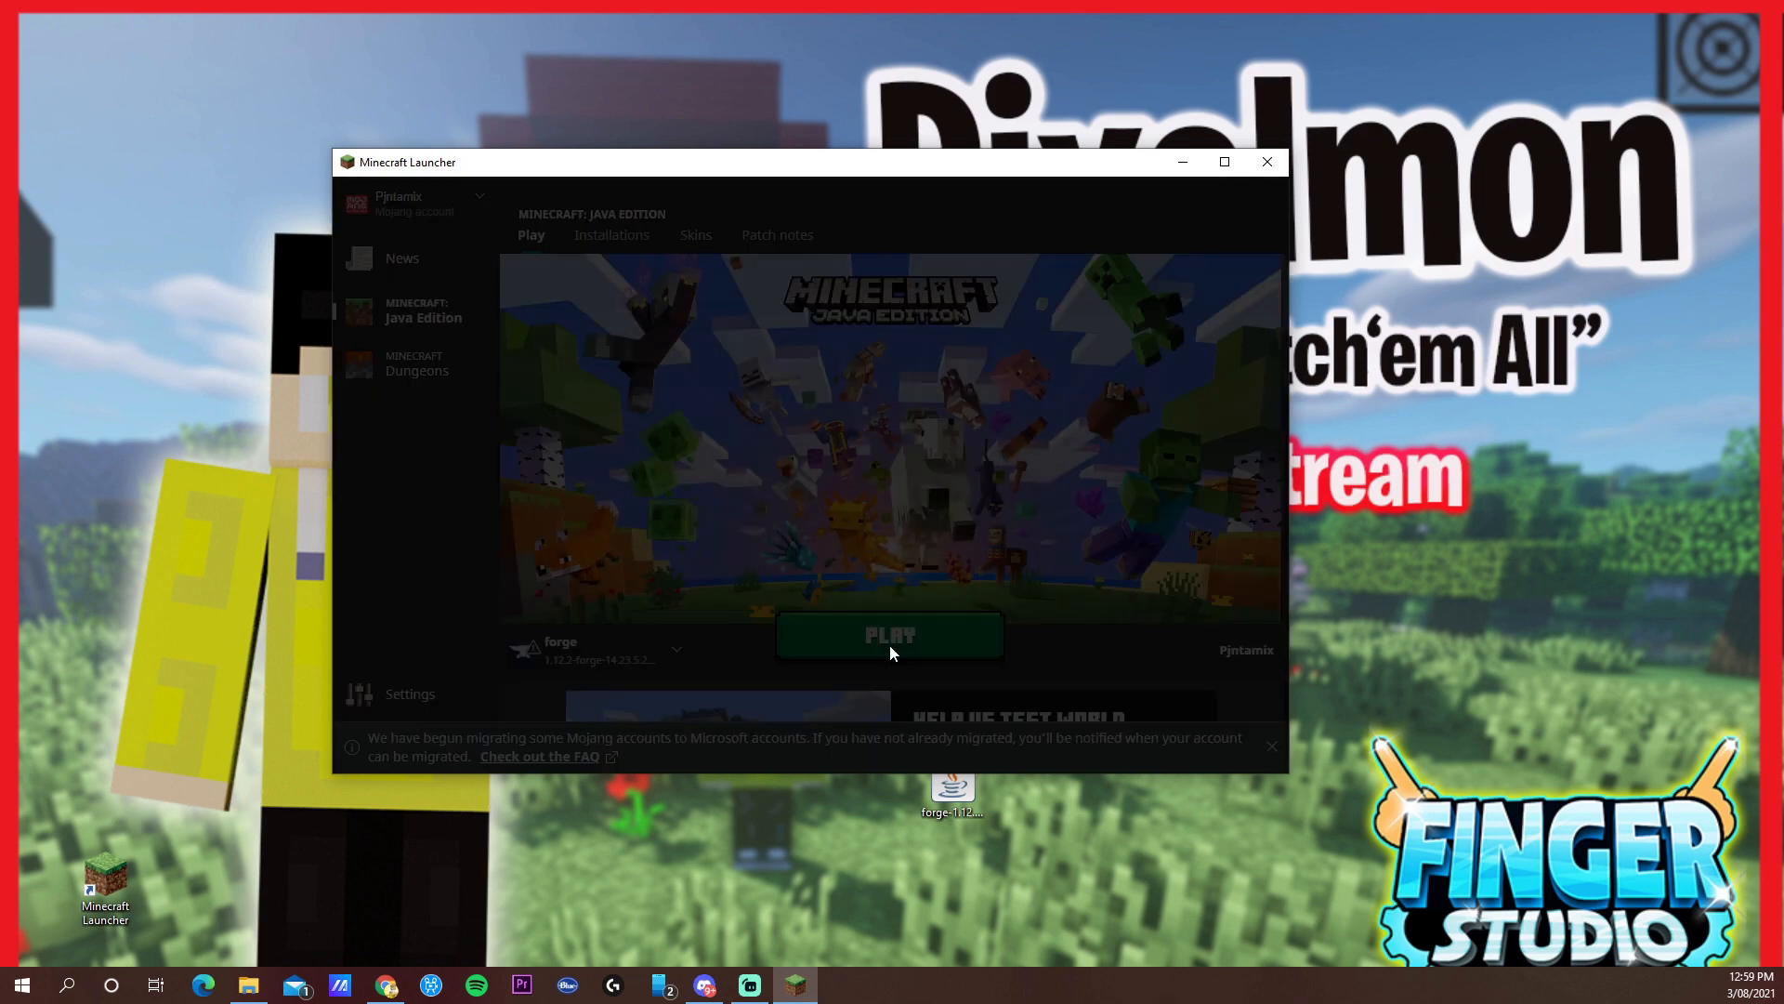
click(888, 635)
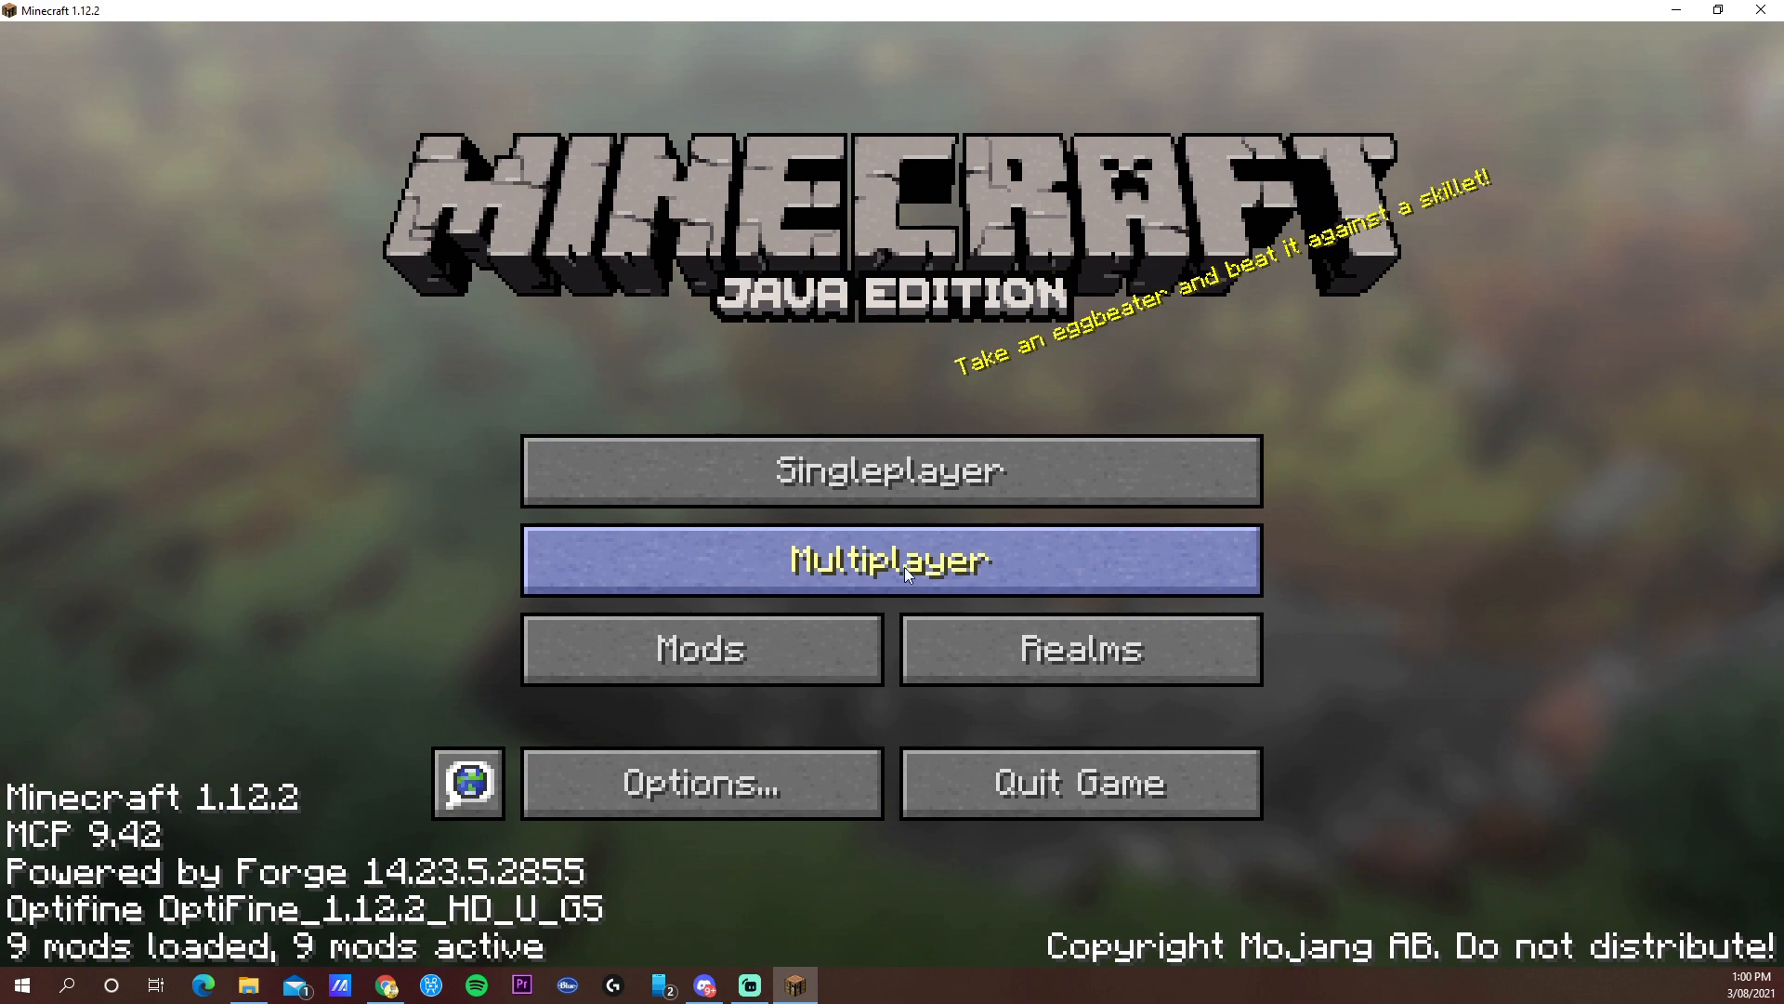
- Join a game from the title screen to start playing Pixelmon
click(891, 558)
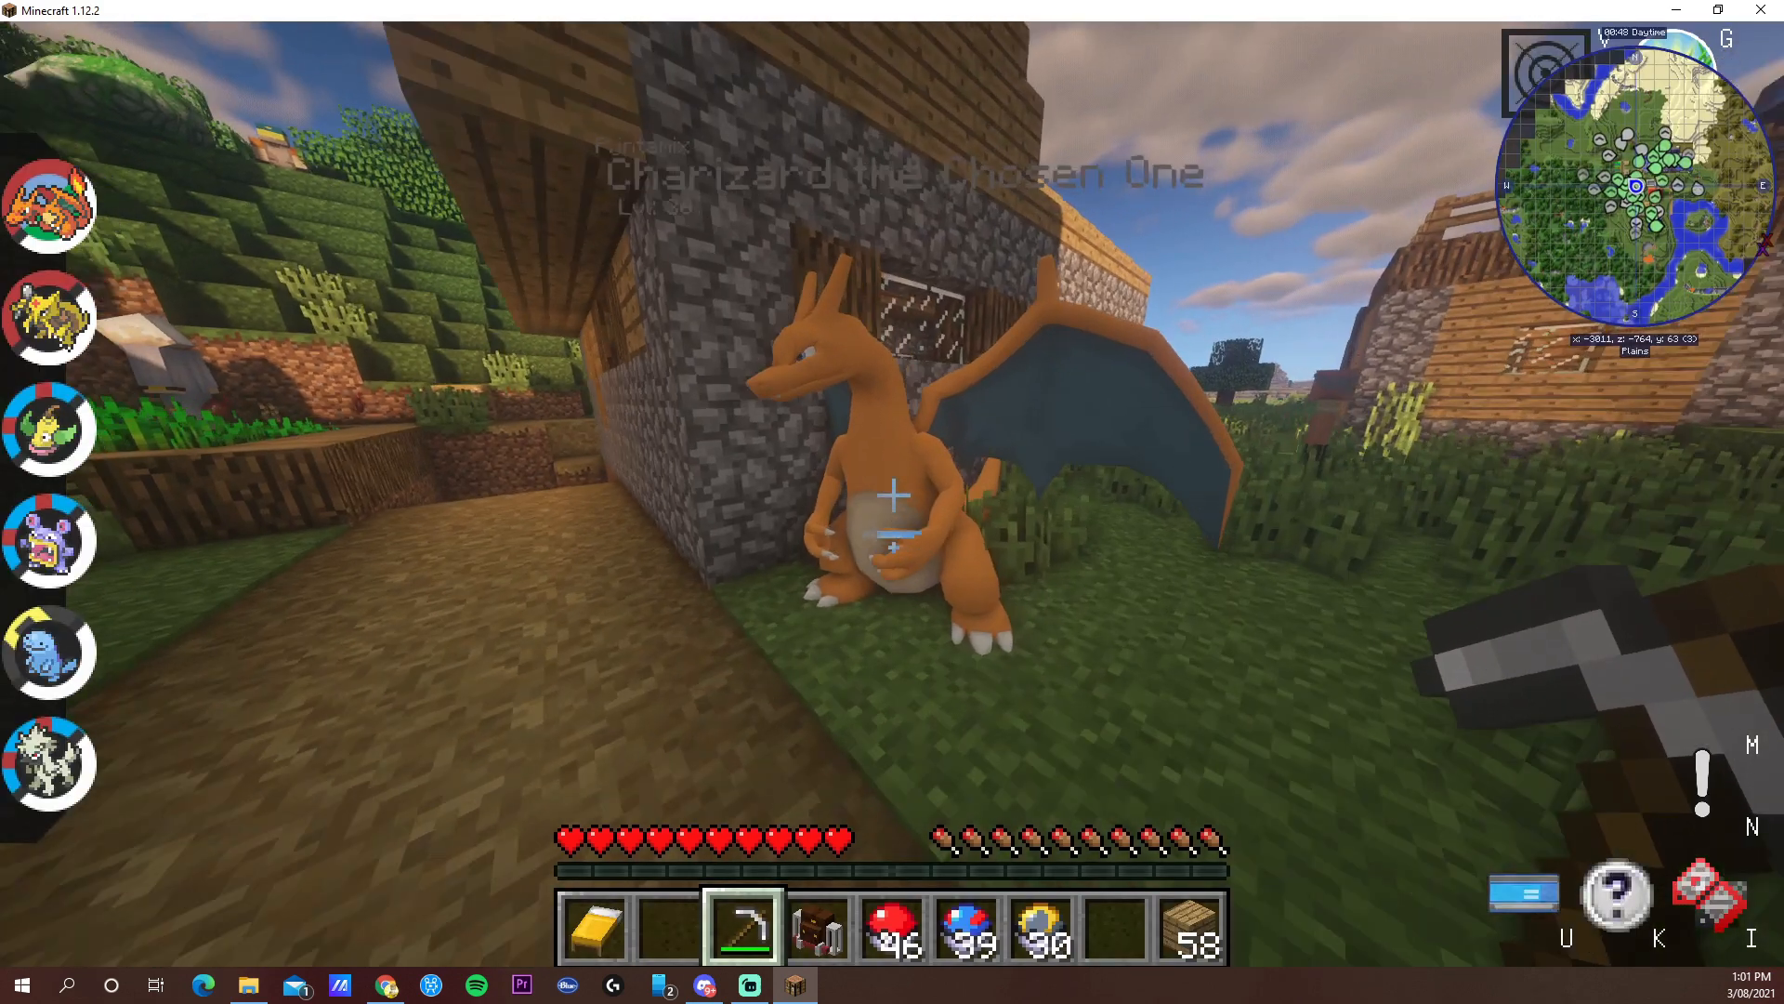